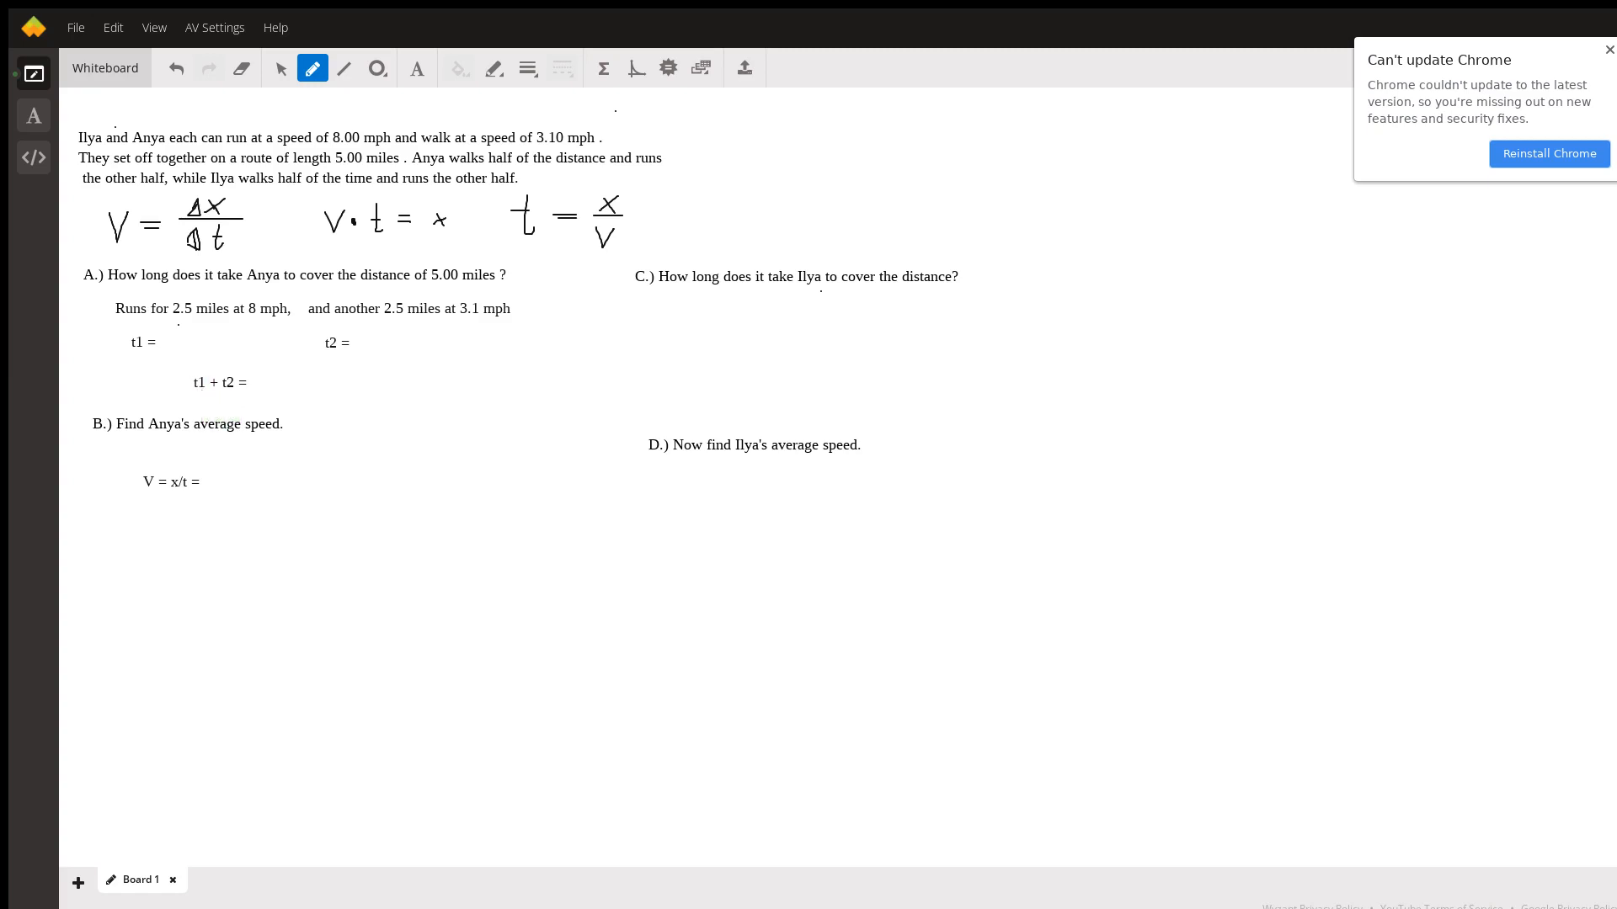
Step: Write Anya's running time t1 = x/v = 2.5/8 = .3125
{"action": "type", "text": "8"}
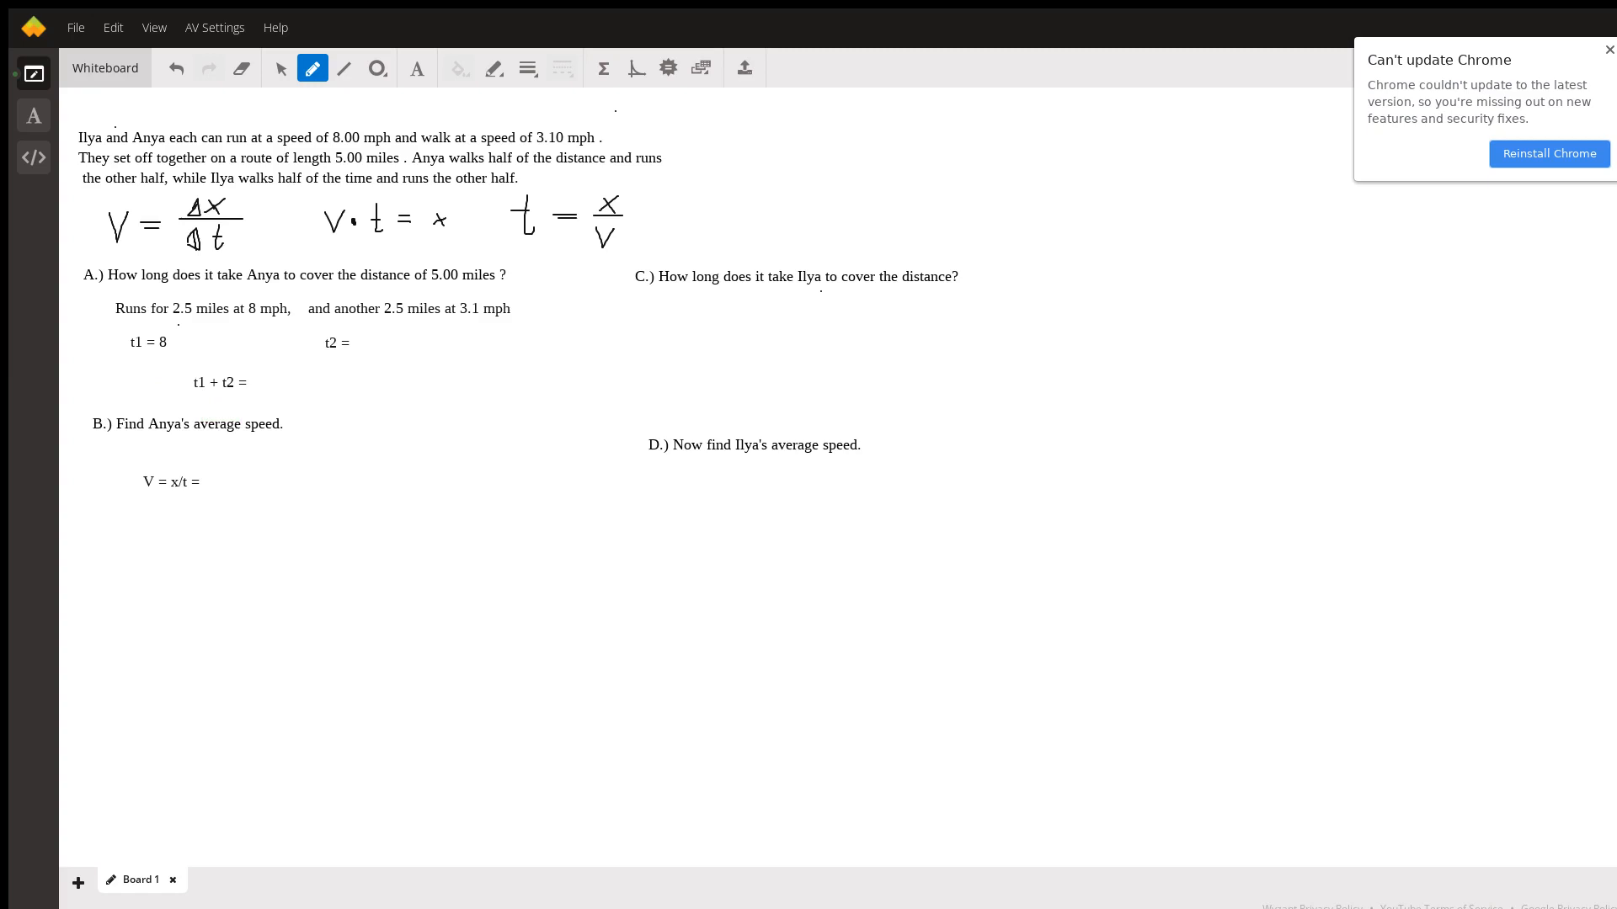
{"action": "type", "text": "2.5/"}
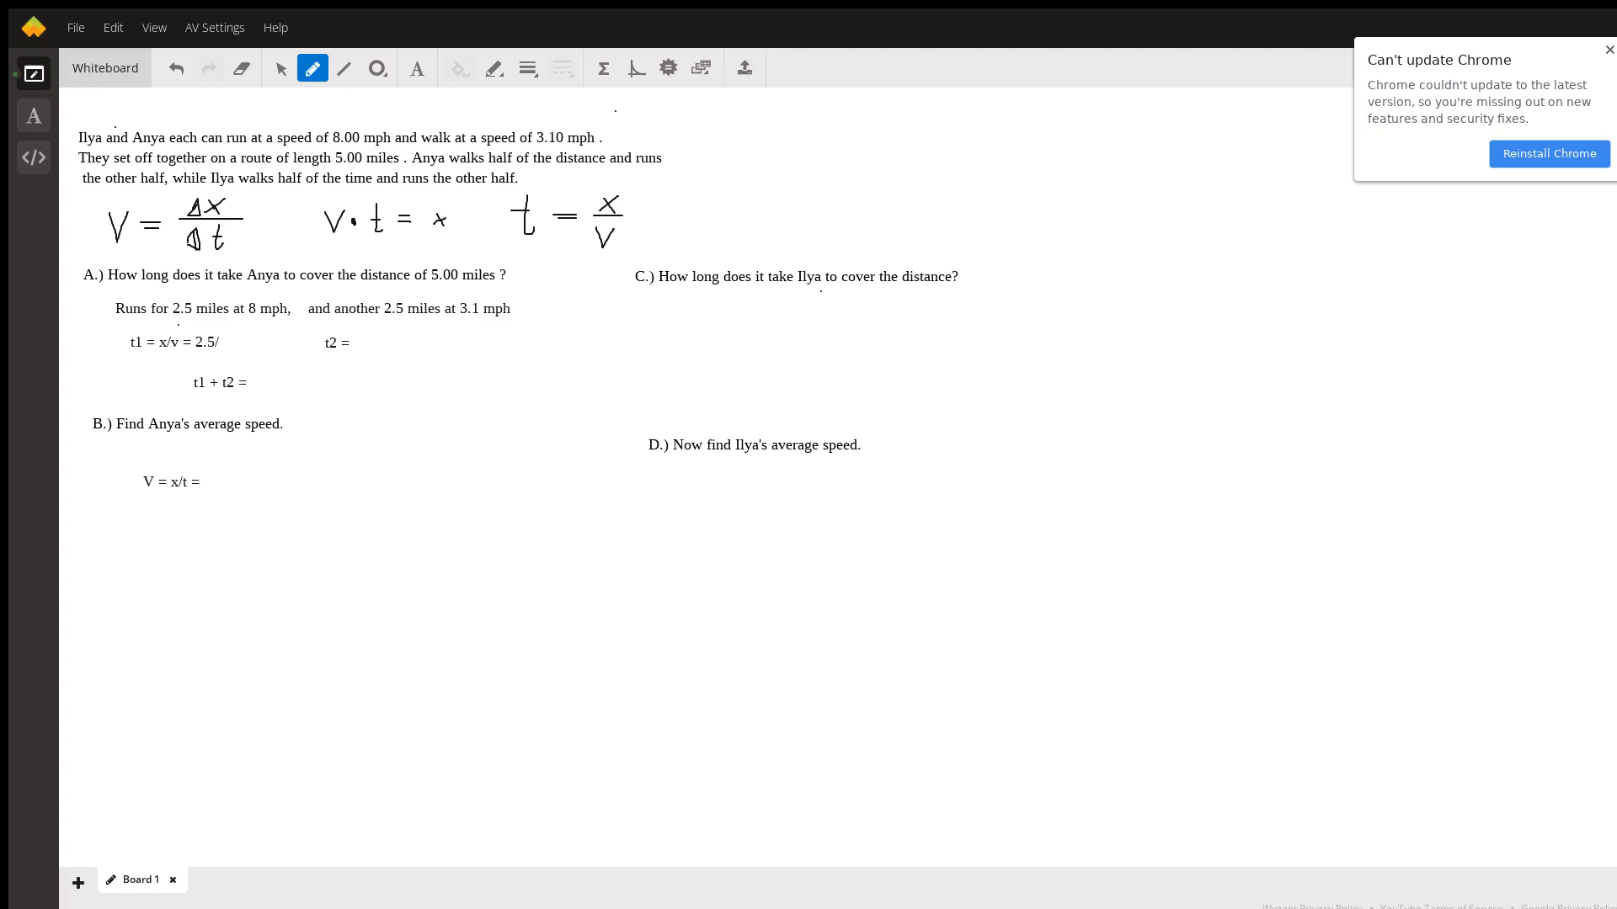
{"action": "type", "text": "8 ="}
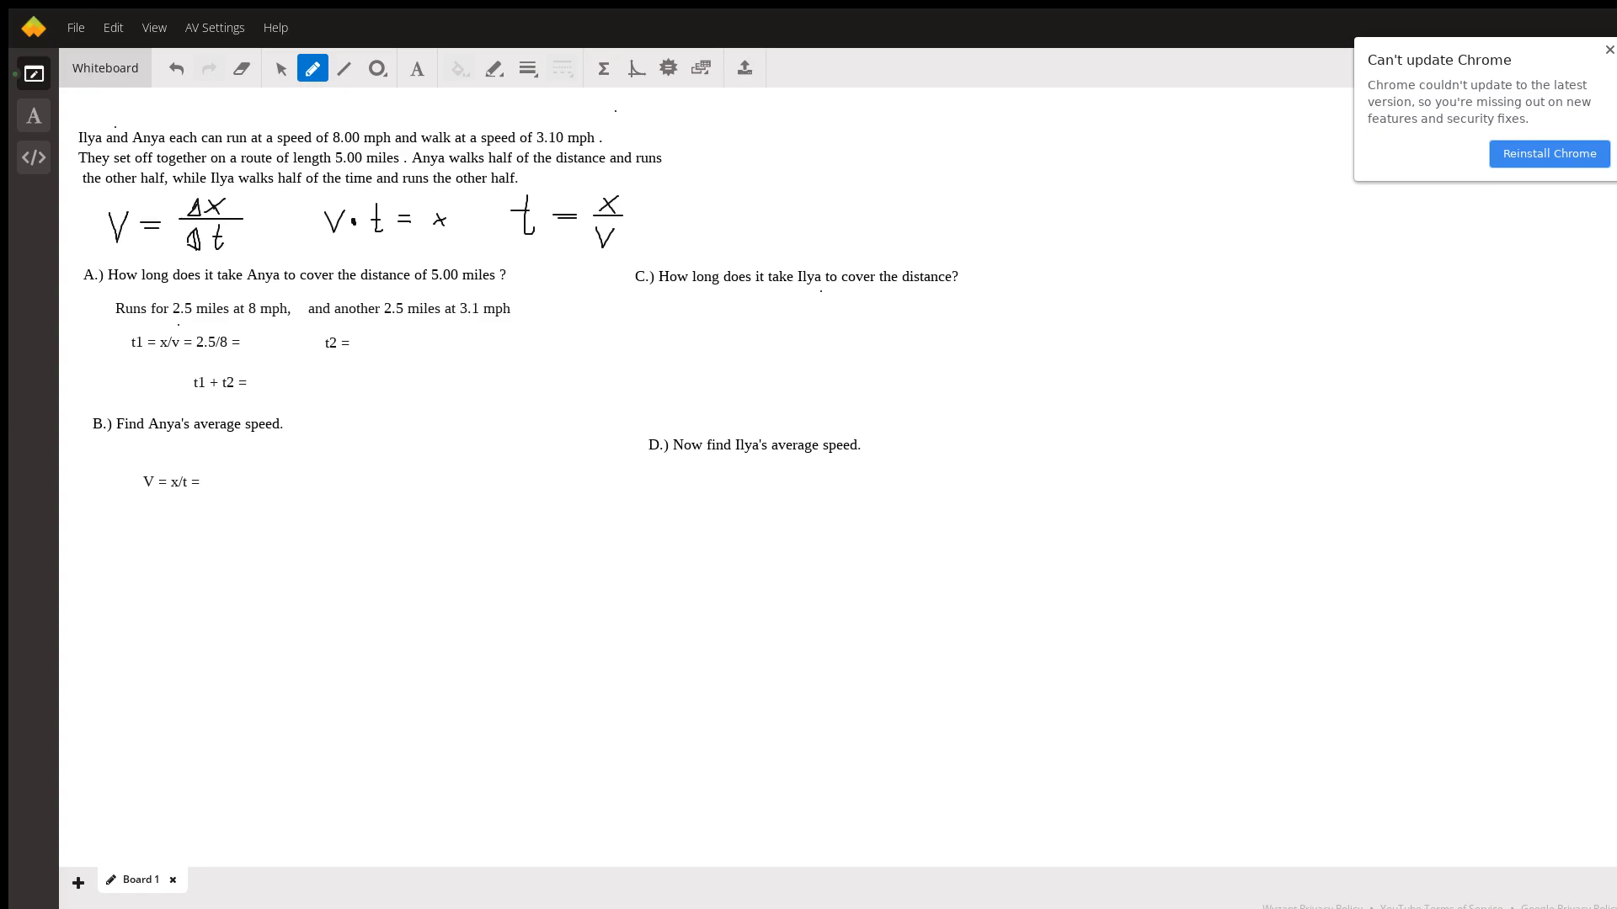
{"action": "type", "text": ".3125"}
{"action": "type", "text": " x/v"}
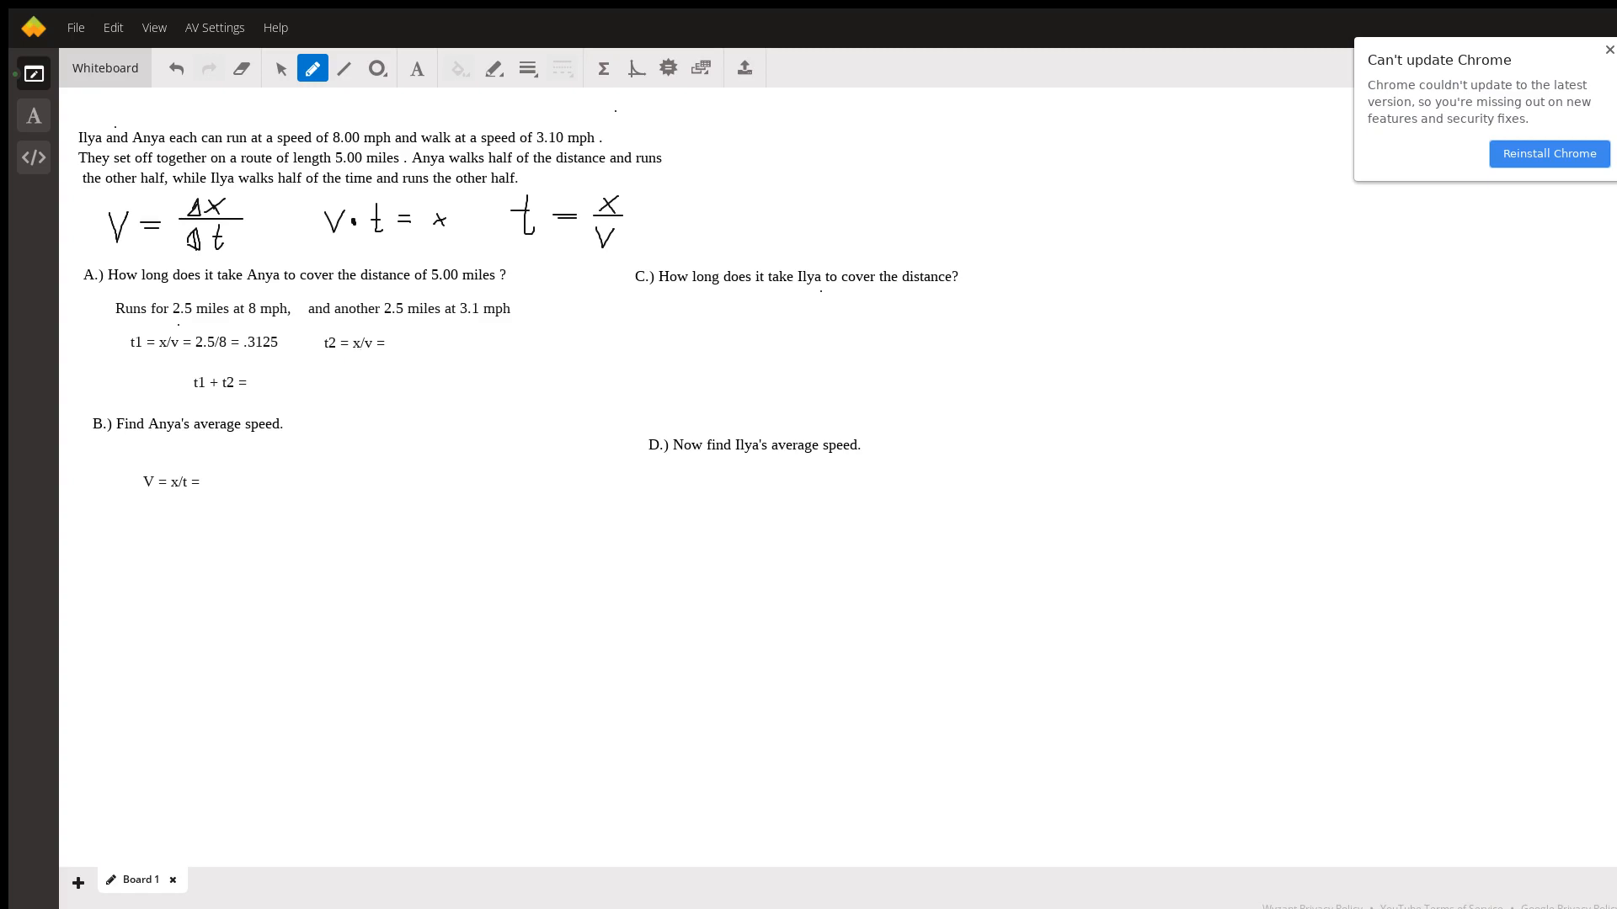
Step: Write Anya's walking time t2 = x/v = 2.5/3.1 = .806 hr
{"action": "type", "text": "2"}
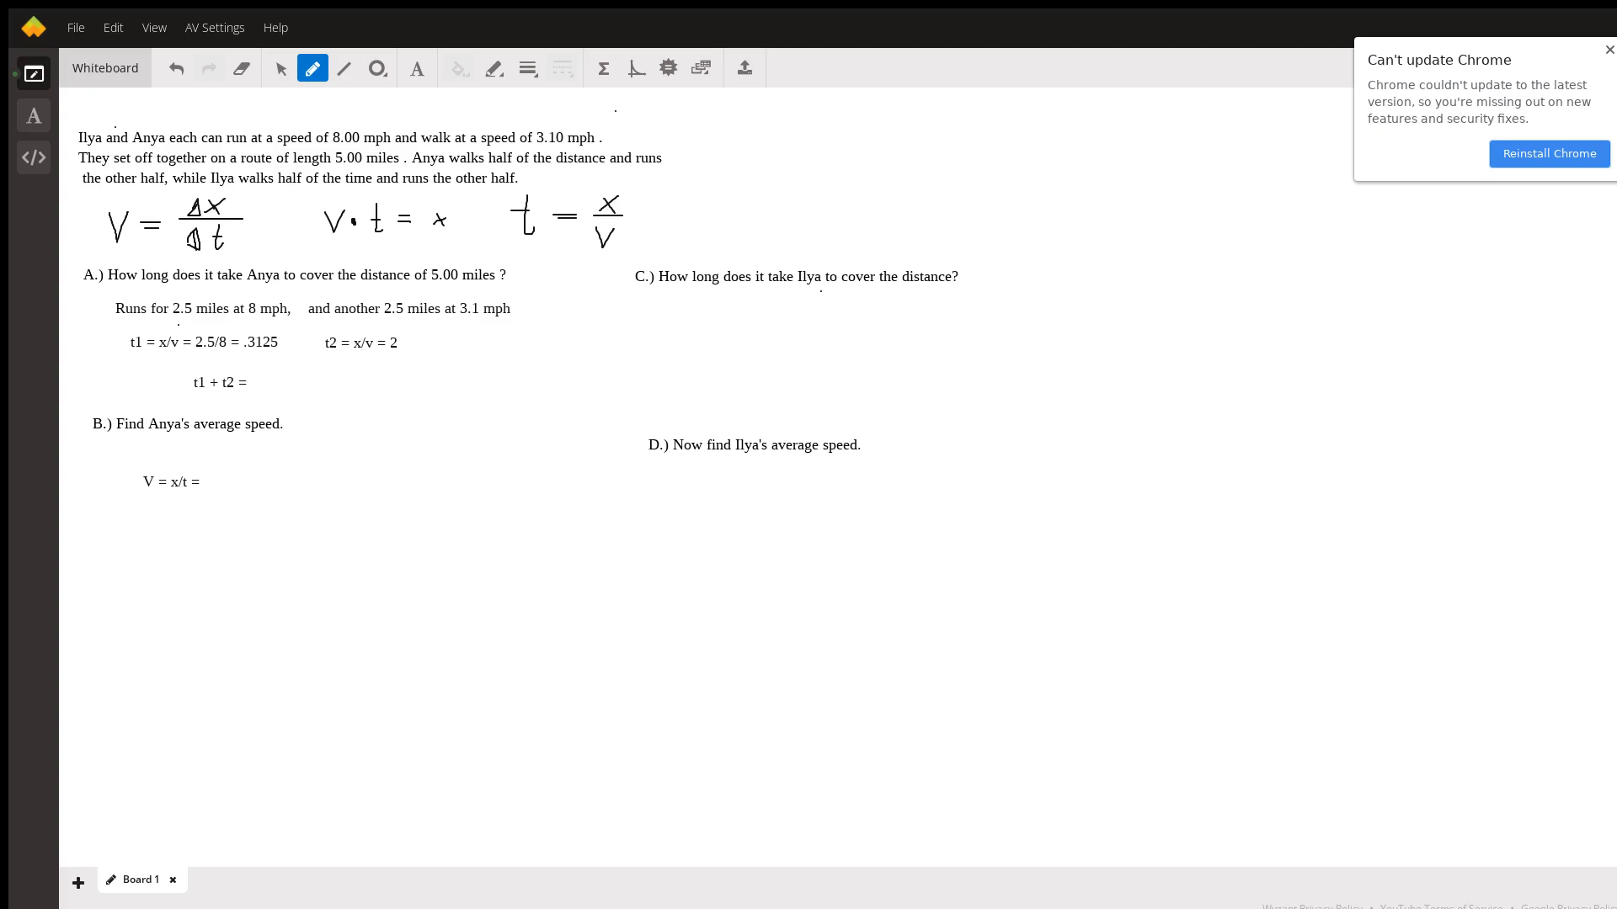
{"action": "type", "text": ".5/"}
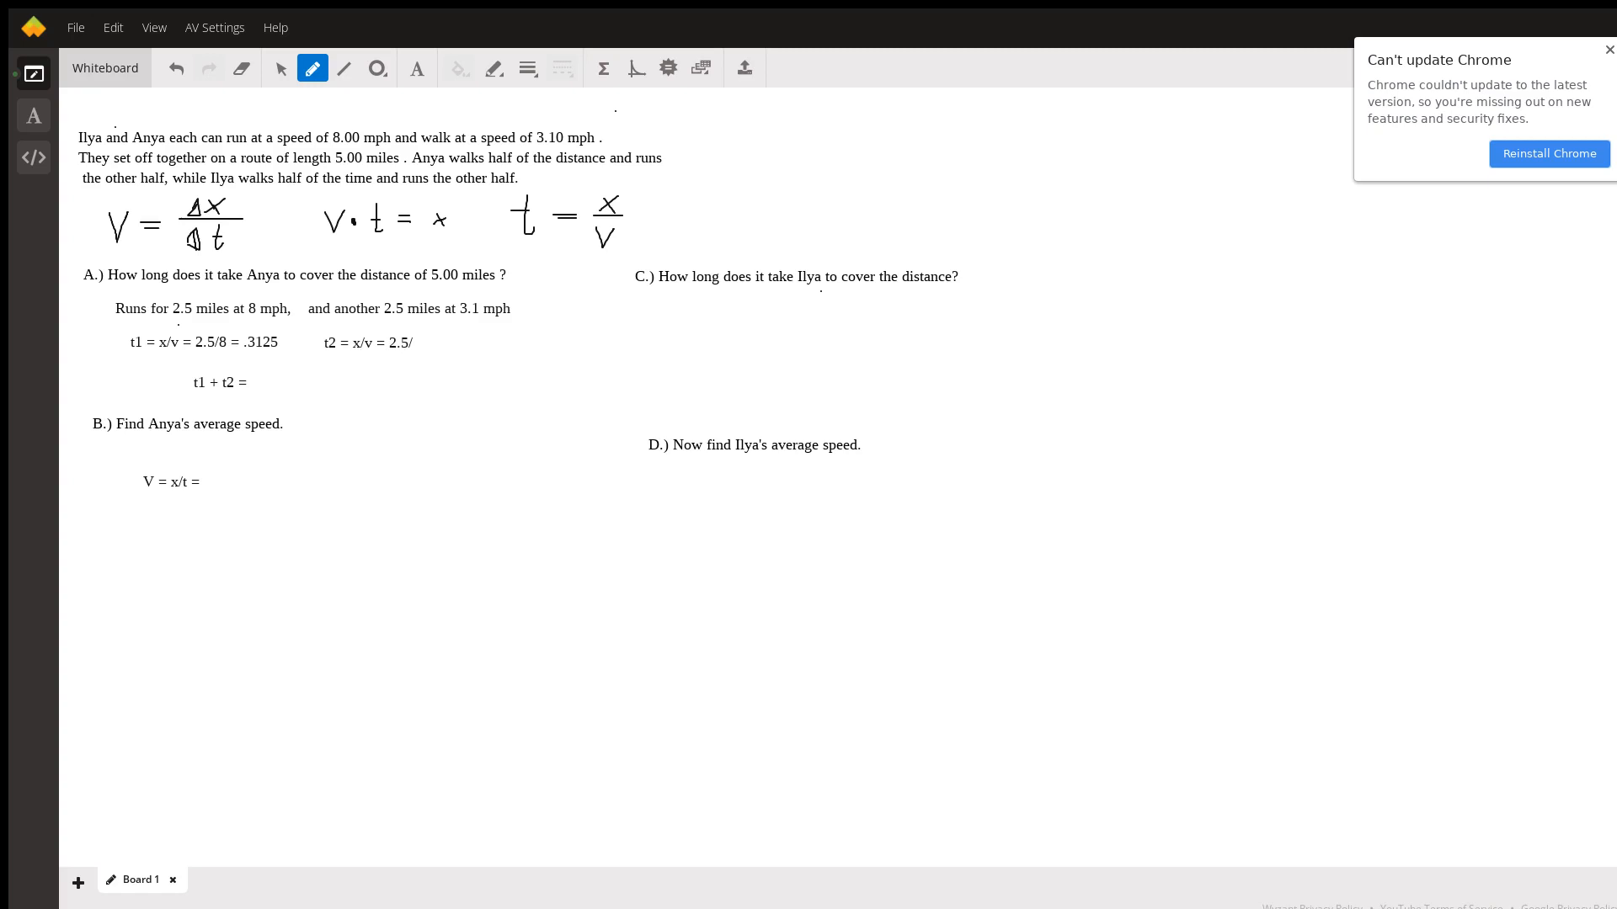
{"action": "type", "text": "3.1"}
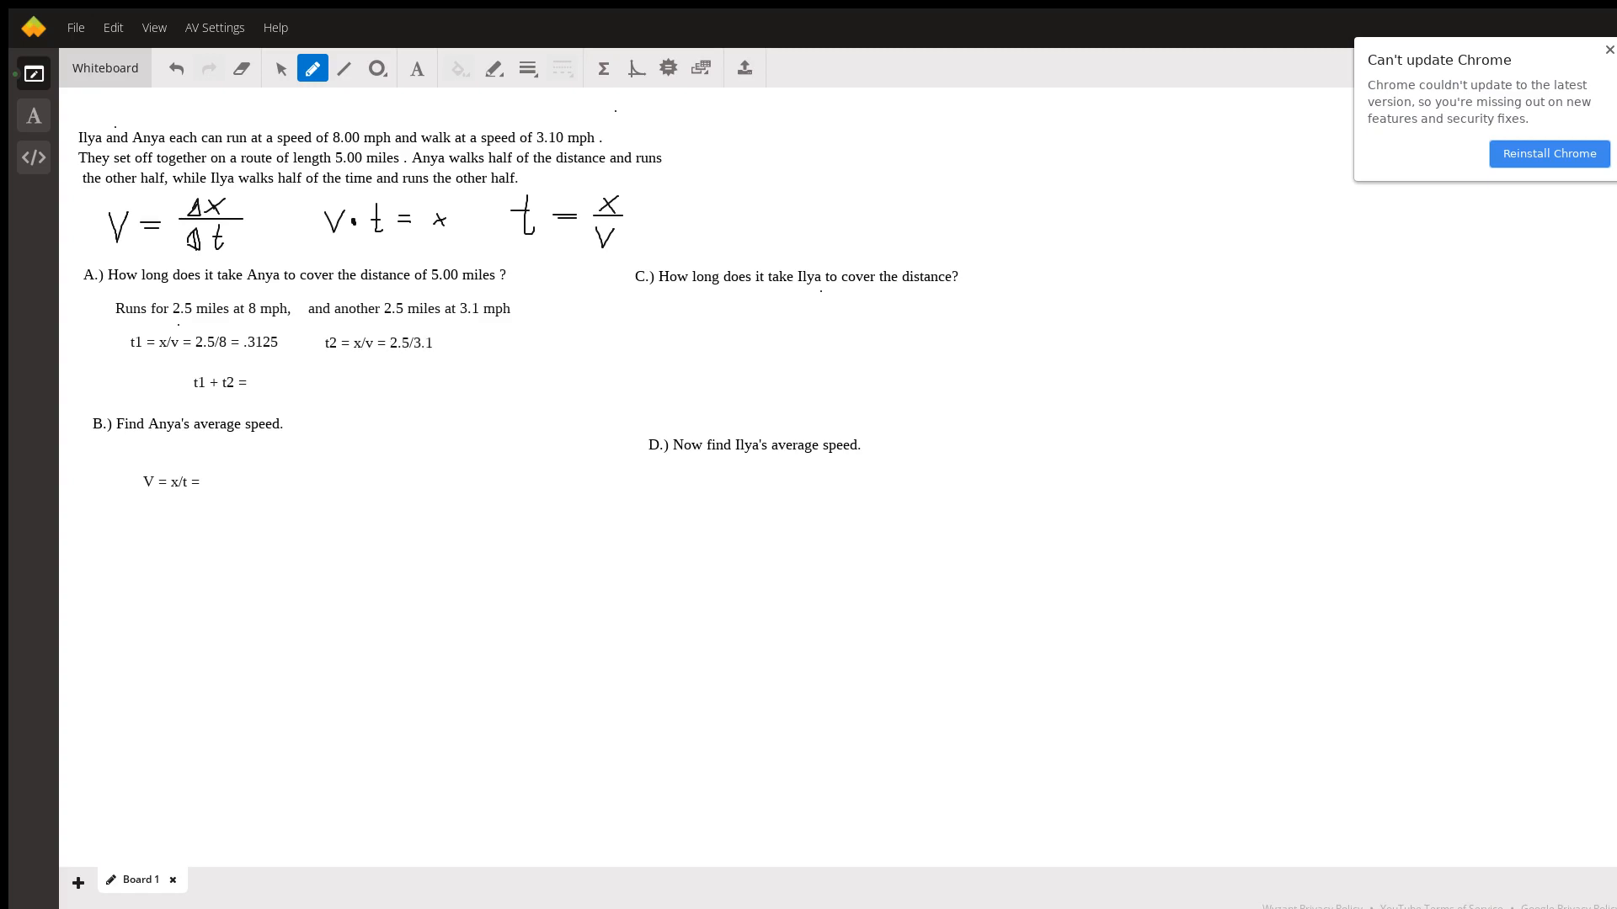
{"action": "left_click", "coordinate": [438, 341]}
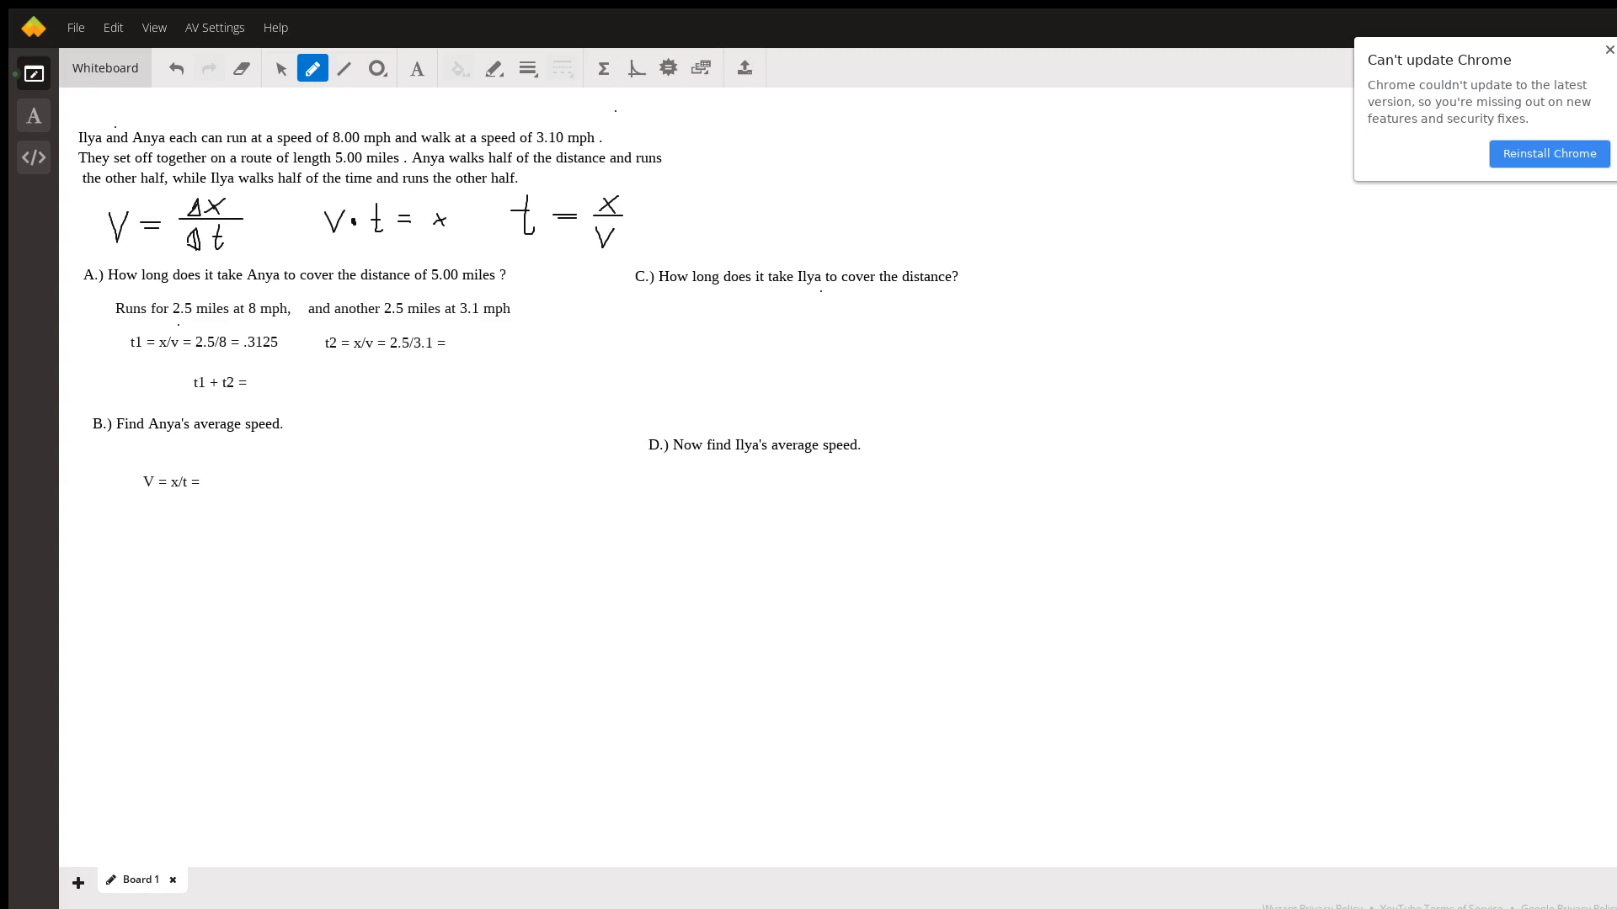
{"action": "type", "text": ".806 hr"}
{"action": "type", "text": " 1.12hr"}
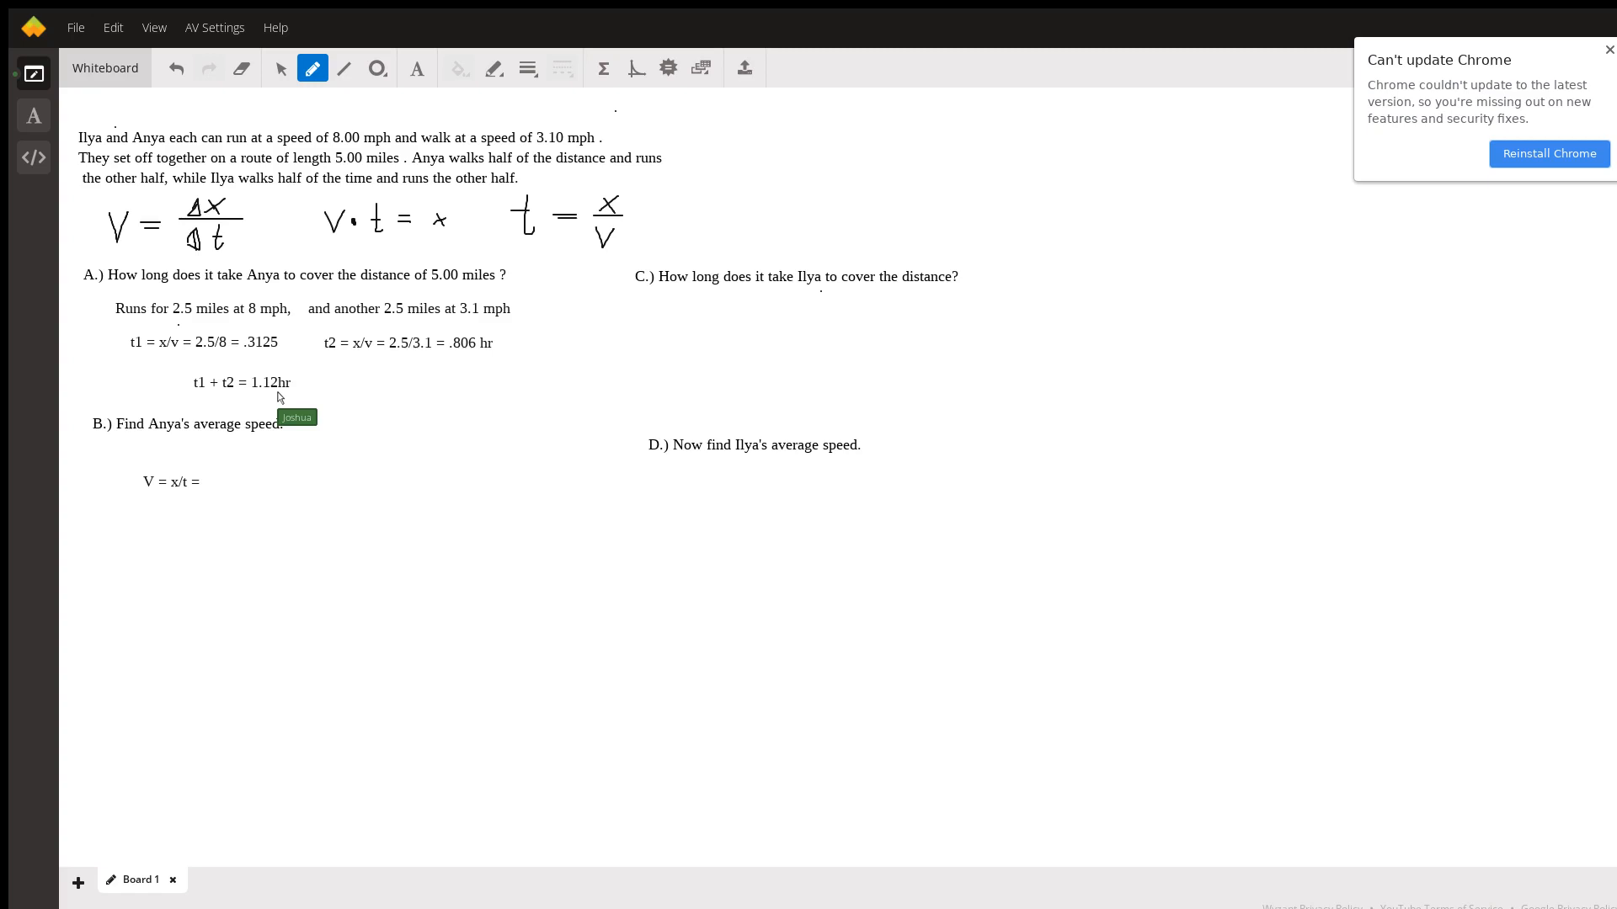
Step: Total the times as t1 + t2 = 1.12 hr * 60 = 67.2 min
{"action": "type", "text": "* go"}
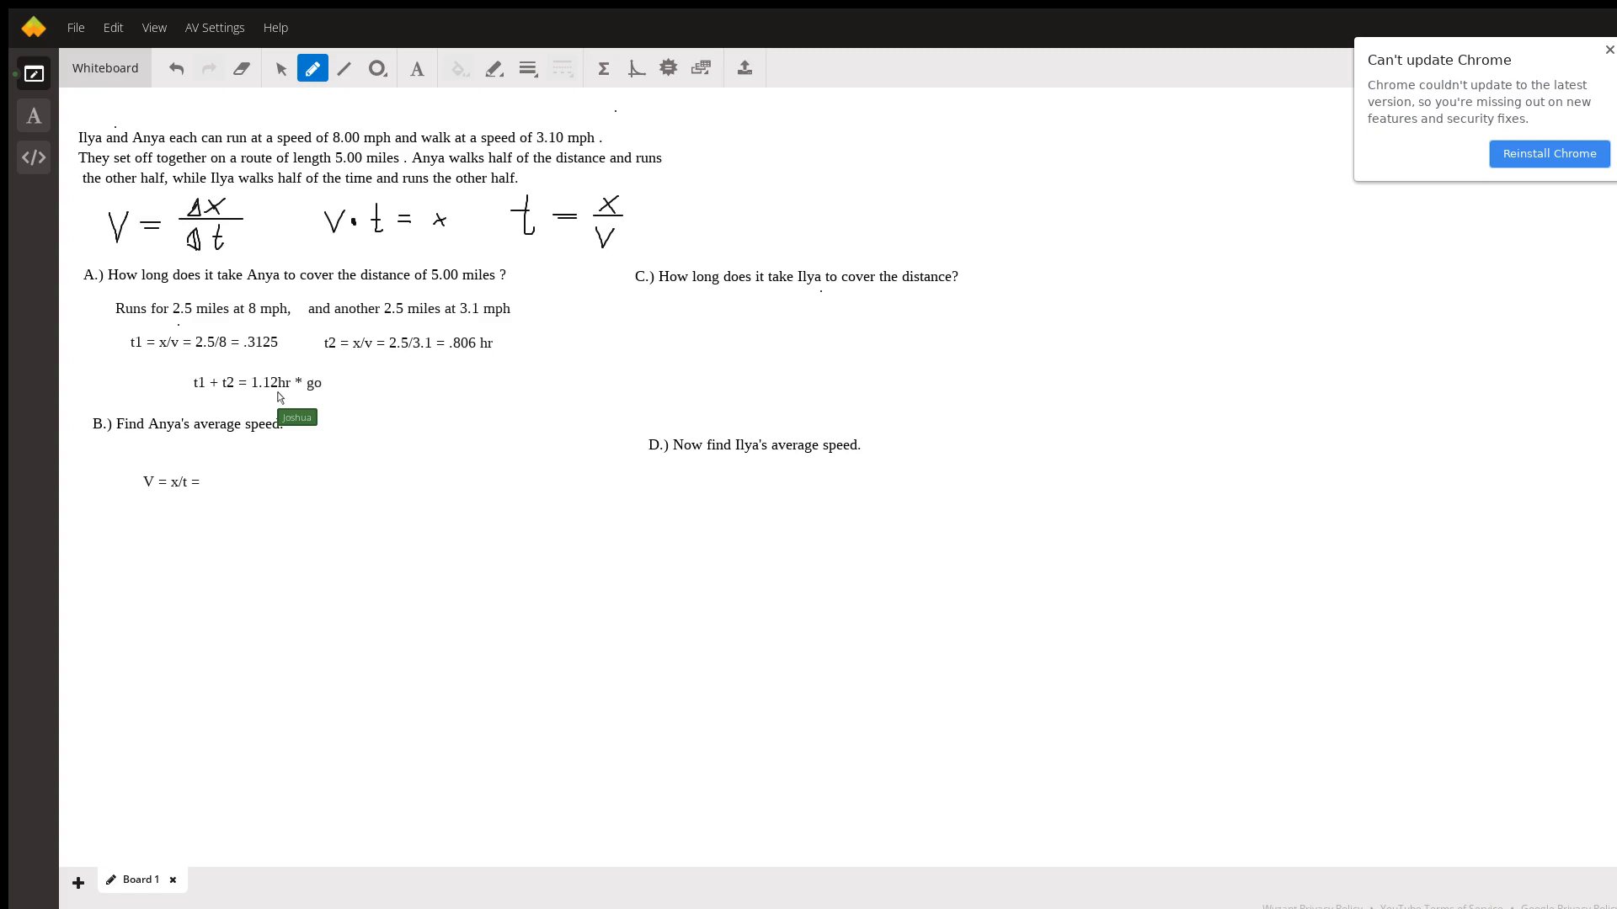
{"action": "type", "text": "60 ="}
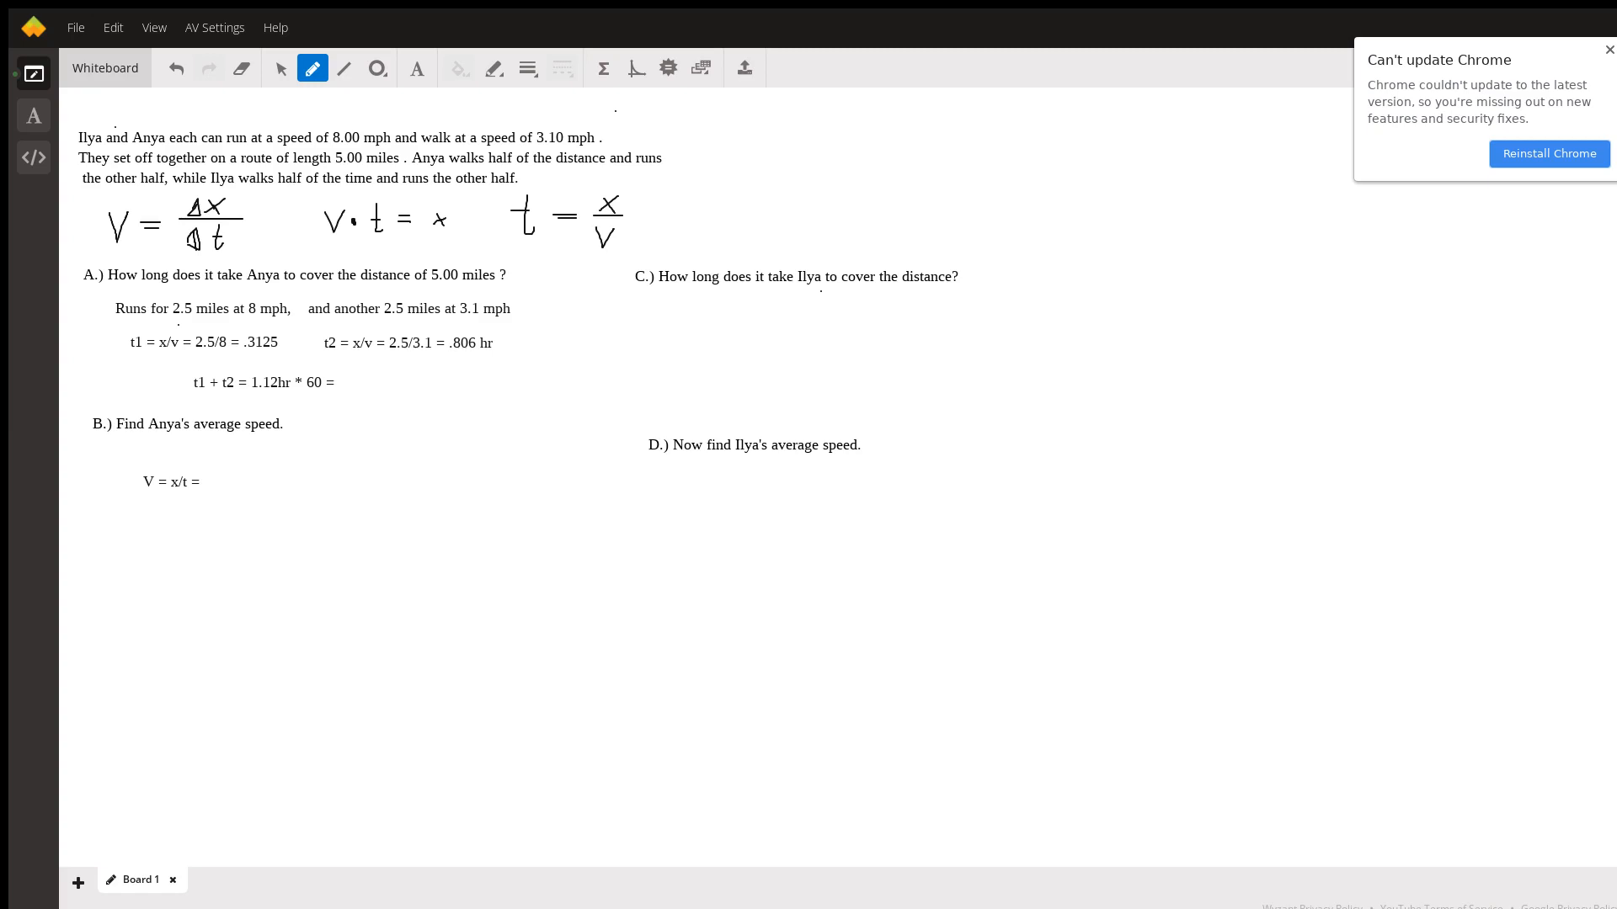
{"action": "type", "text": "67.2 min"}
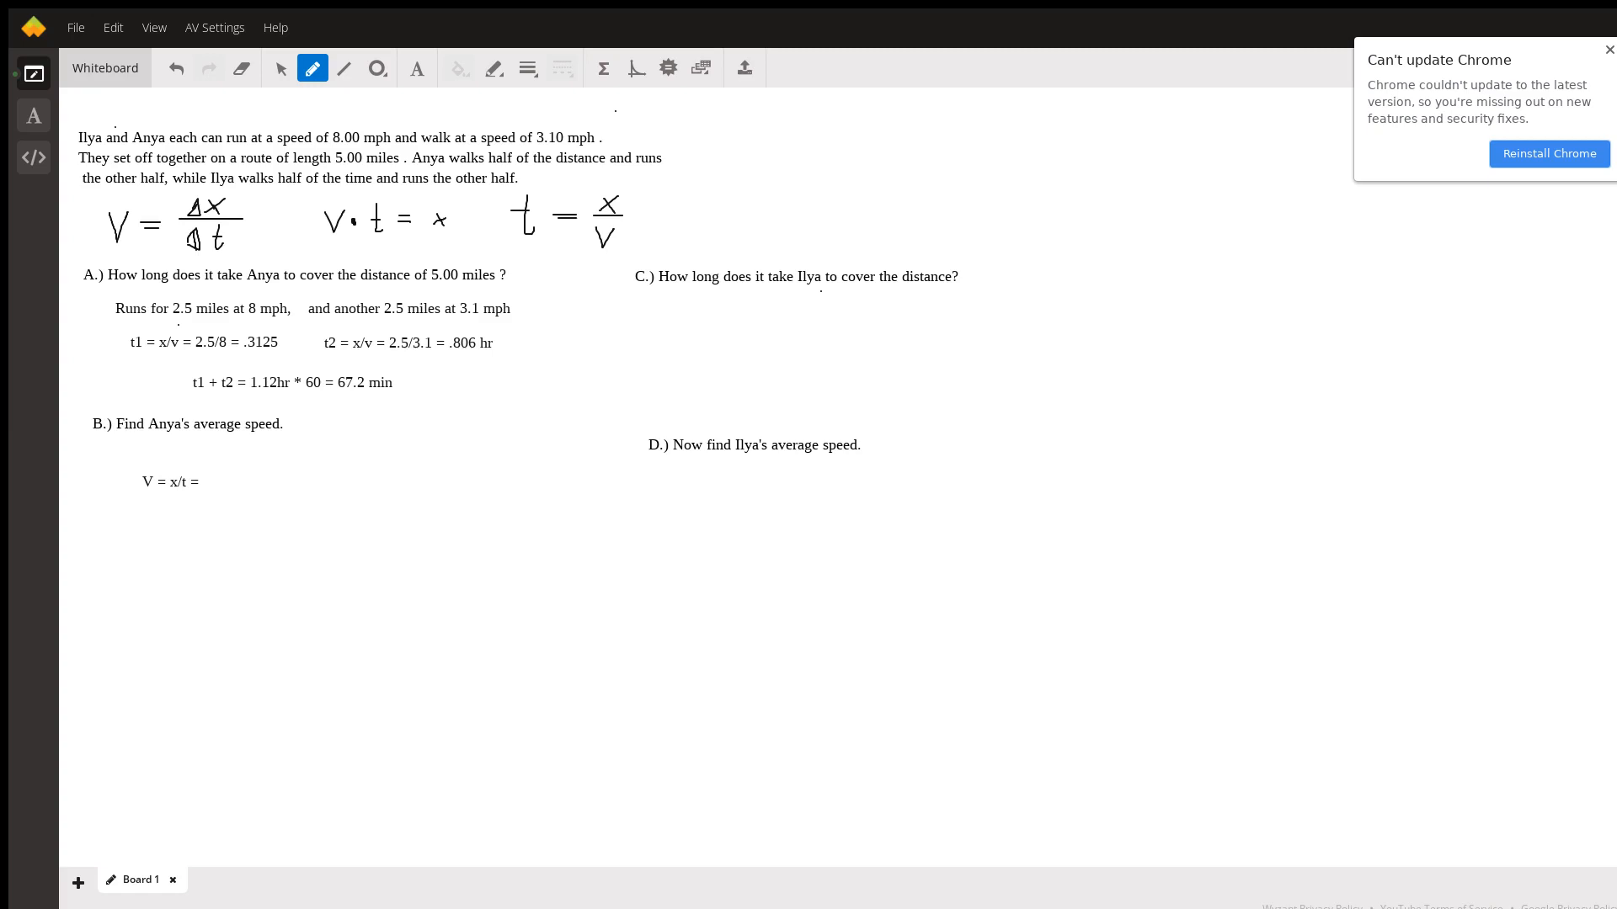
Step: Finish the average speed line as V = x/t = 5/1.12 = 4.46 mph
{"action": "type", "text": "5/"}
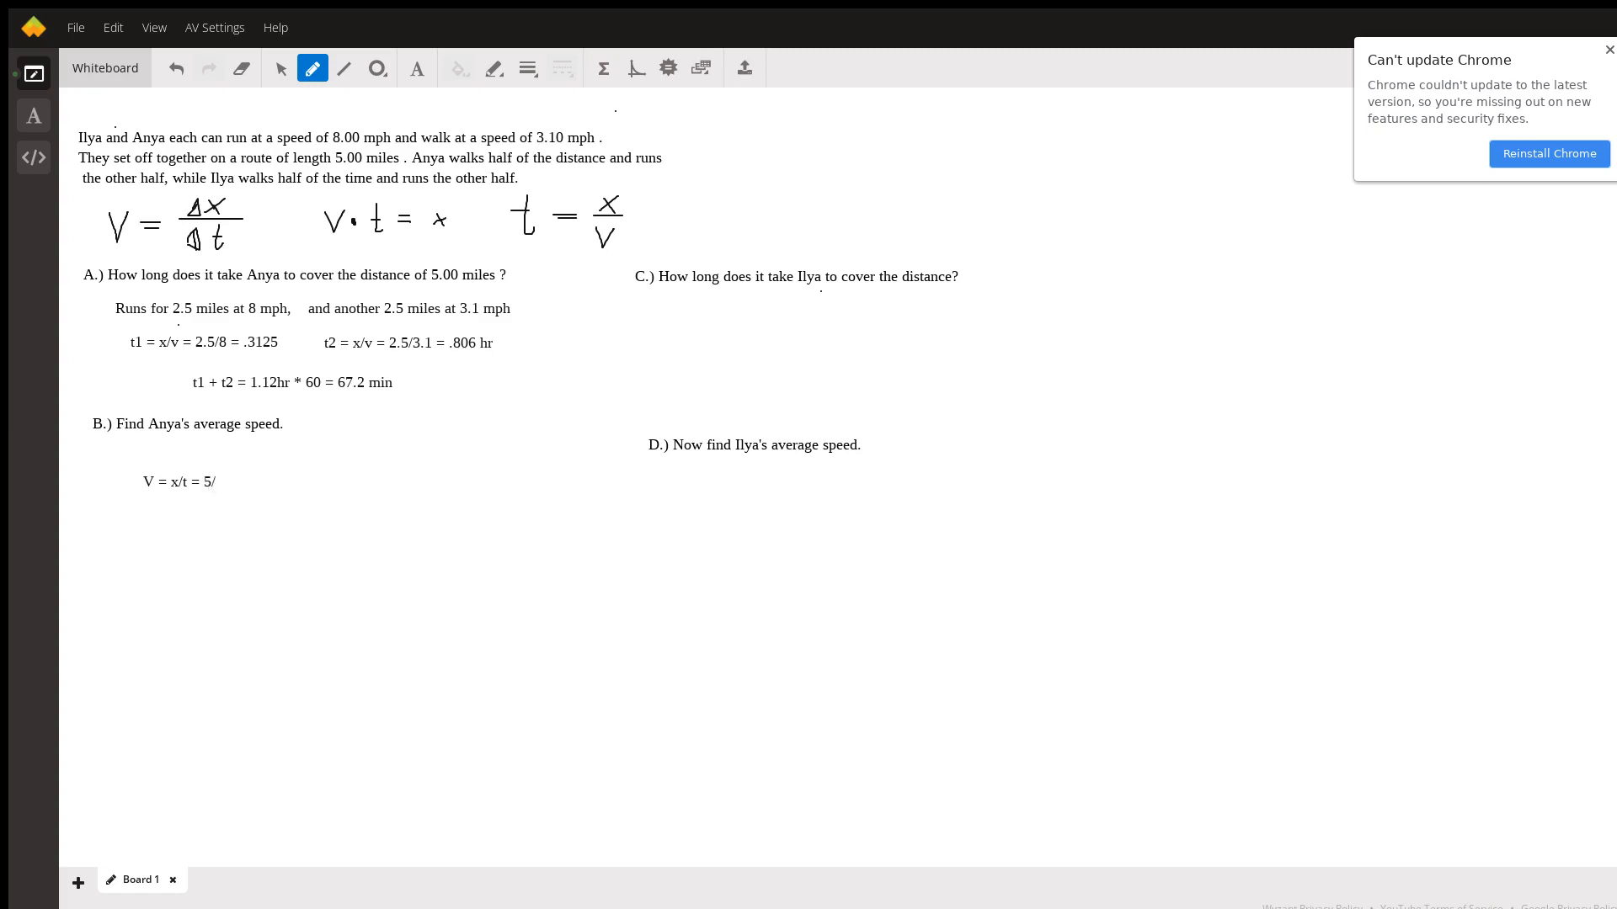
{"action": "type", "text": "1.2"}
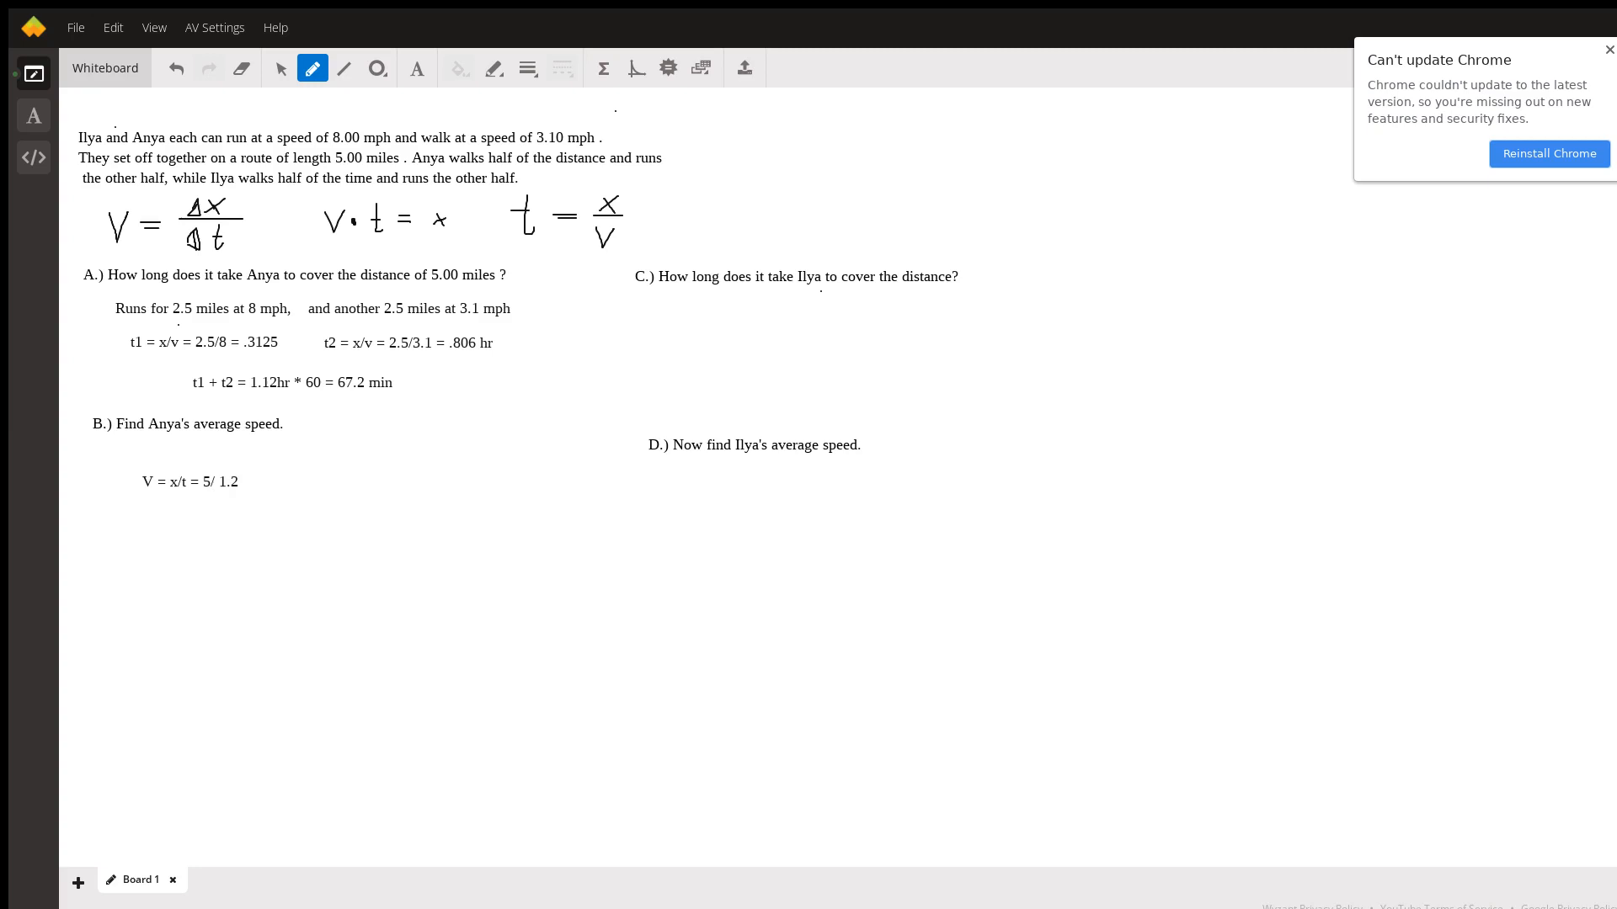
{"action": "type", "text": "2"}
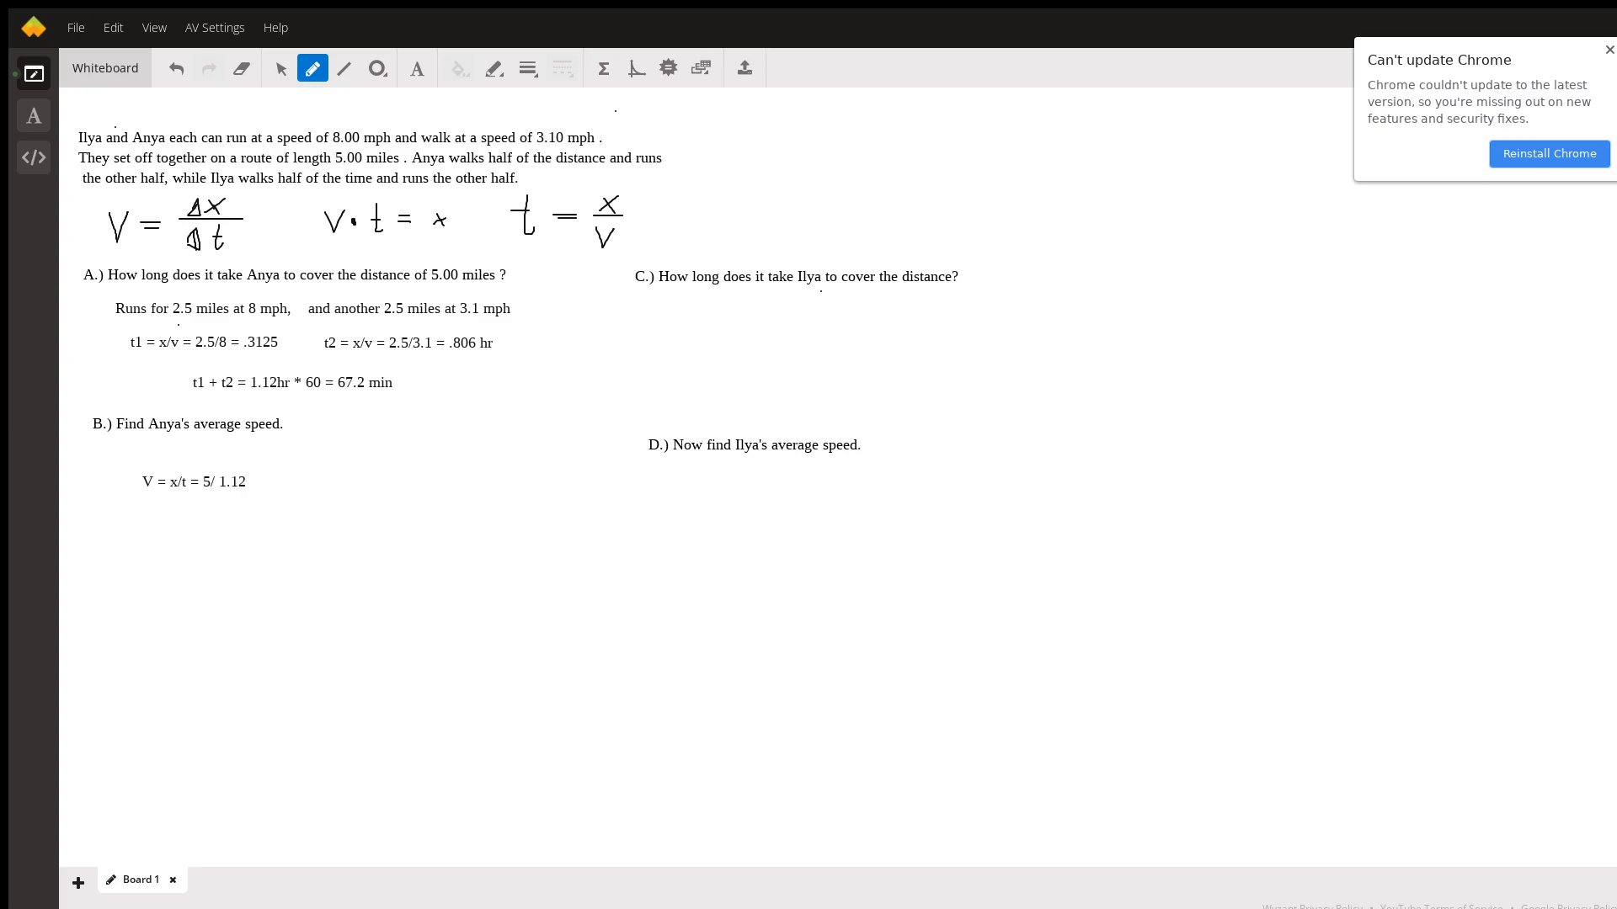
{"action": "type", "text": "= 4.46 mph"}
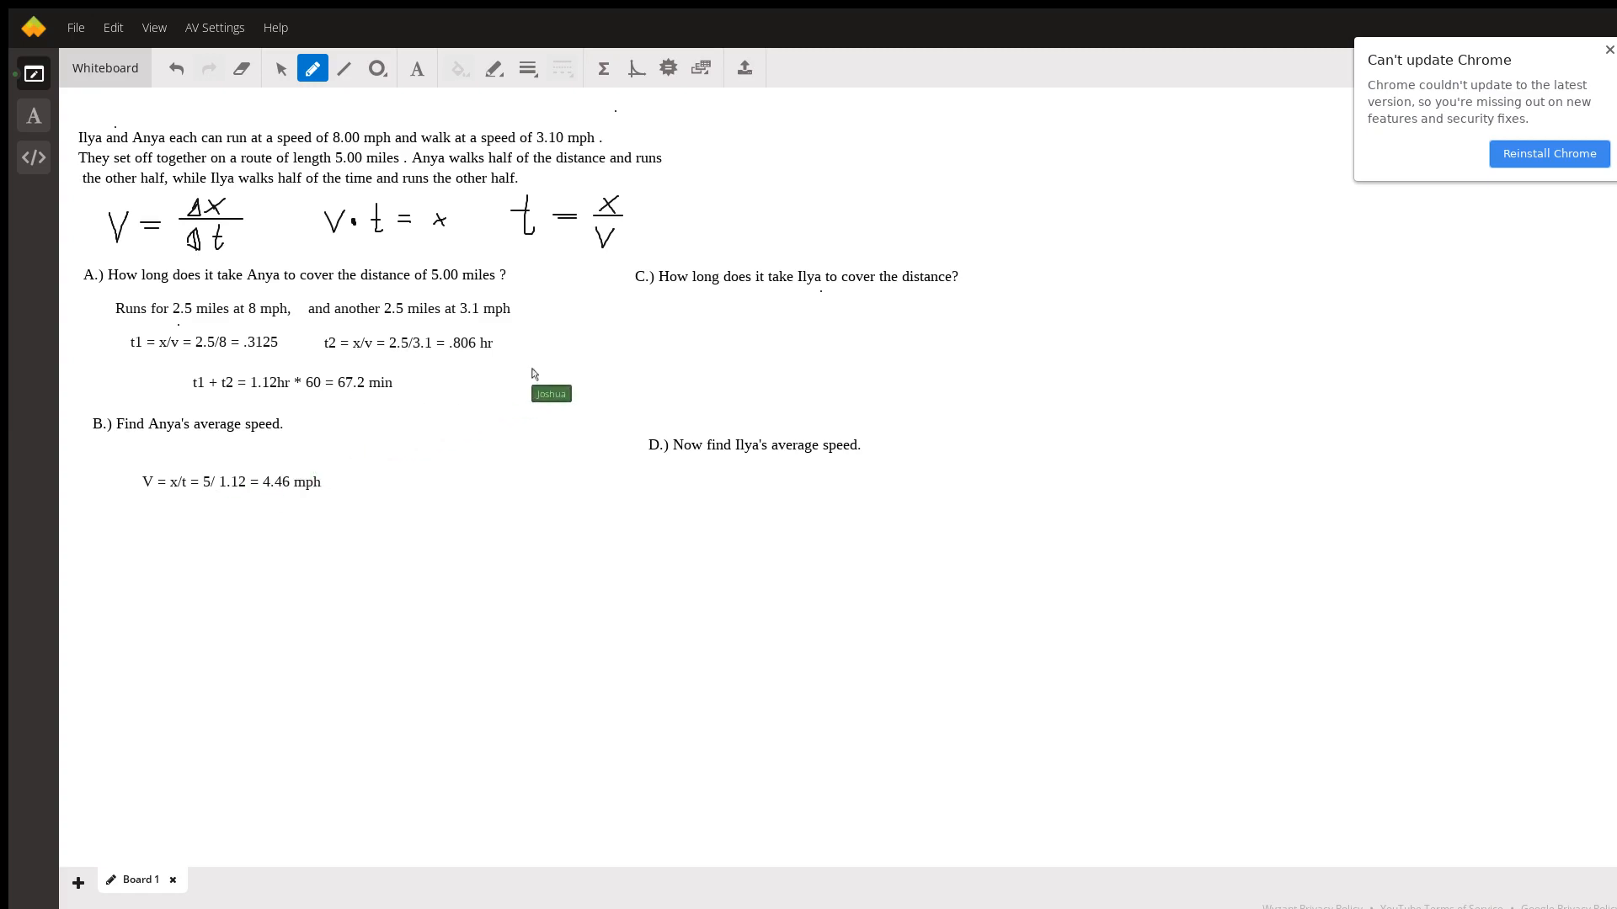
{"action": "mouse_move", "coordinate": [451, 95]}
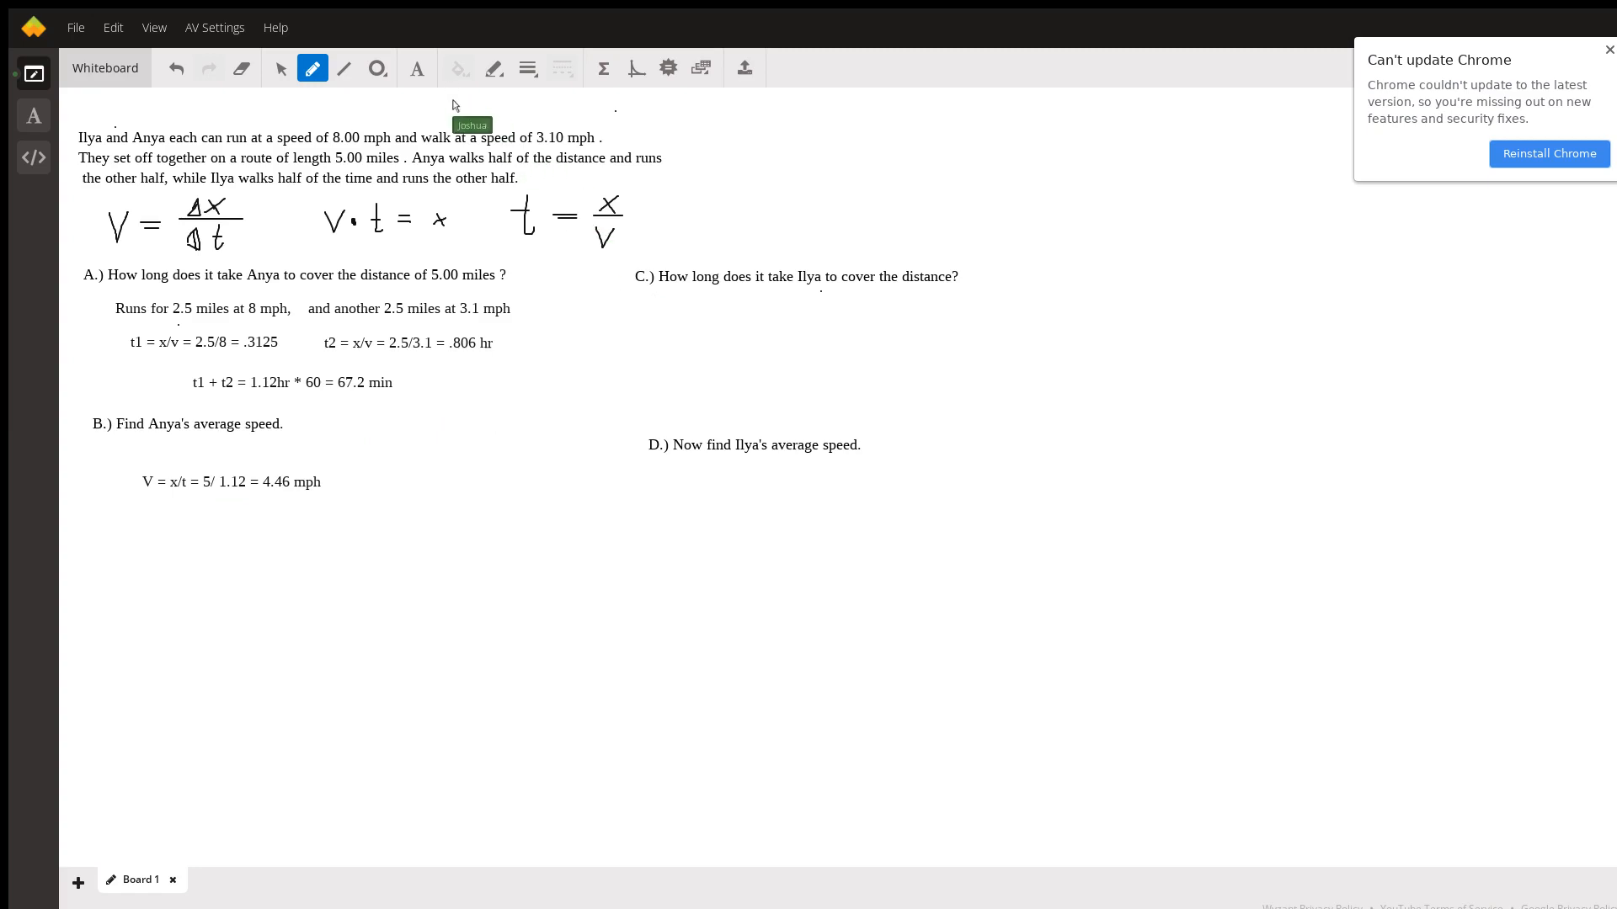
{"action": "mouse_move", "coordinate": [665, 313]}
{"action": "type", "text": "8"}
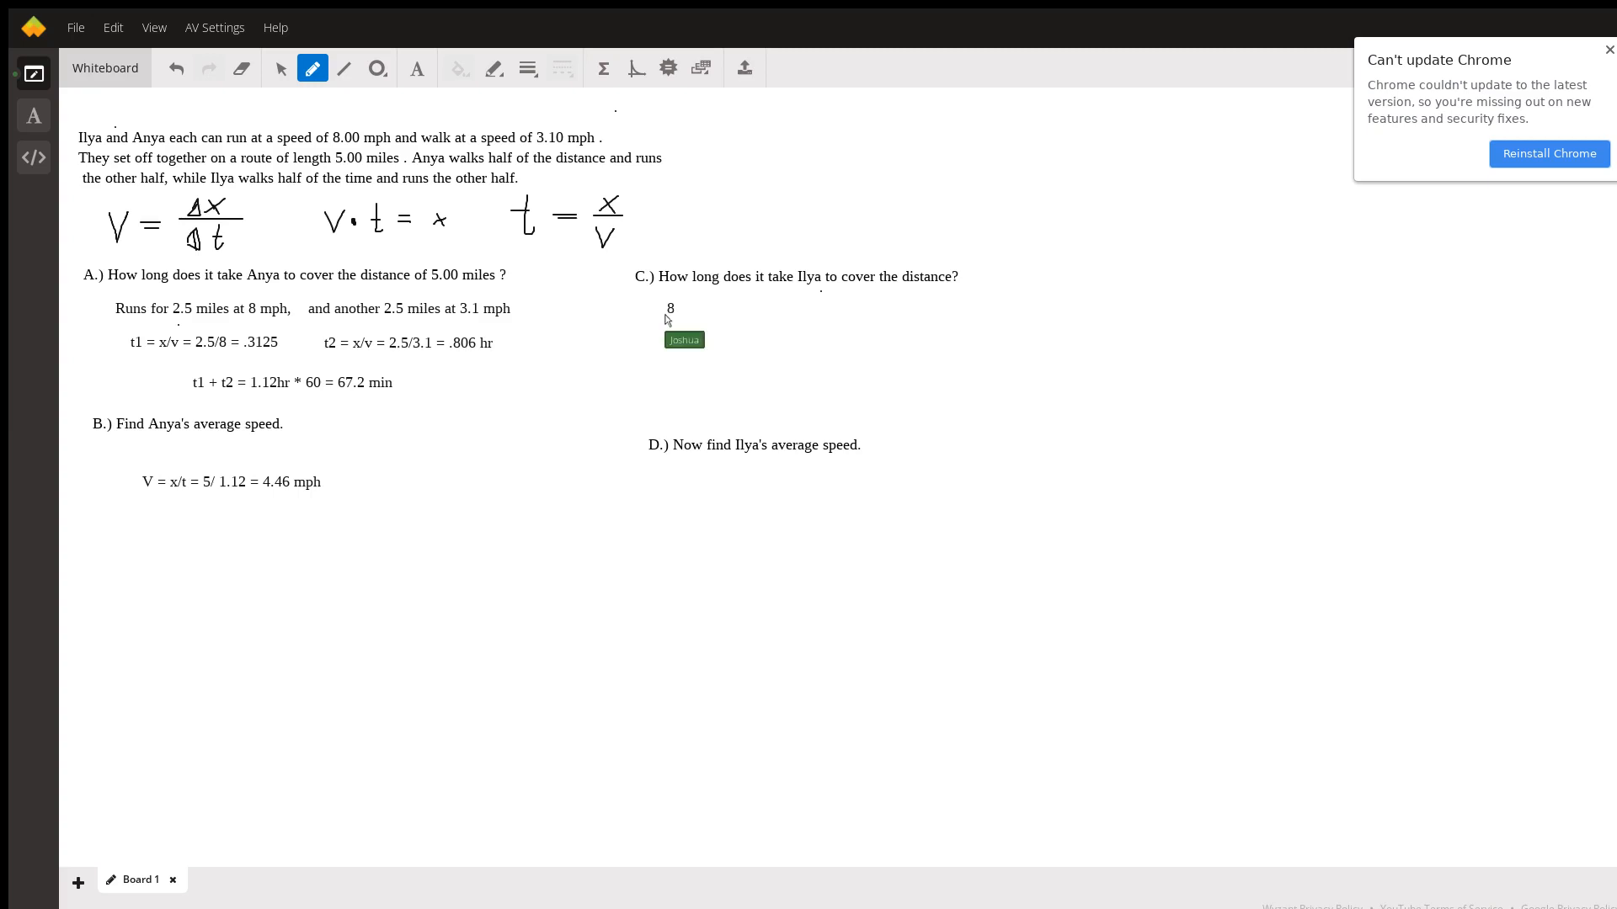
Step: Write Ilya's distance equation 8(.5t) + 3.1(.5t) = 5
{"action": "type", "text": "("}
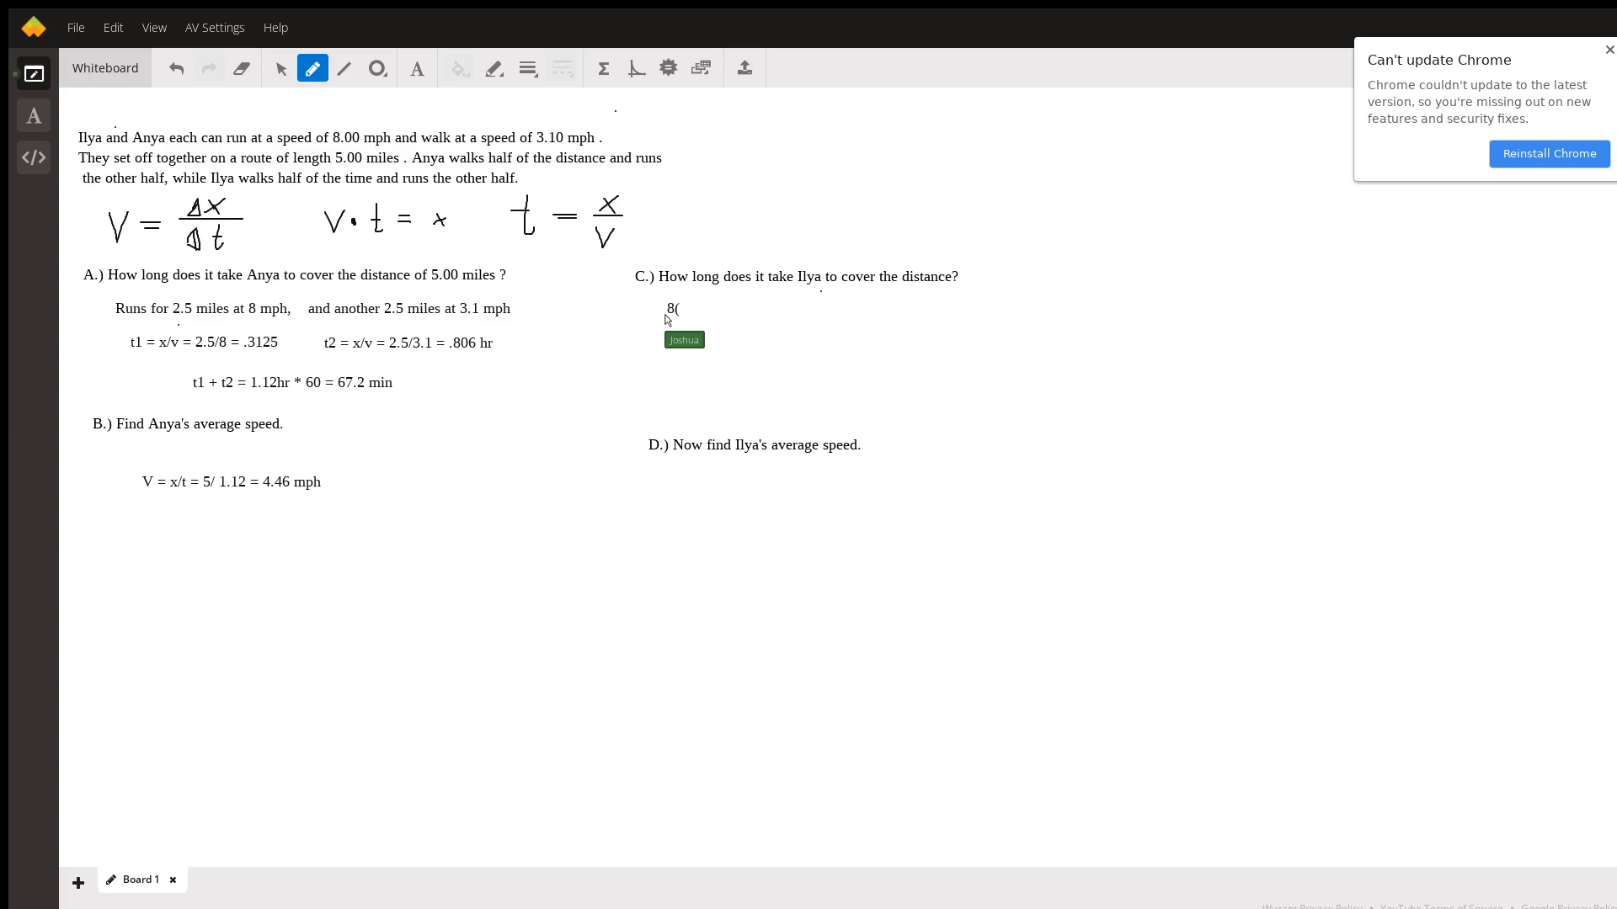
{"action": "type", "text": ".5t"}
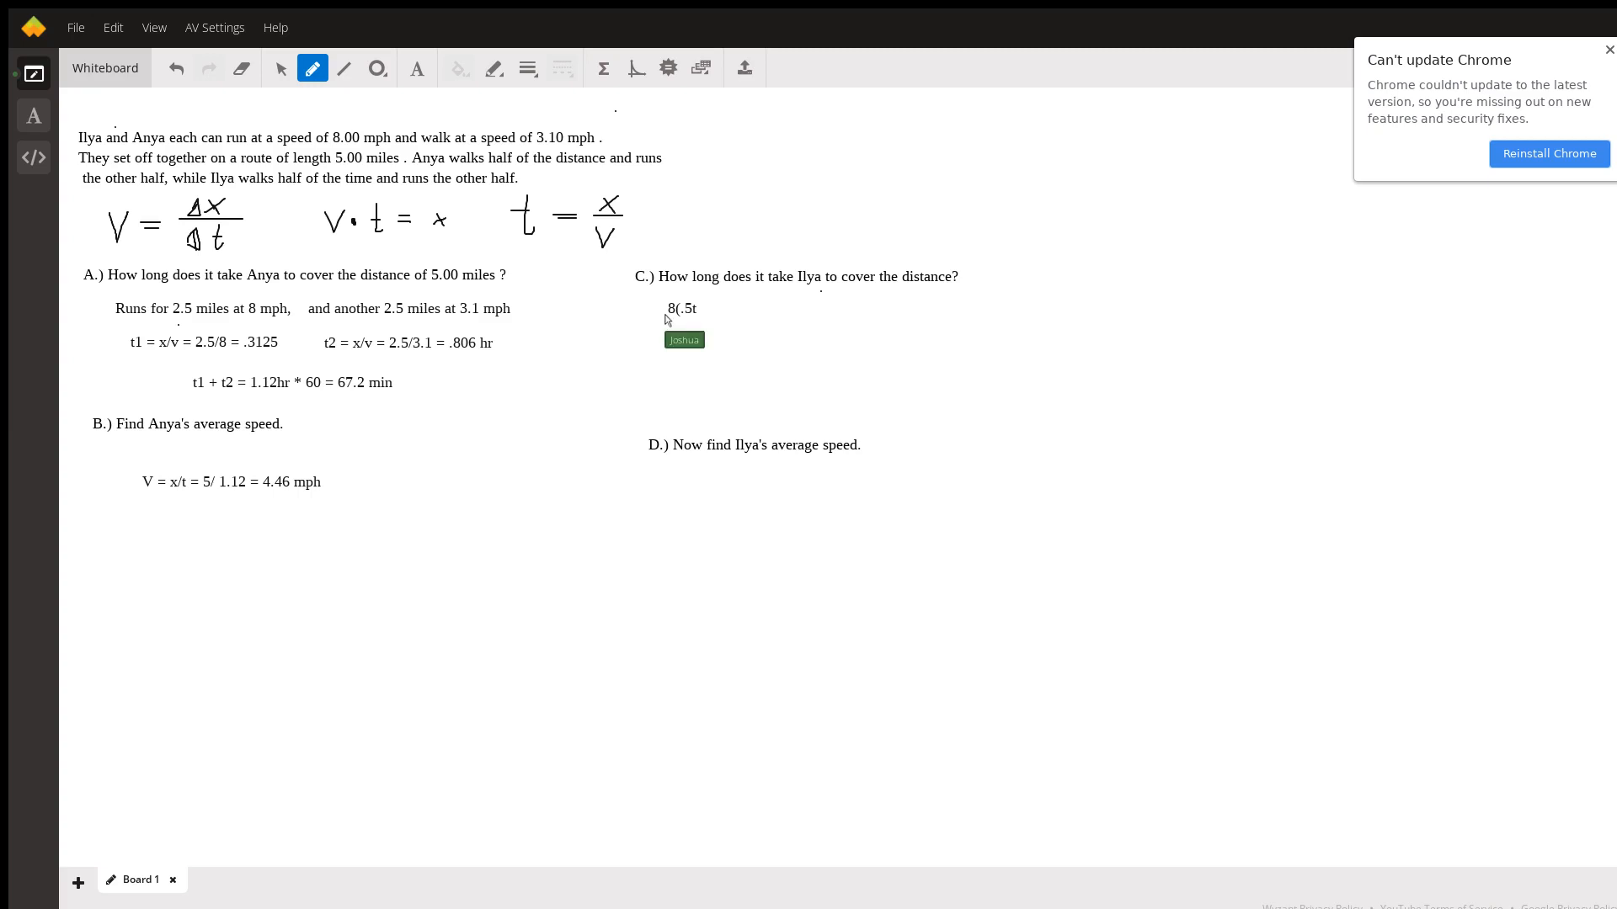
{"action": "type", "text": ") +"}
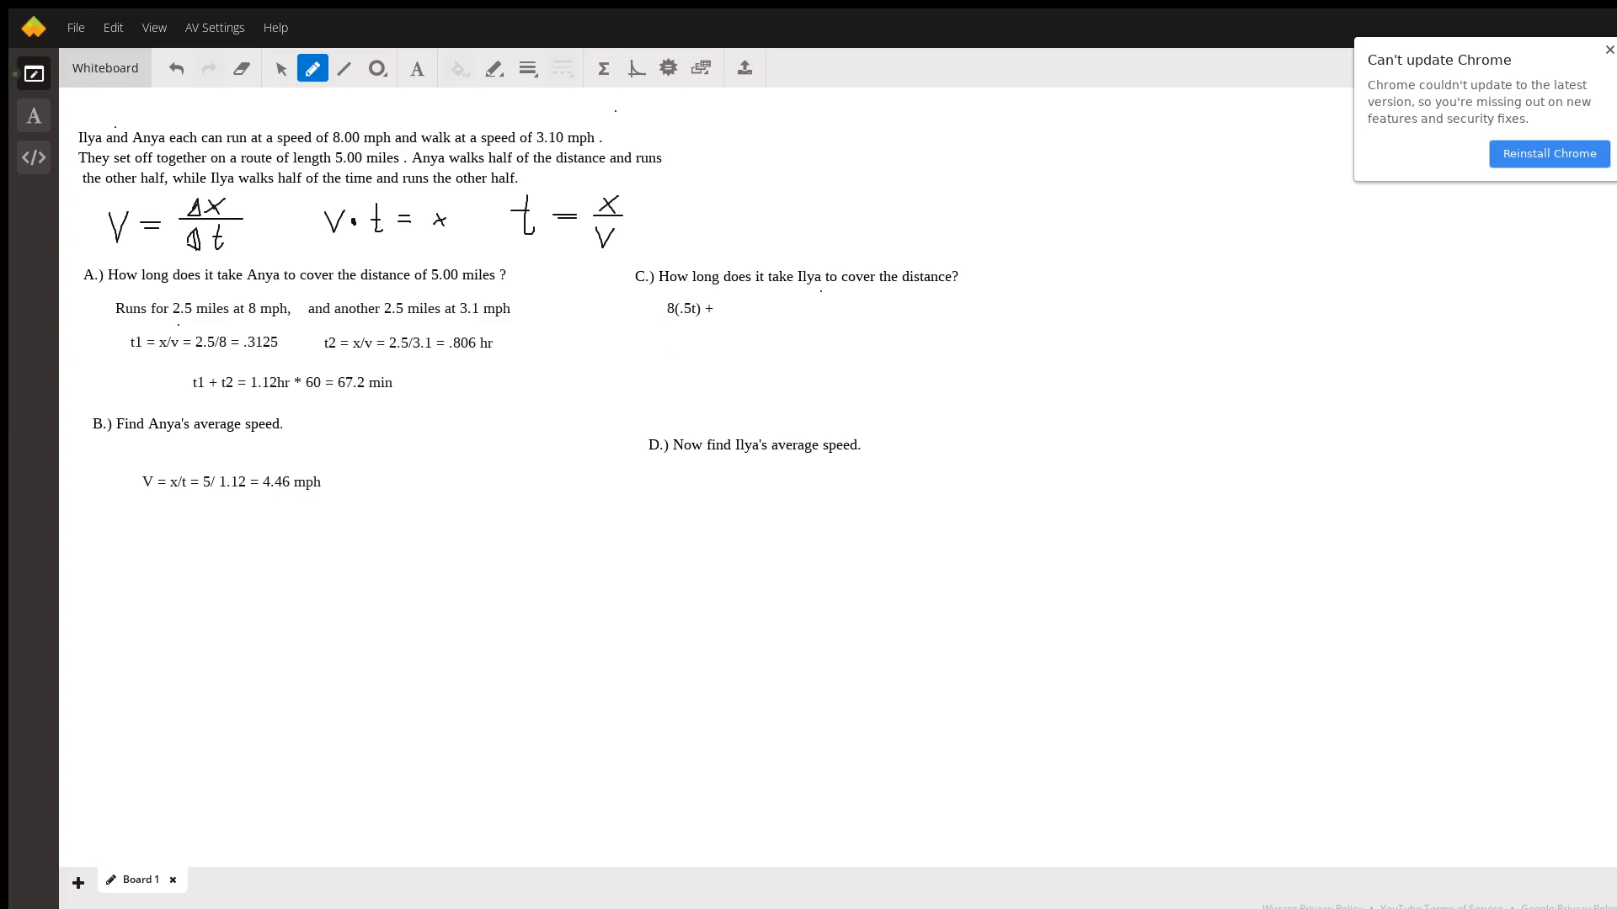
{"action": "type", "text": "+3.1("}
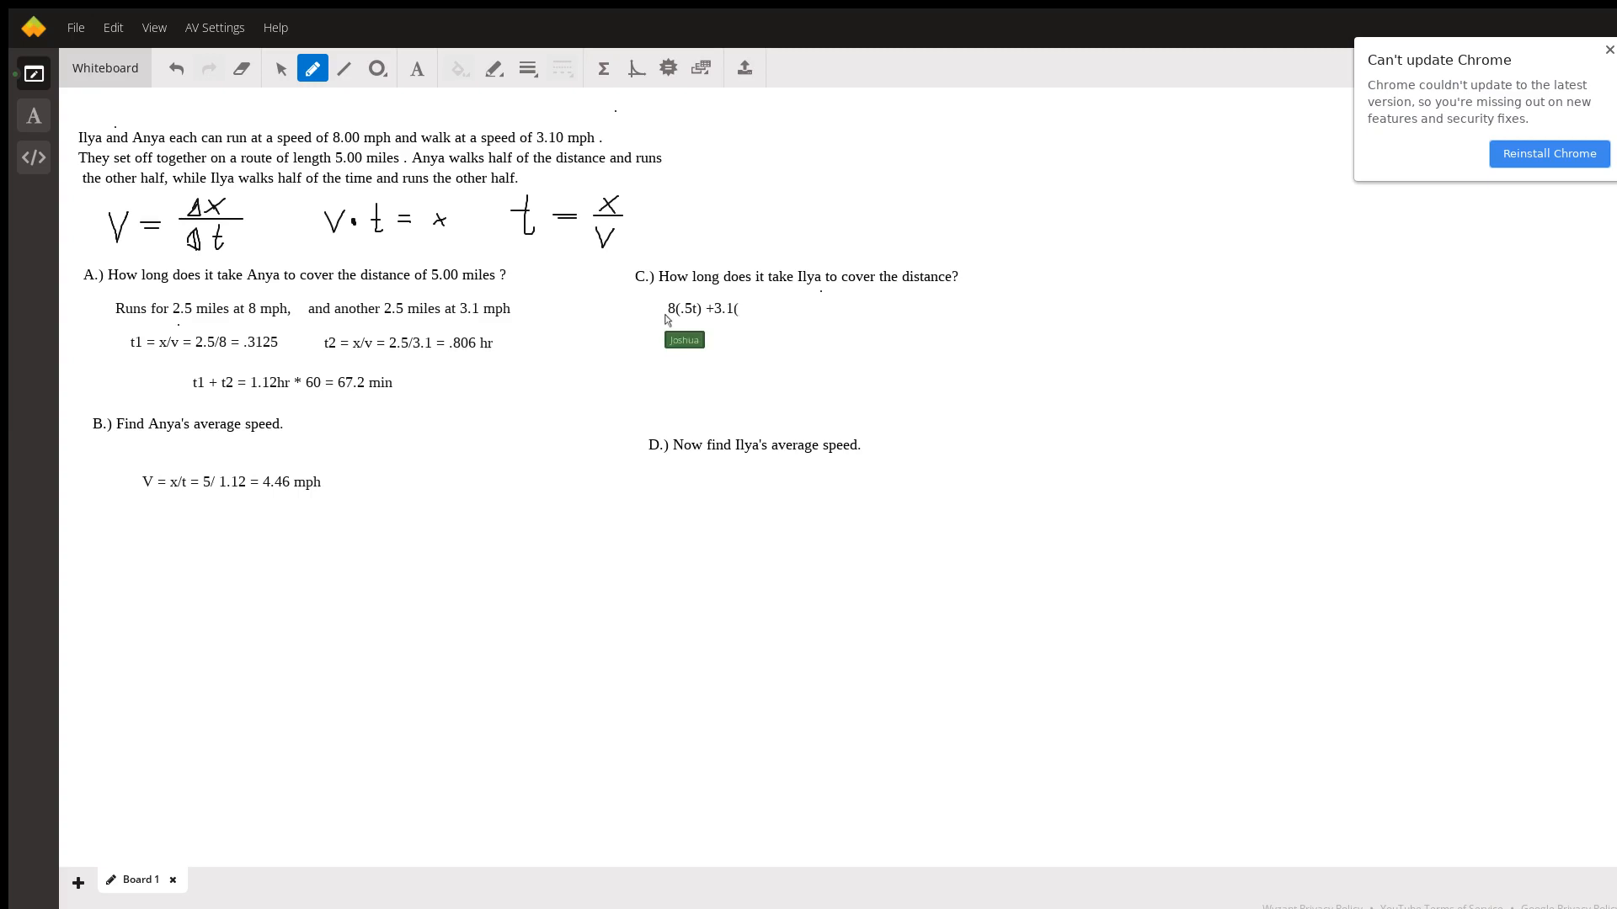
{"action": "type", "text": ".5t) ="}
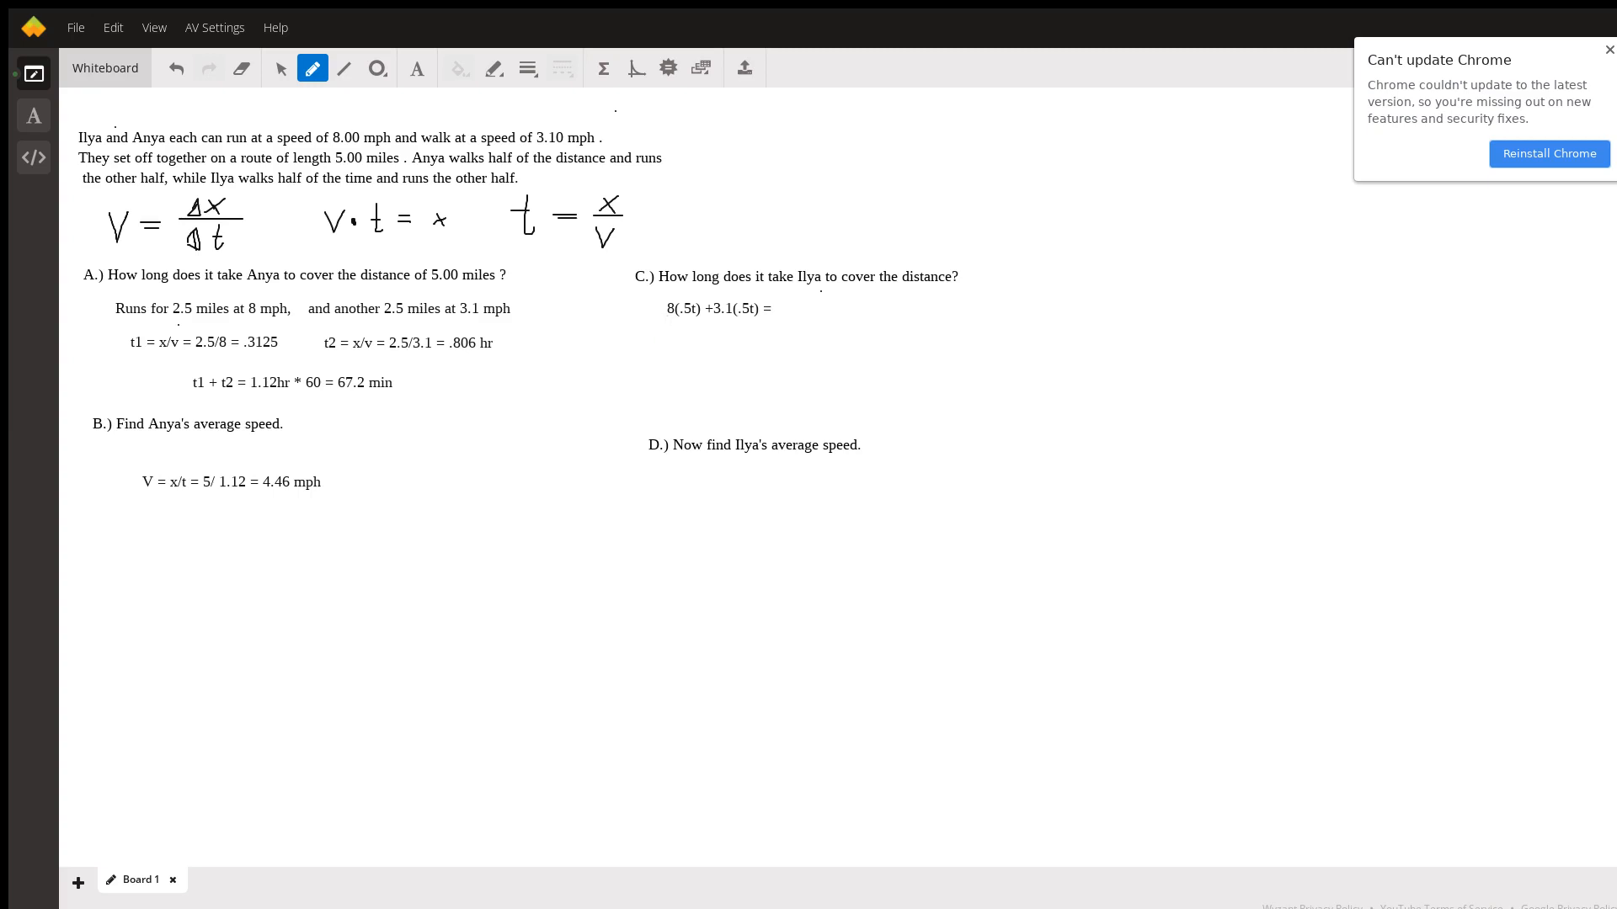
{"action": "type", "text": "5"}
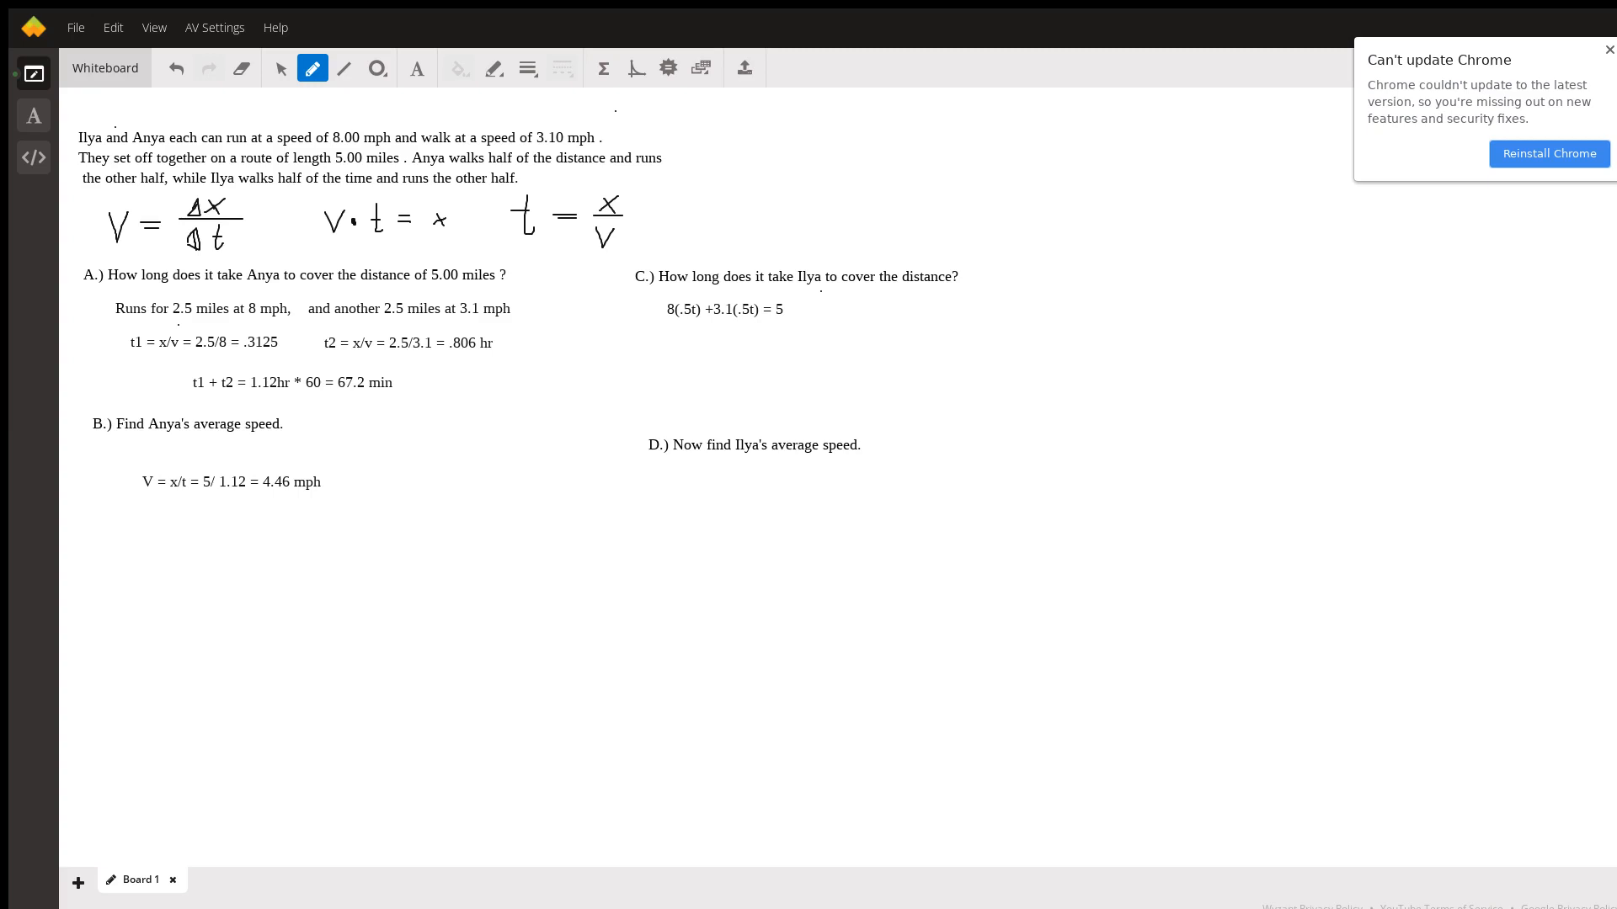
Step: Reduce to 5.55t = 5 and state t = .9 hr, or 54 min
{"action": "type", "text": "5"}
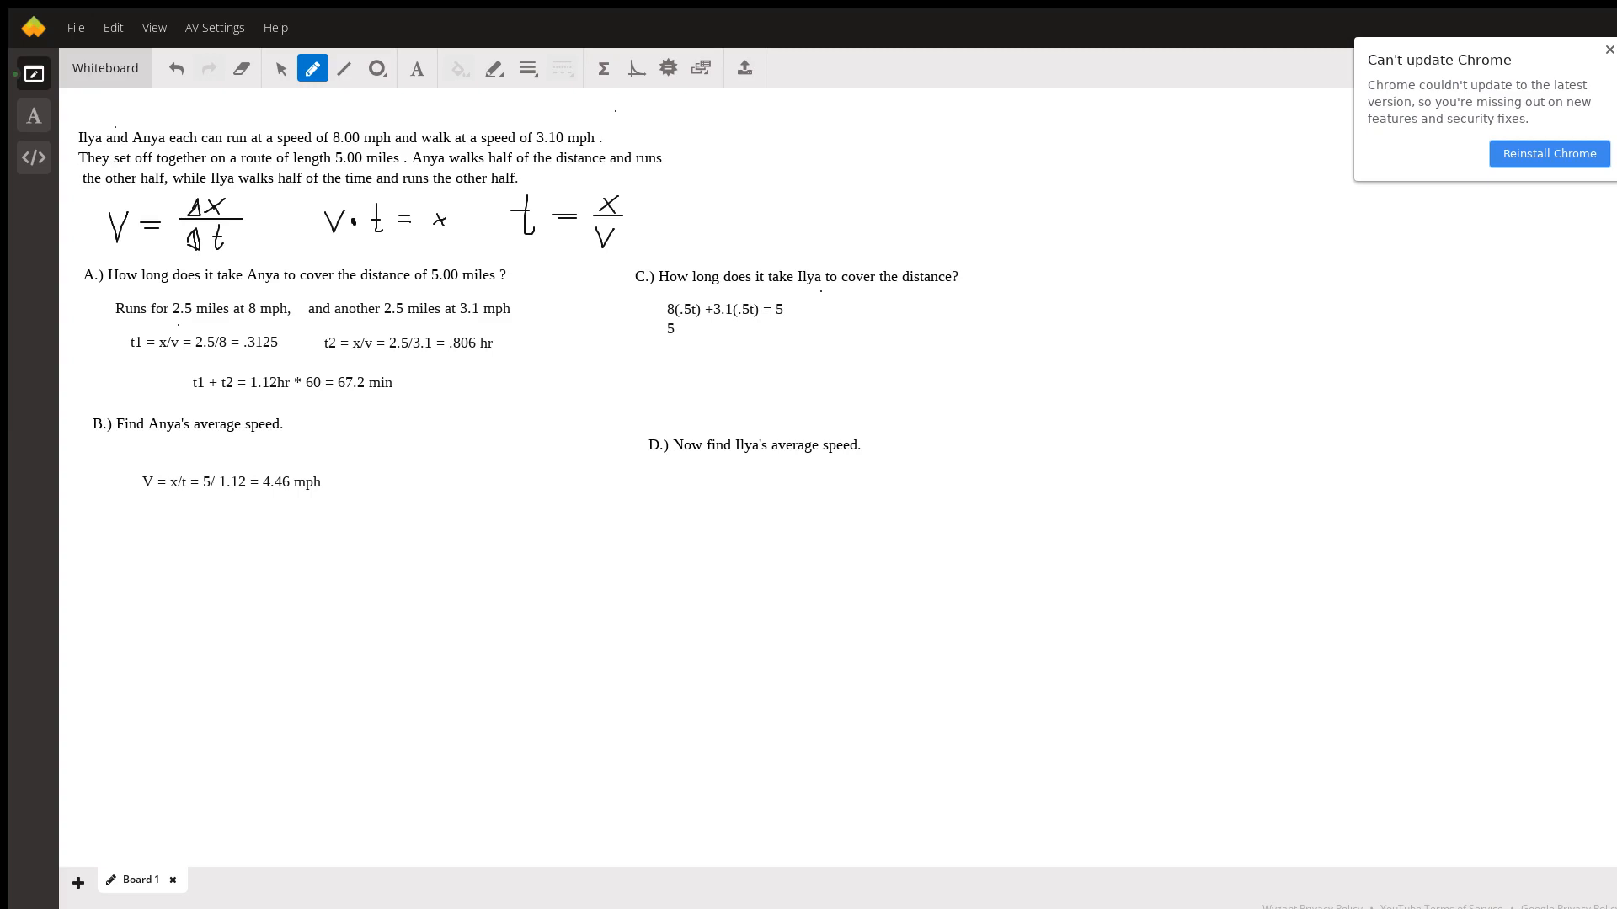
{"action": "type", "text": ".55t ="}
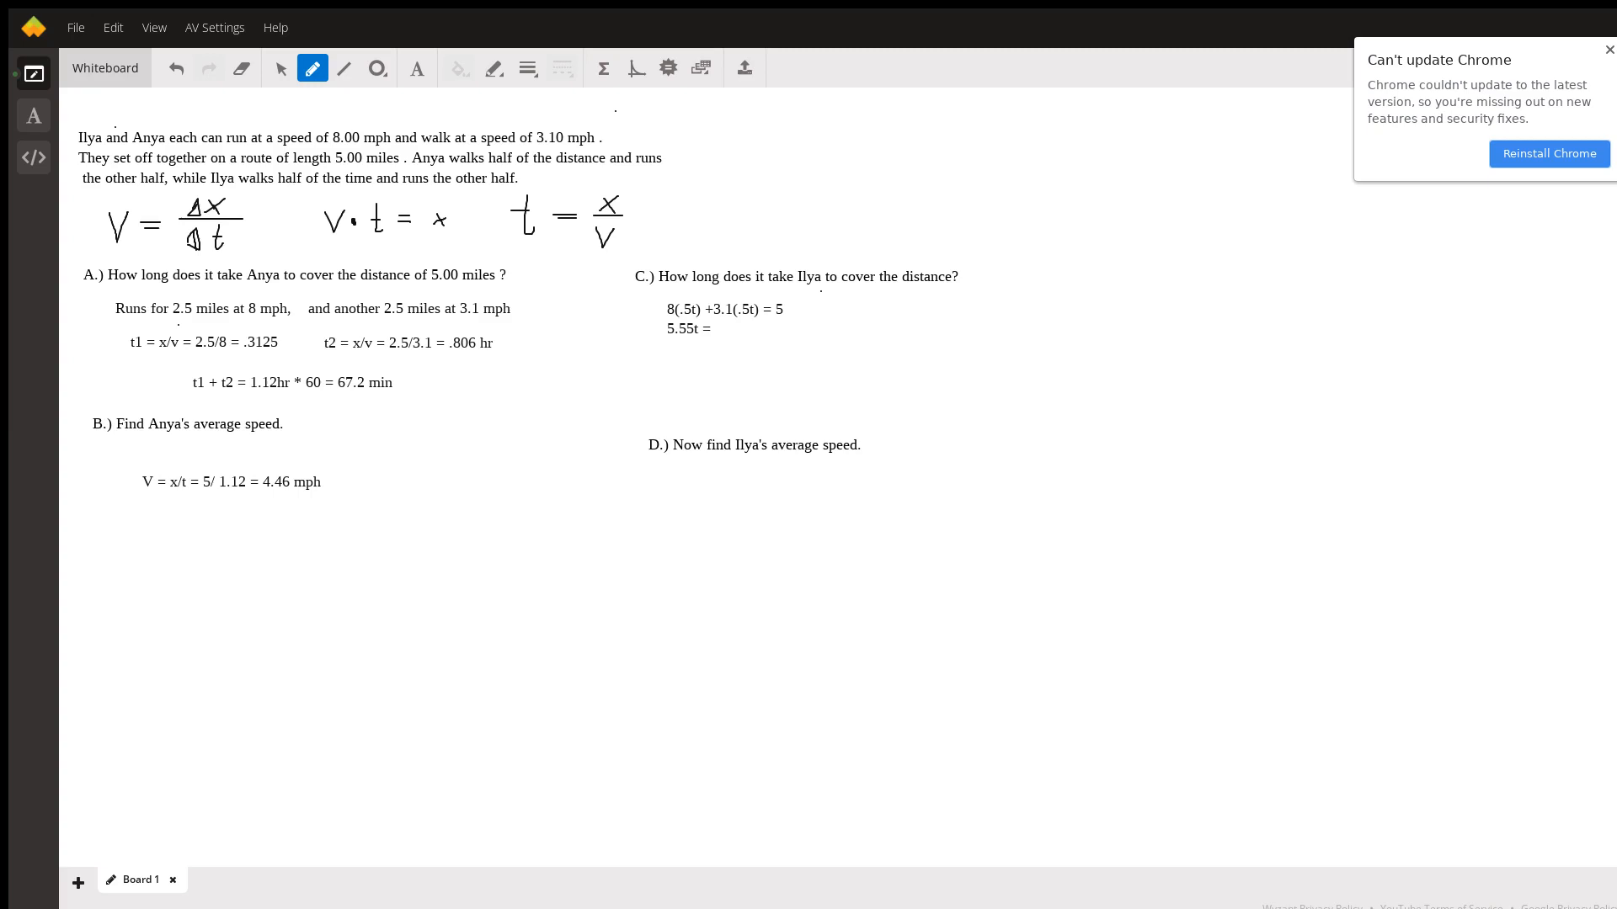
{"action": "type", "text": "5"}
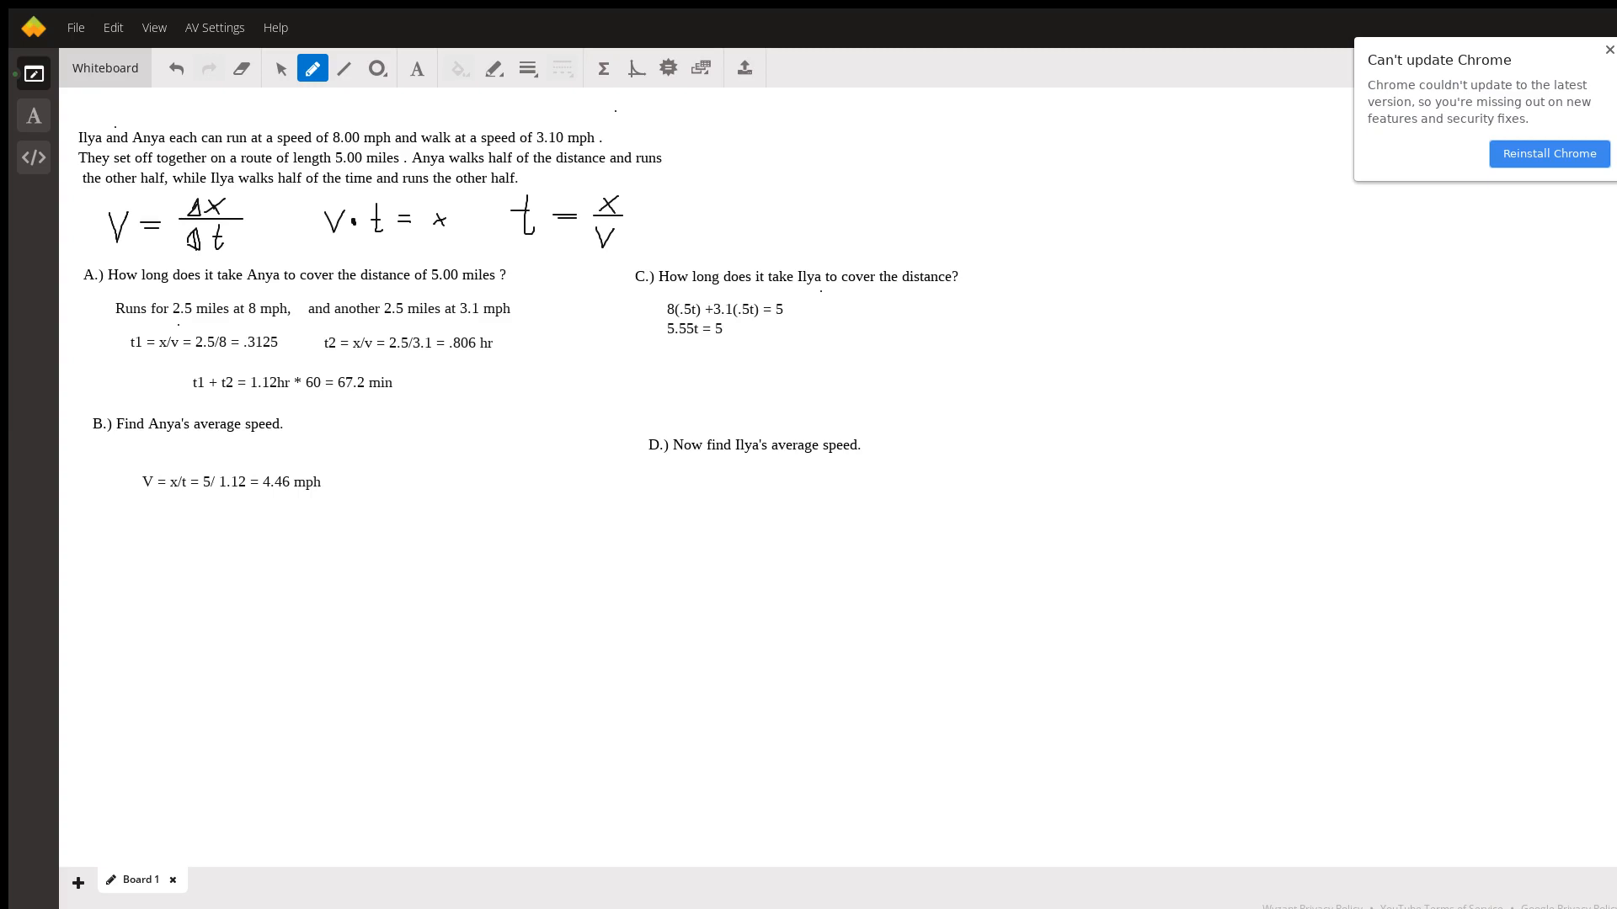
{"action": "type", "text": "t="}
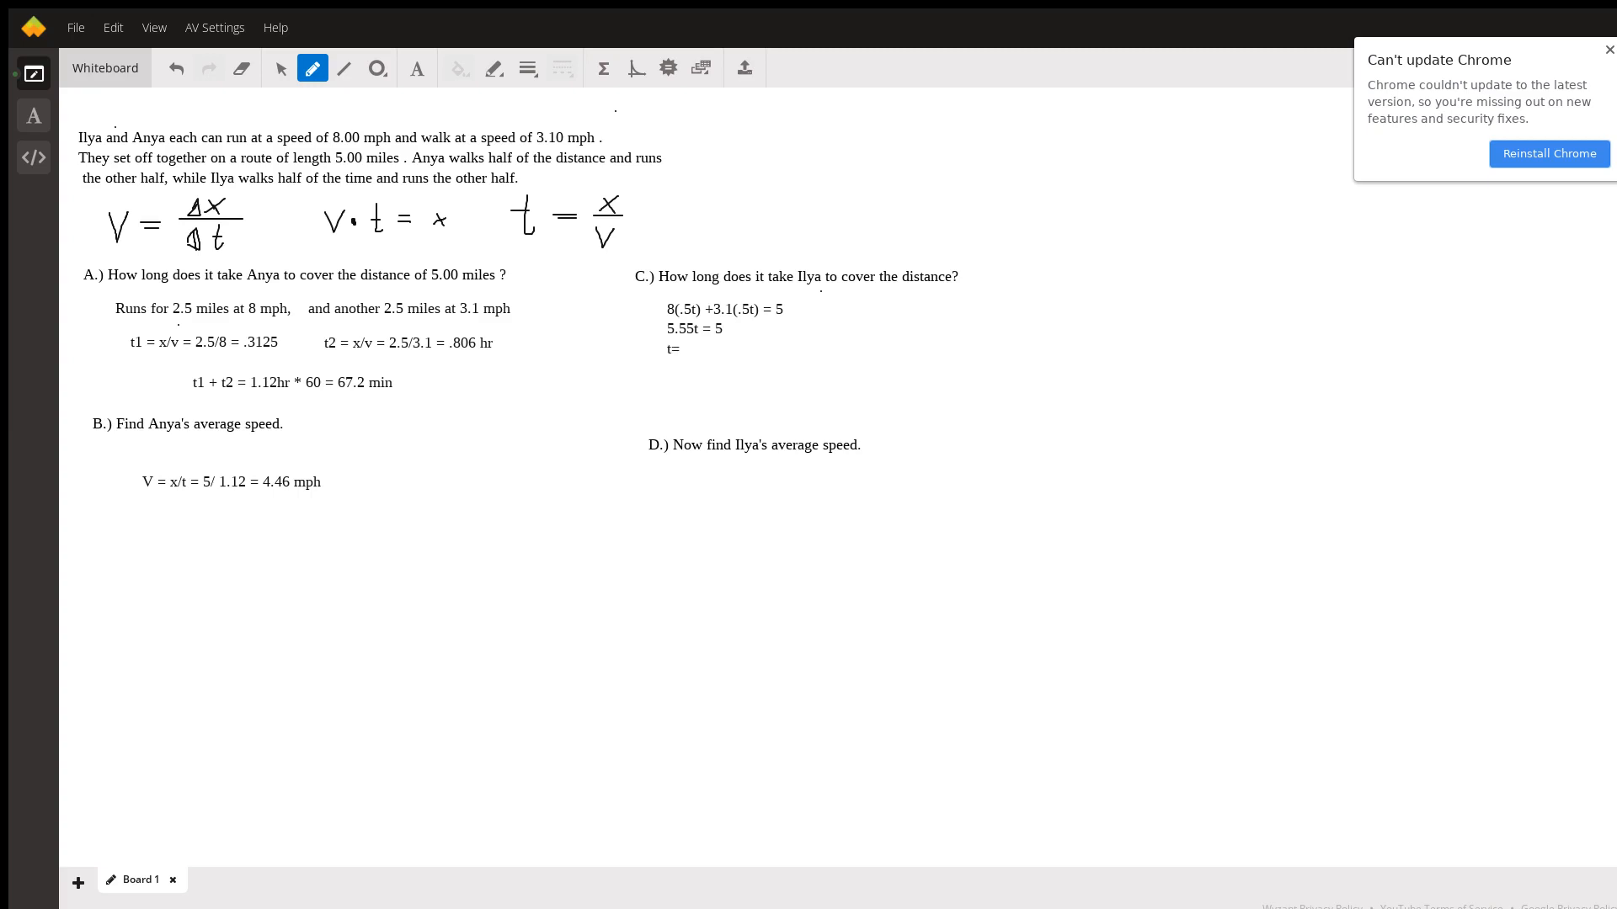
{"action": "type", "text": ".9"}
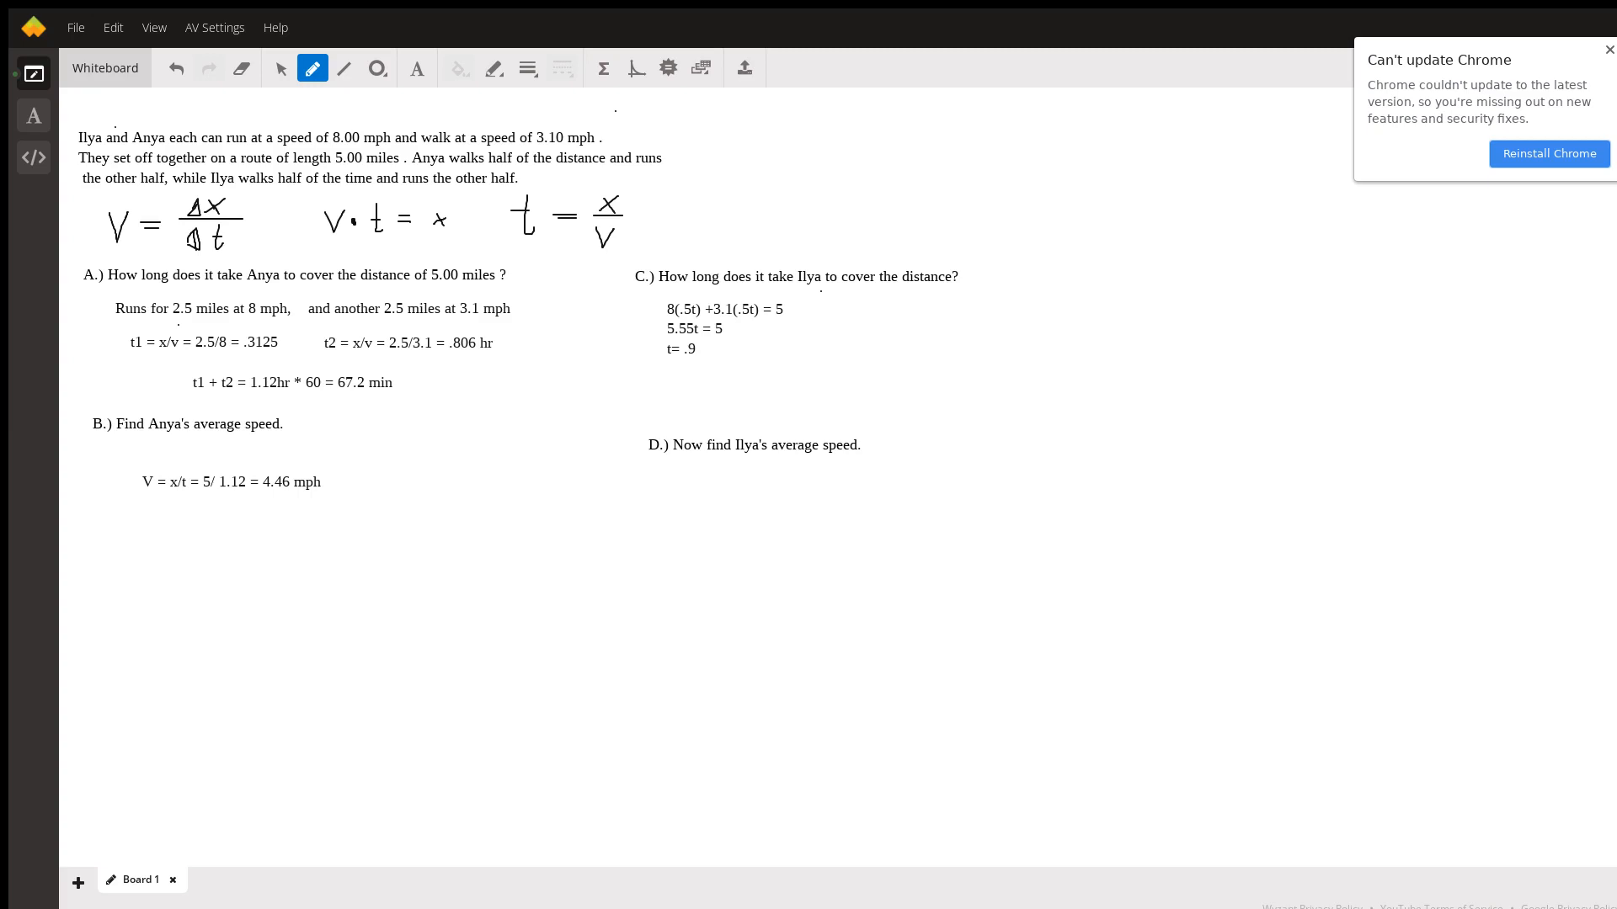
{"action": "type", "text": "hr"}
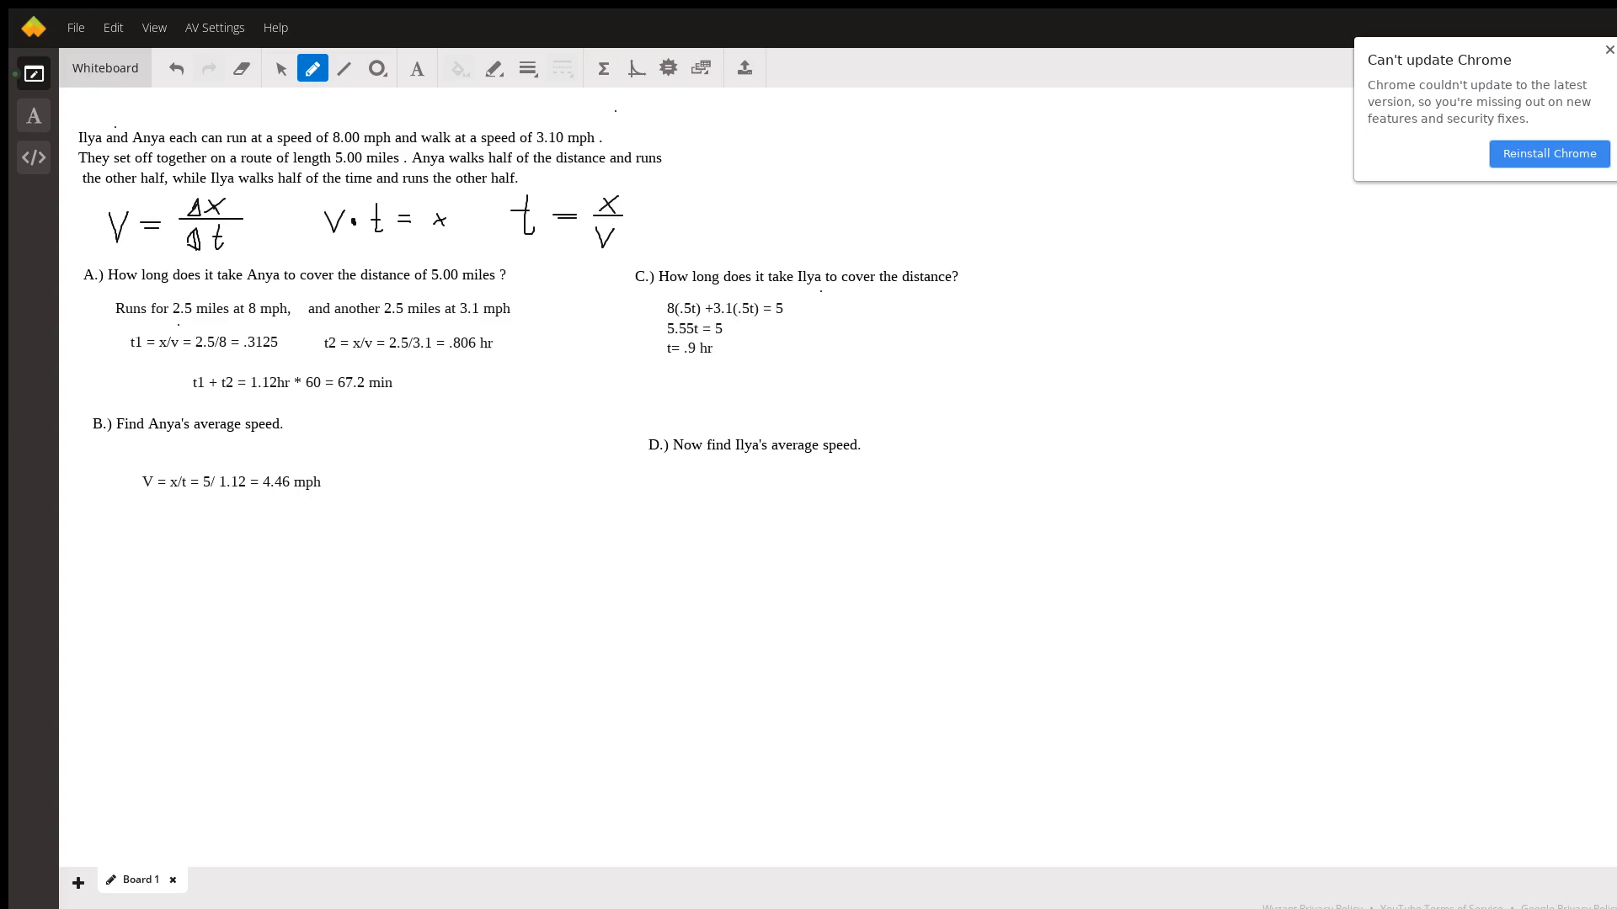
{"action": "left_click", "coordinate": [672, 369]}
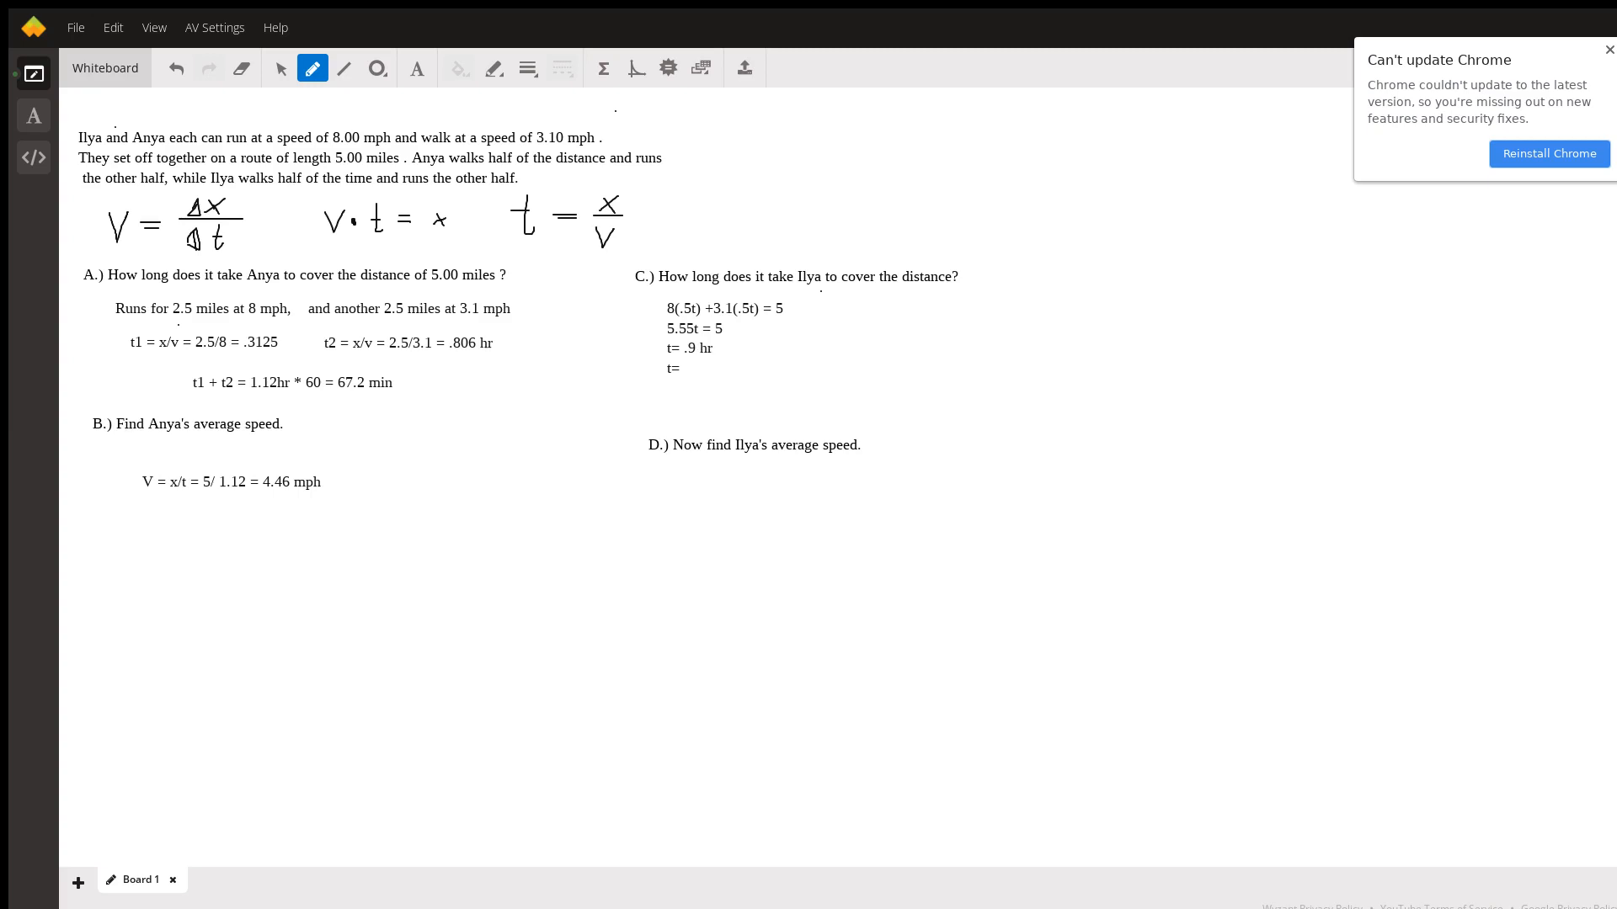
{"action": "type", "text": "54 min"}
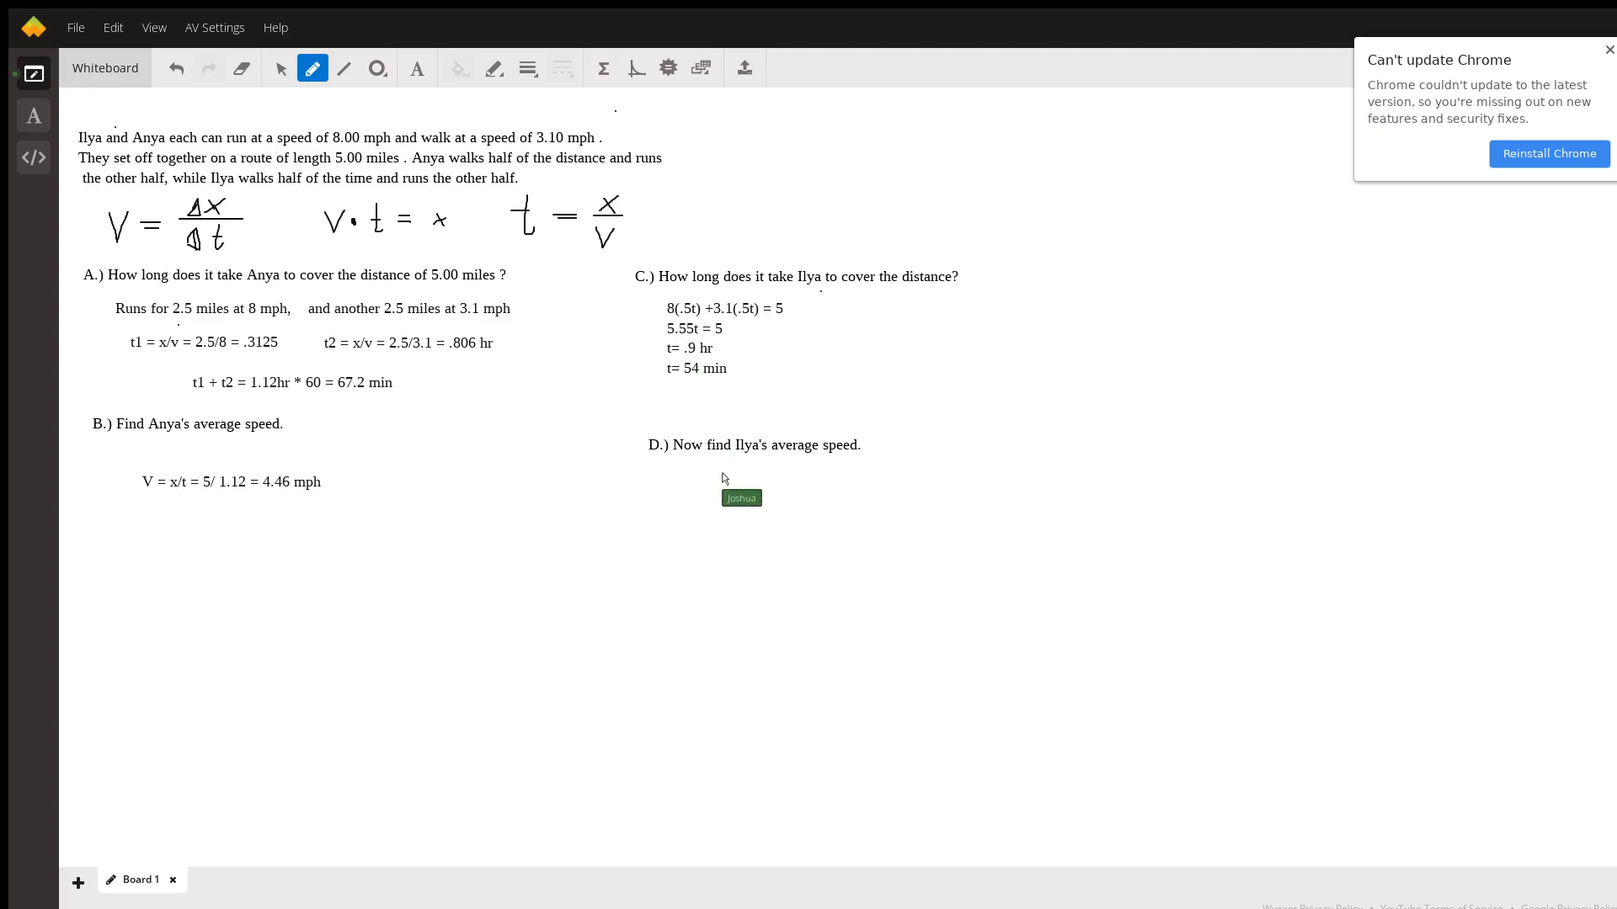
{"action": "mouse_move", "coordinate": [401, 95]}
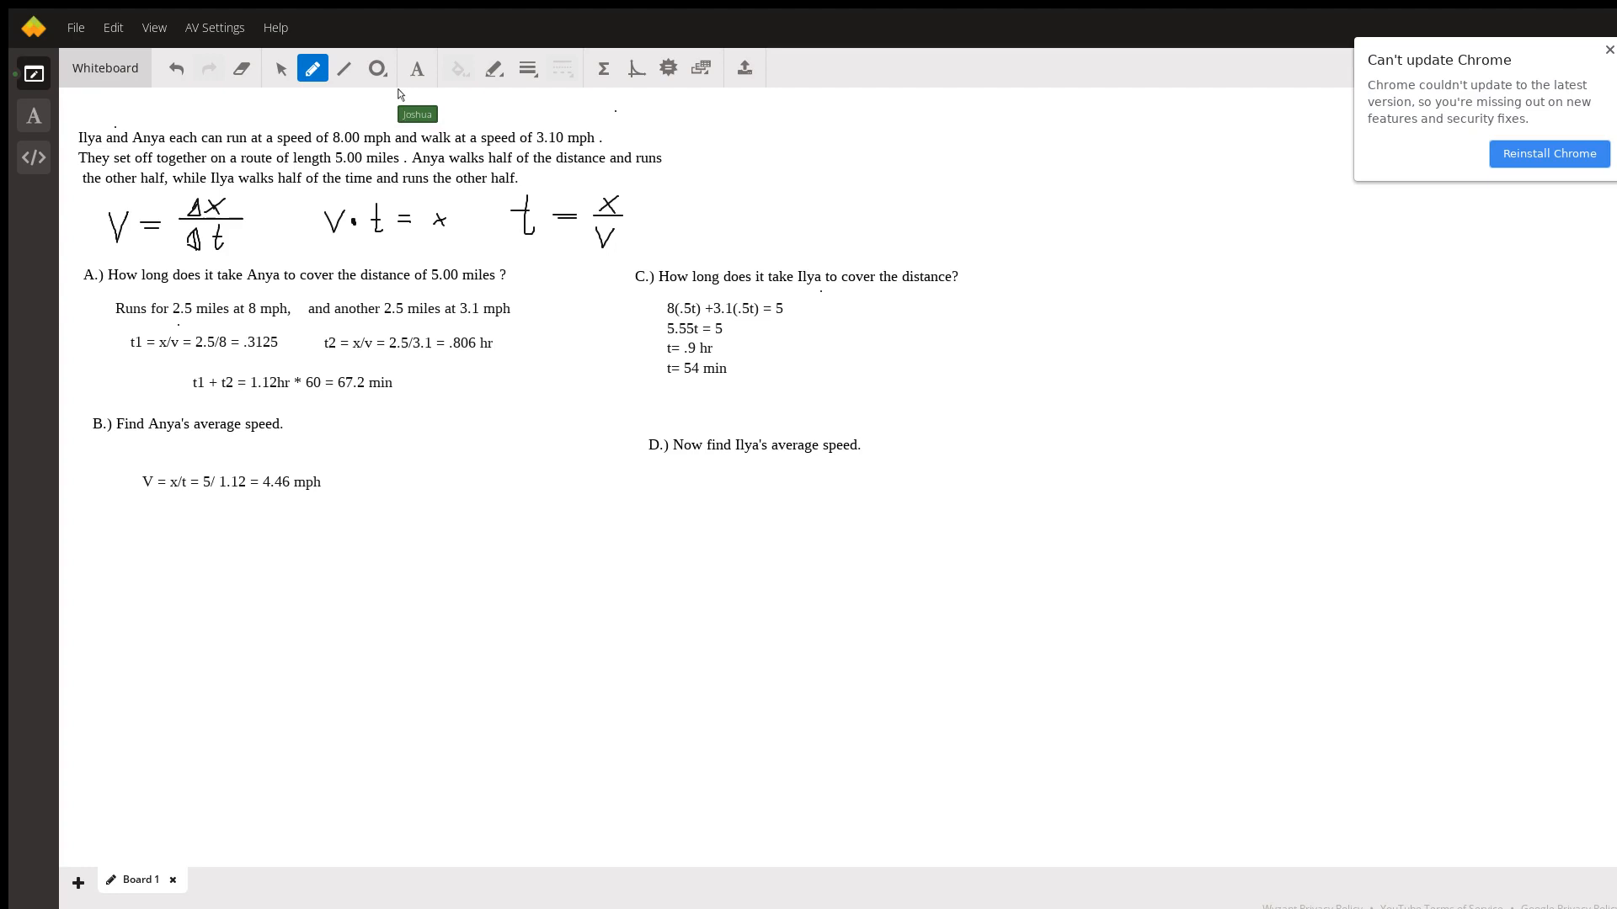
{"action": "mouse_move", "coordinate": [677, 484]}
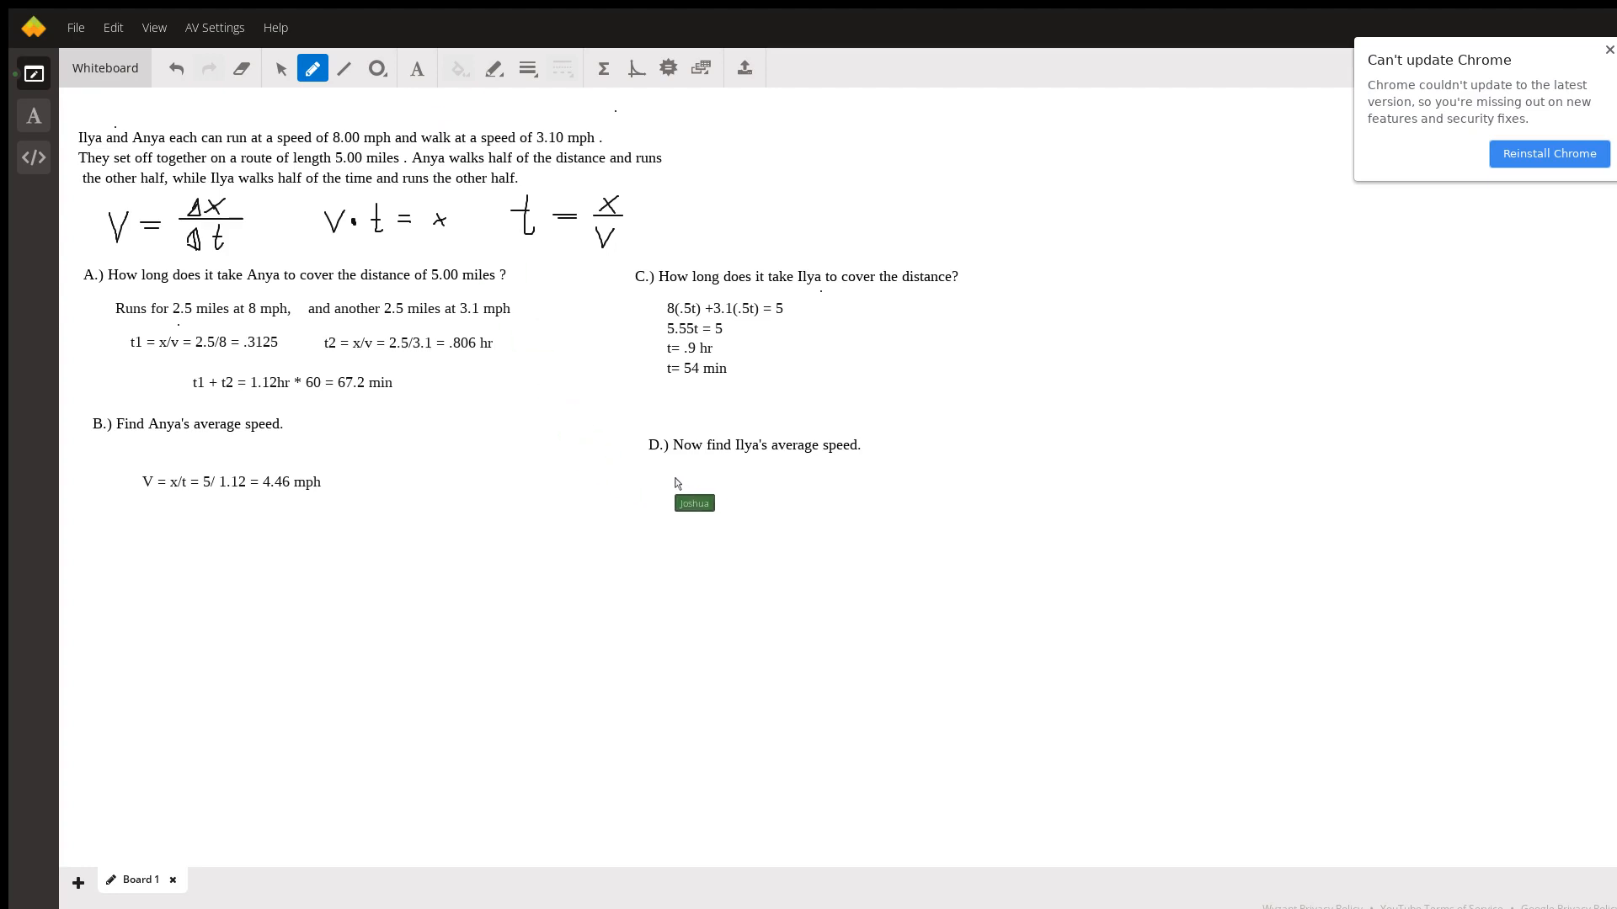
{"action": "mouse_move", "coordinate": [709, 492]}
{"action": "type", "text": "5"}
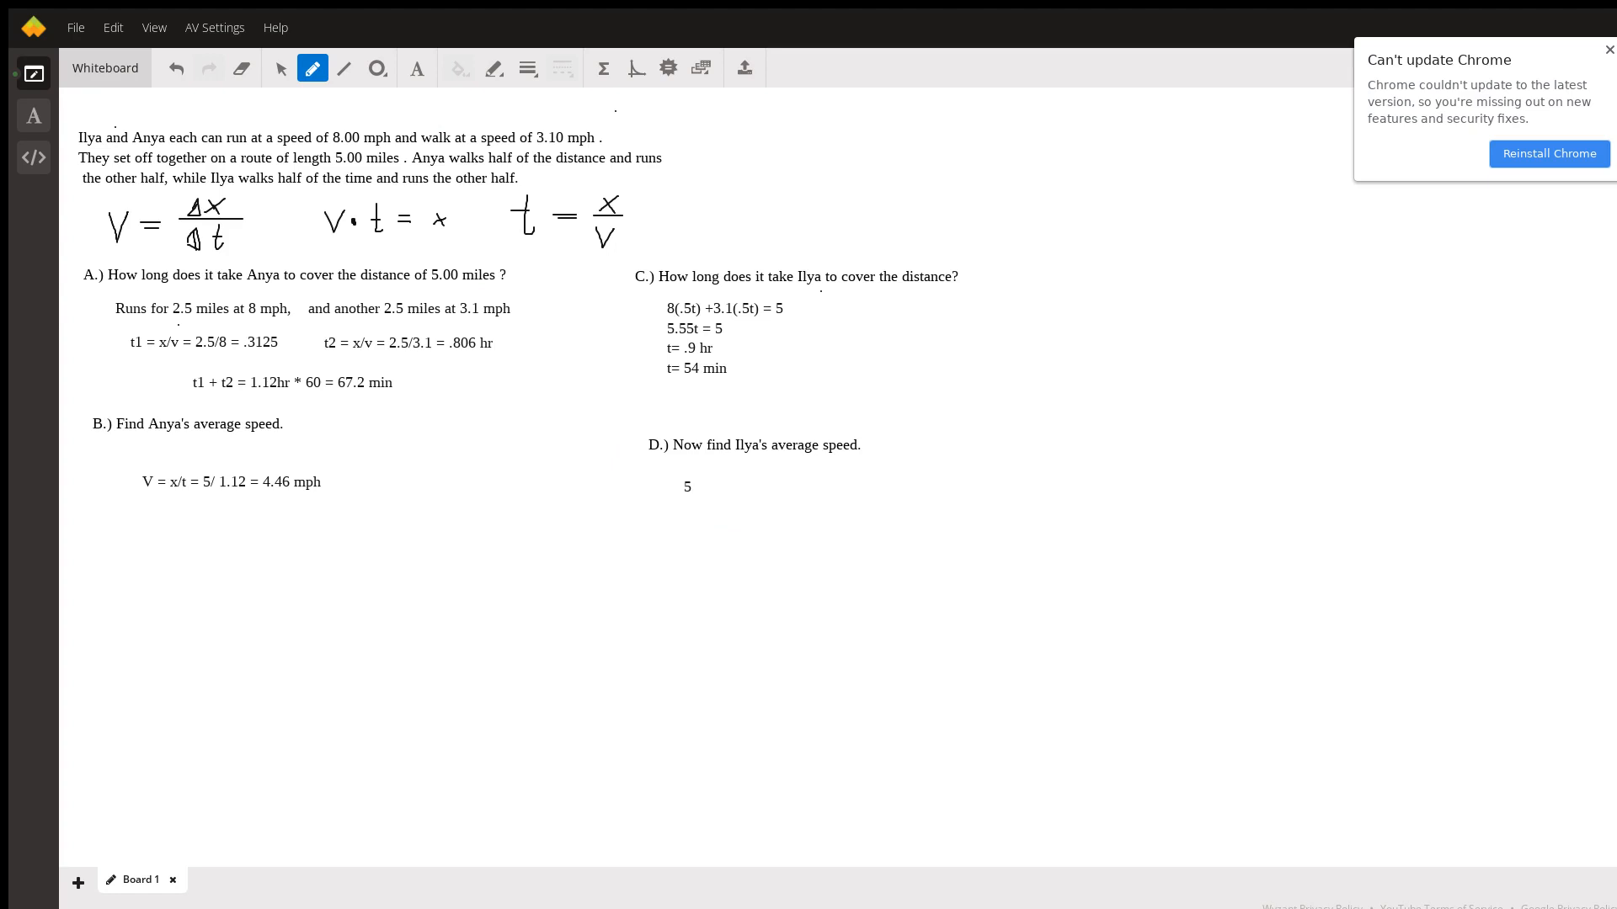
Step: Write Ilya's average speed as 5 miles/.9 = 5.55 mph under part D
{"action": "type", "text": "miles/"}
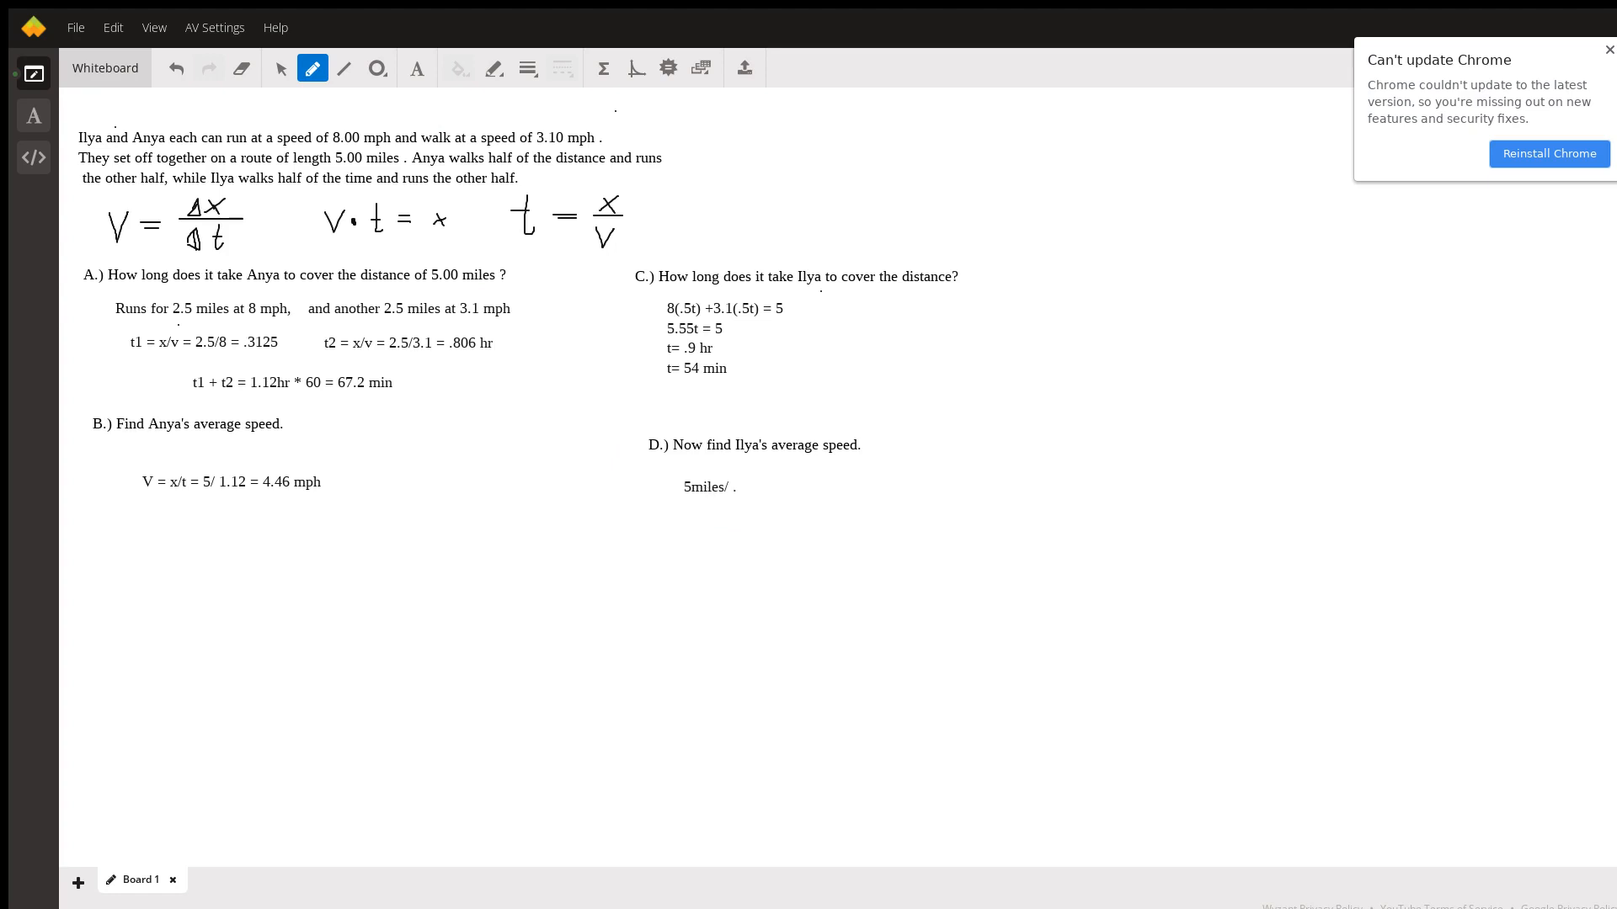
{"action": "type", "text": ".9 ="}
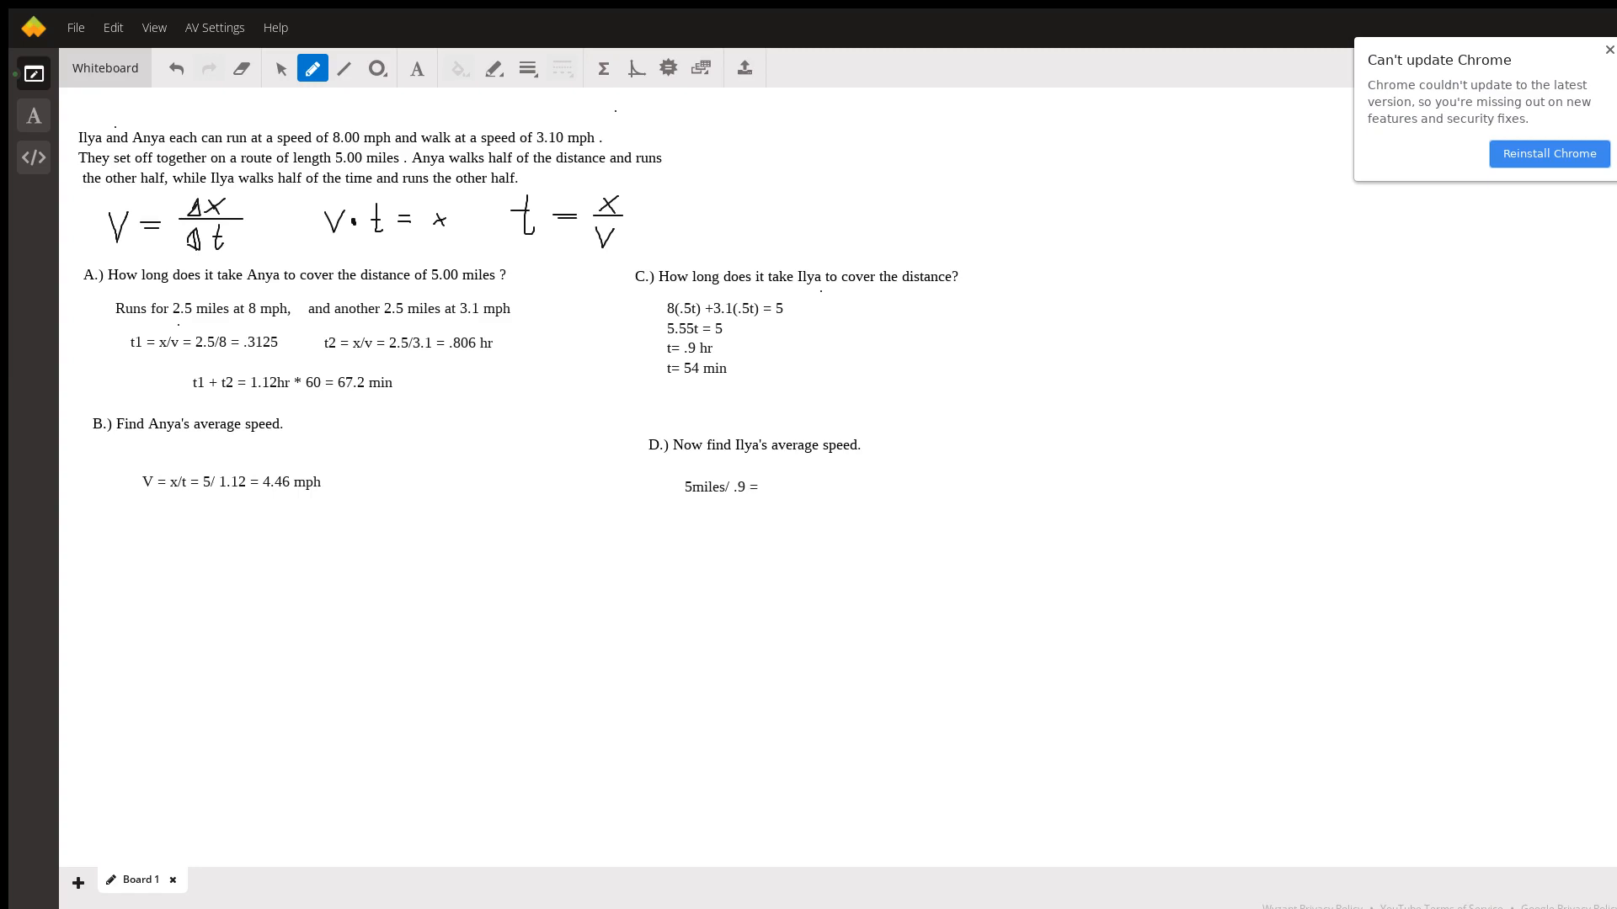
{"action": "type", "text": "5.55"}
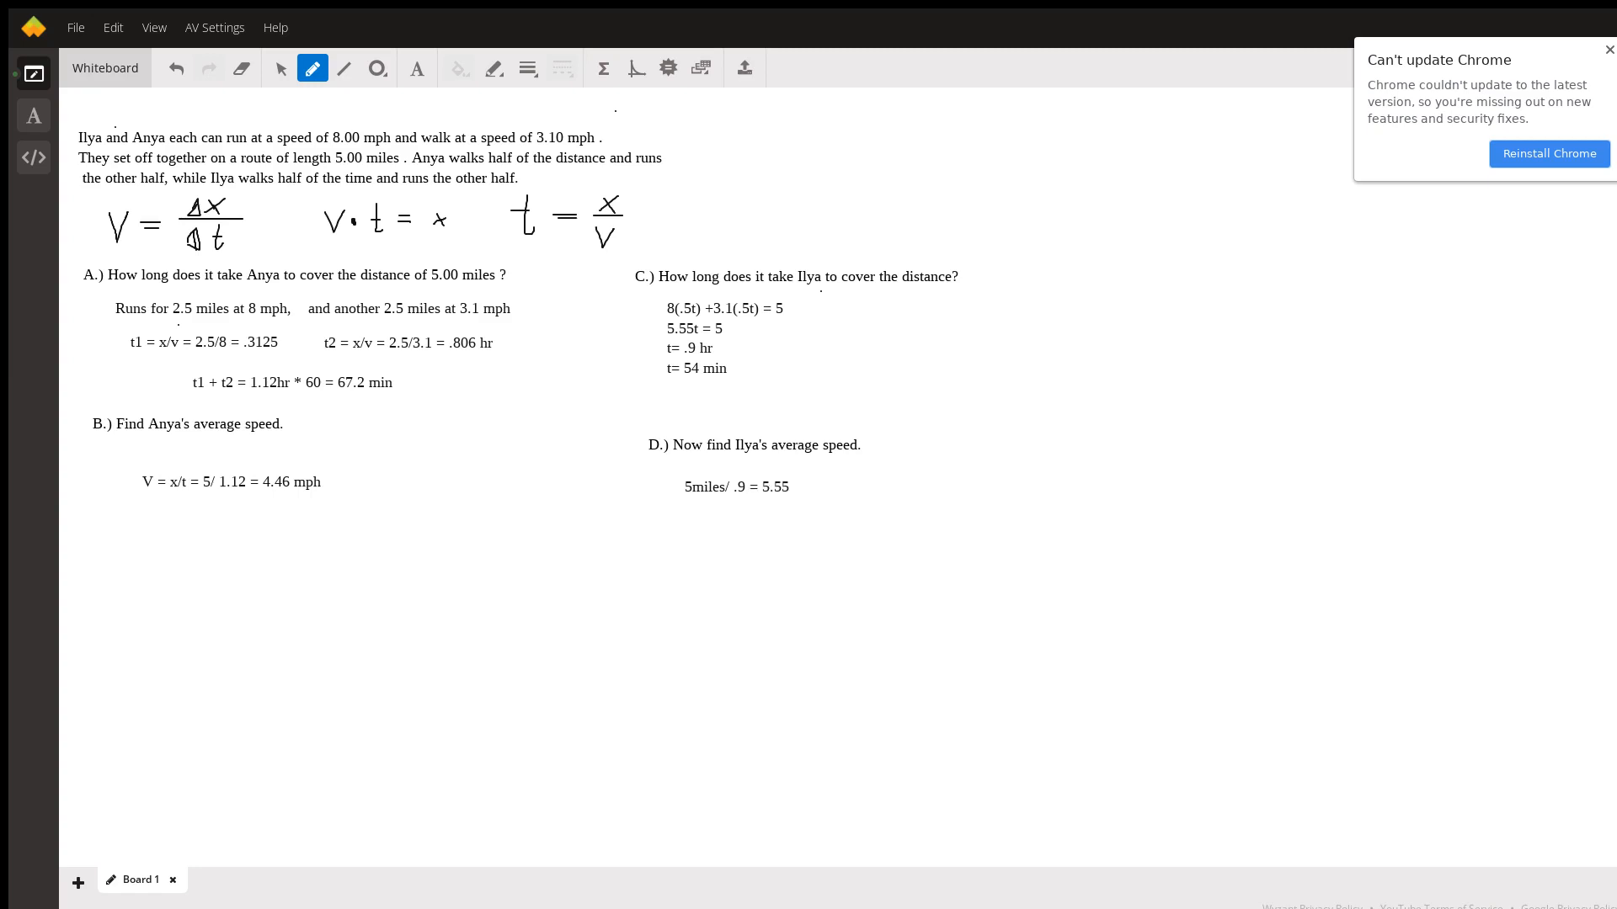
{"action": "type", "text": "mphj"}
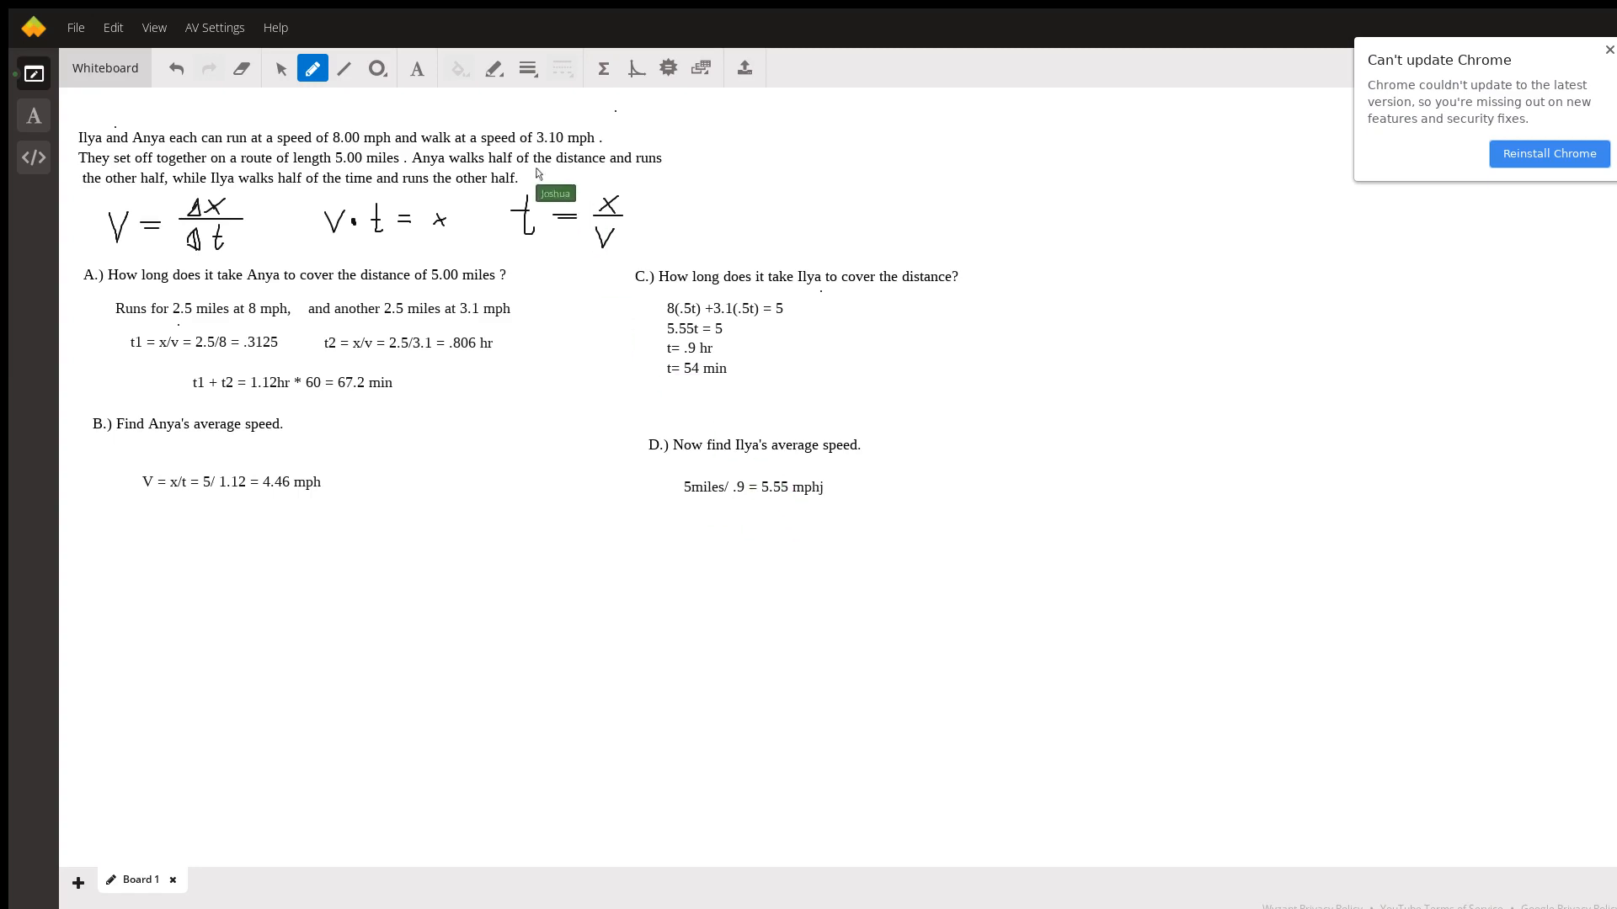
{"action": "mouse_move", "coordinate": [445, 93]}
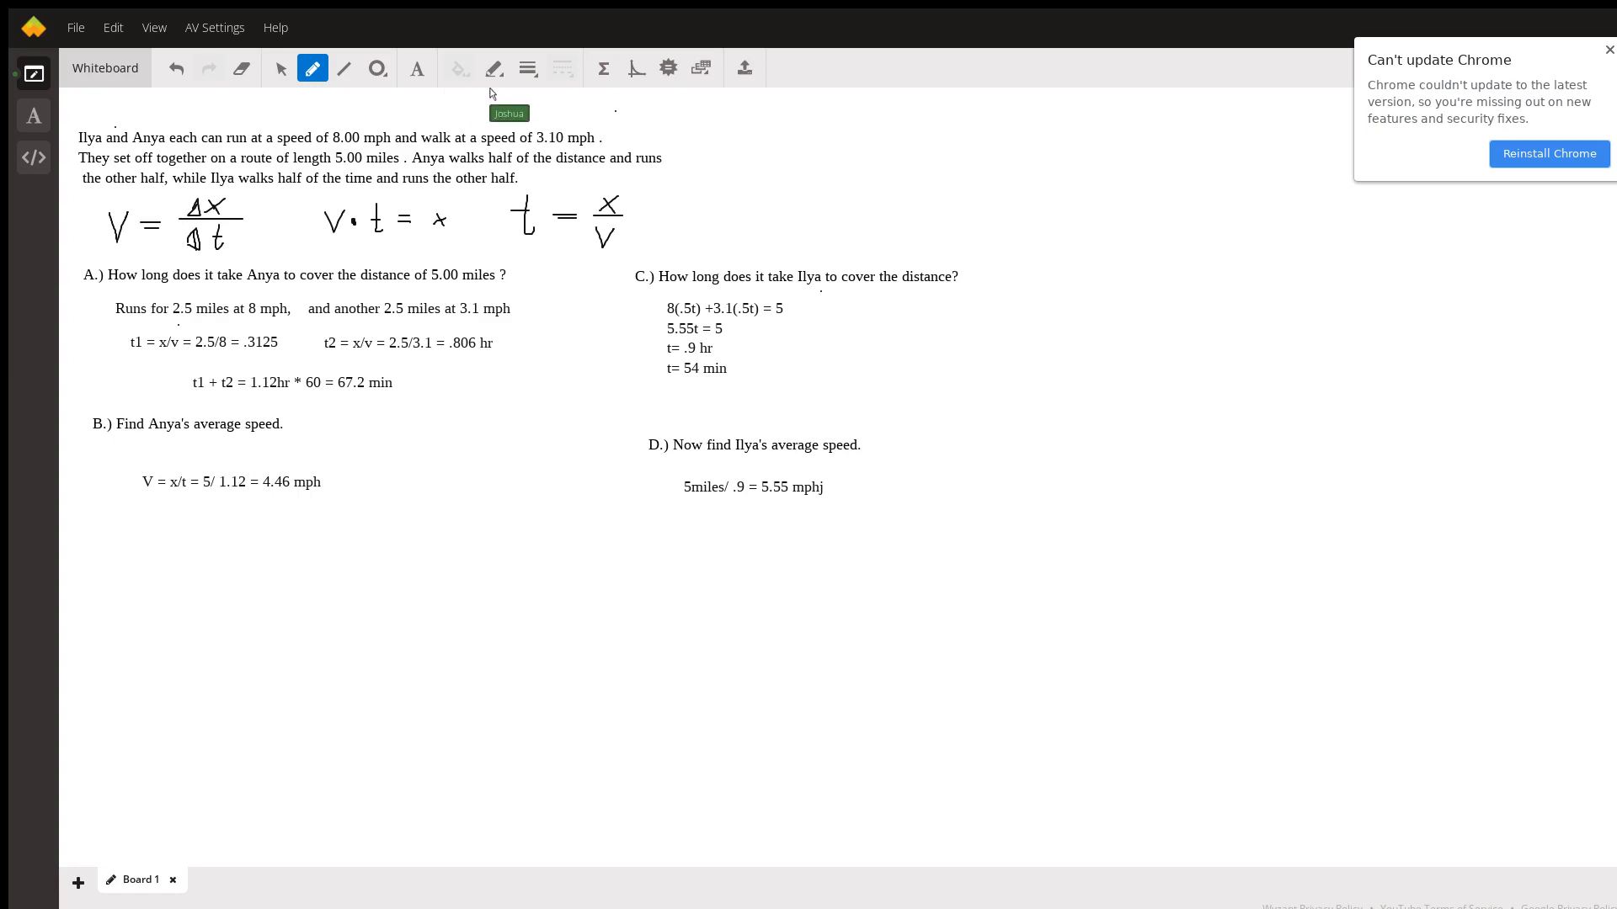
{"action": "mouse_move", "coordinate": [673, 527]}
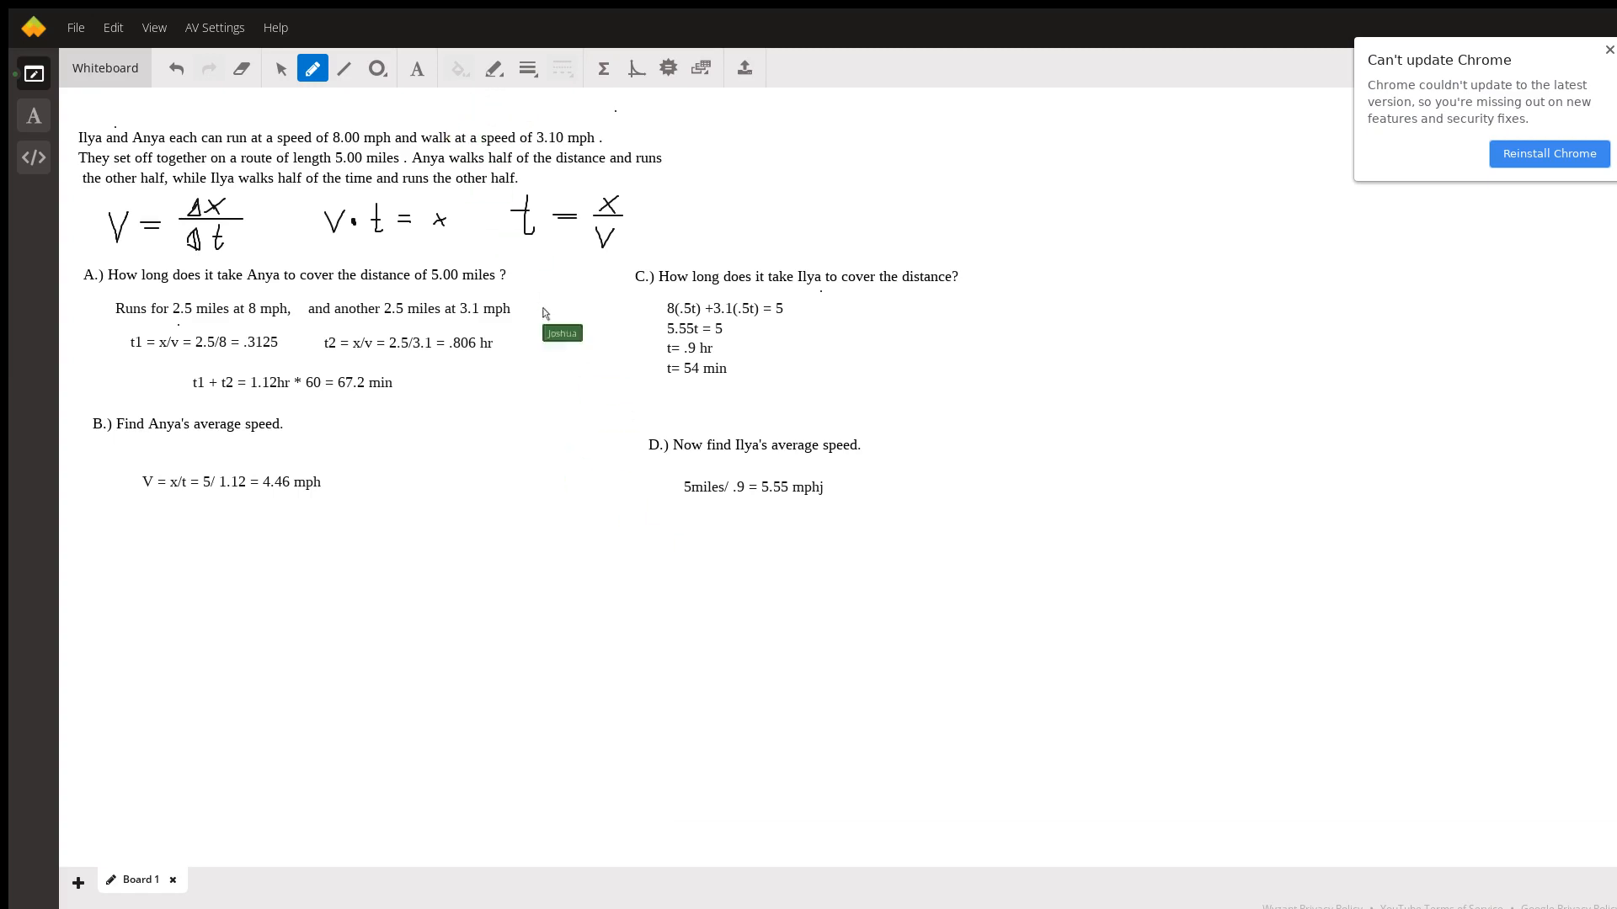
{"action": "mouse_move", "coordinate": [707, 546]}
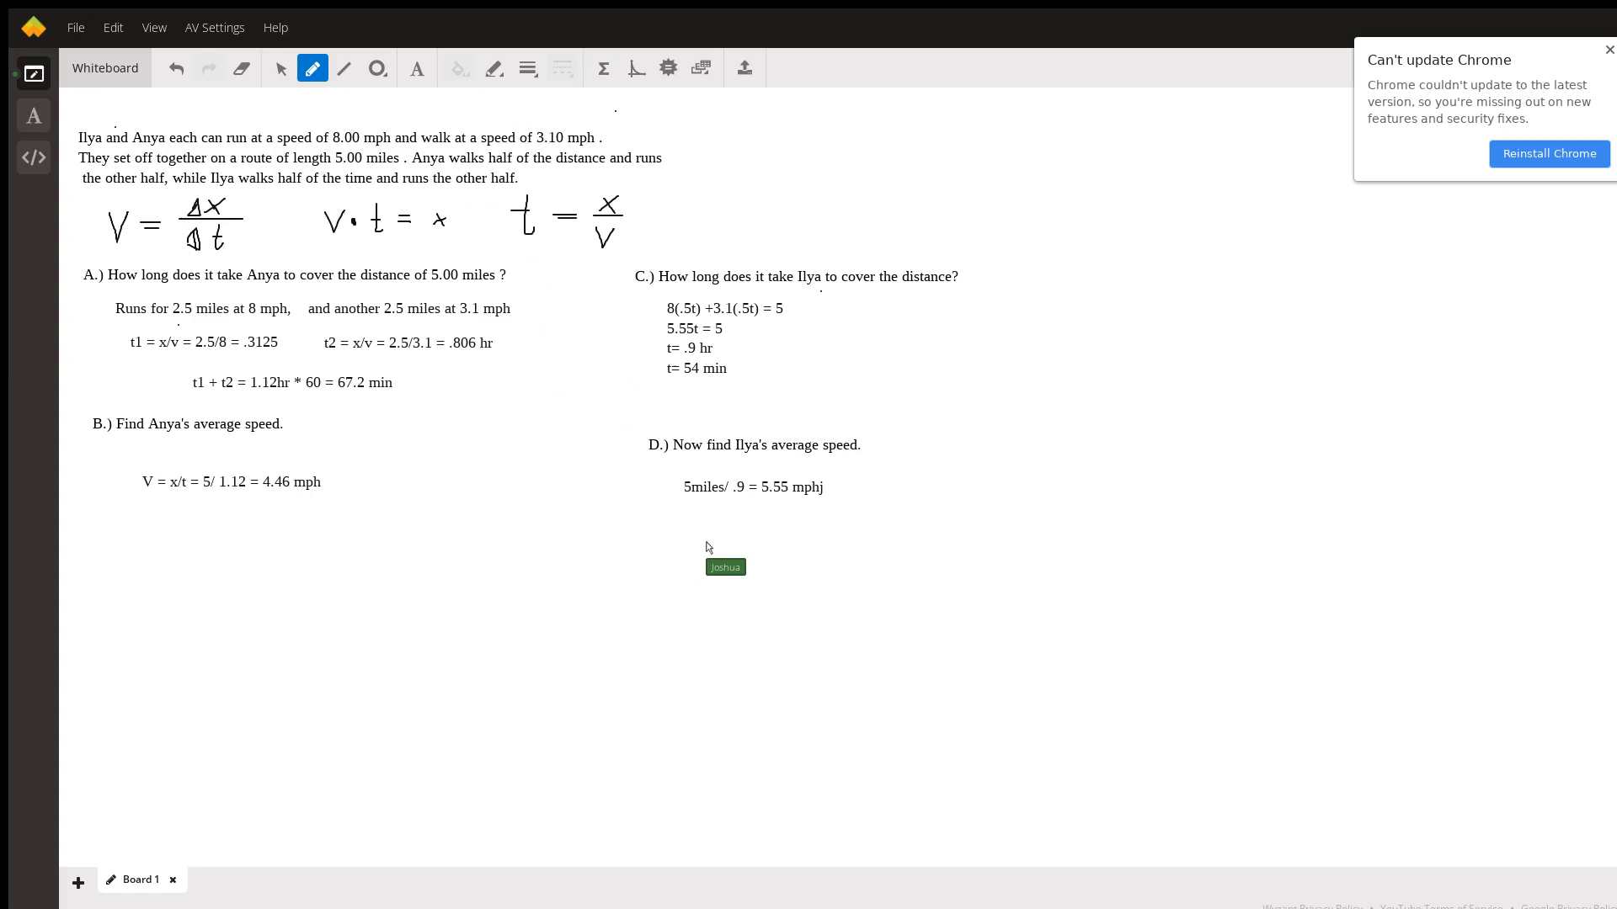
Step: Add the second check 8 + 3.1 /2 = 5.55 mph under part D
{"action": "type", "text": "8"}
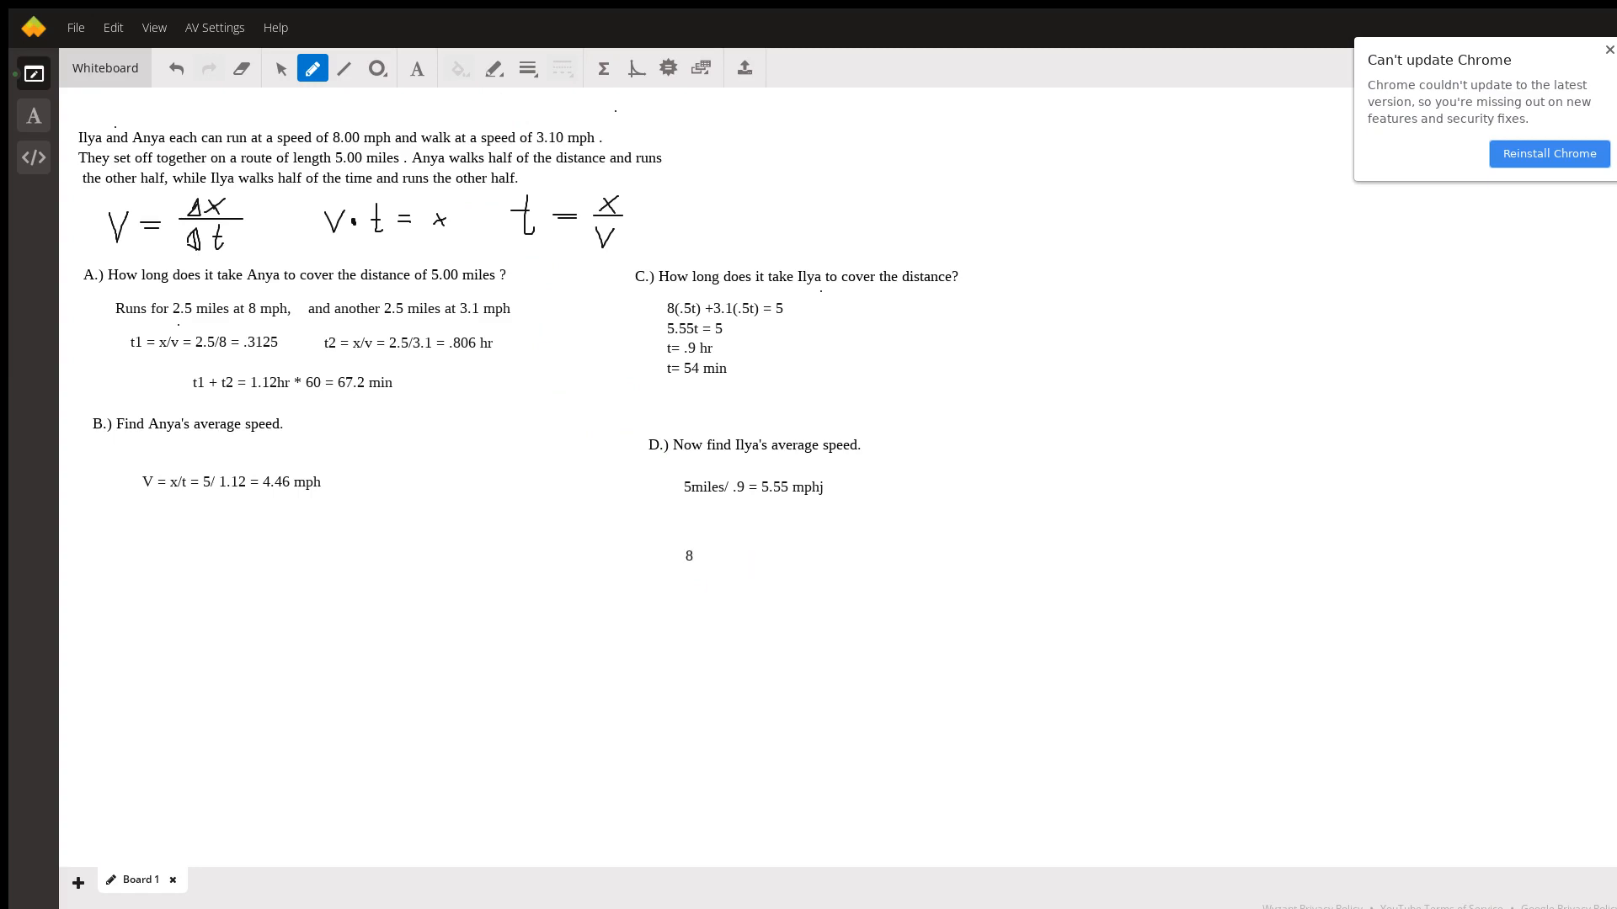
{"action": "type", "text": "+ 3.1"}
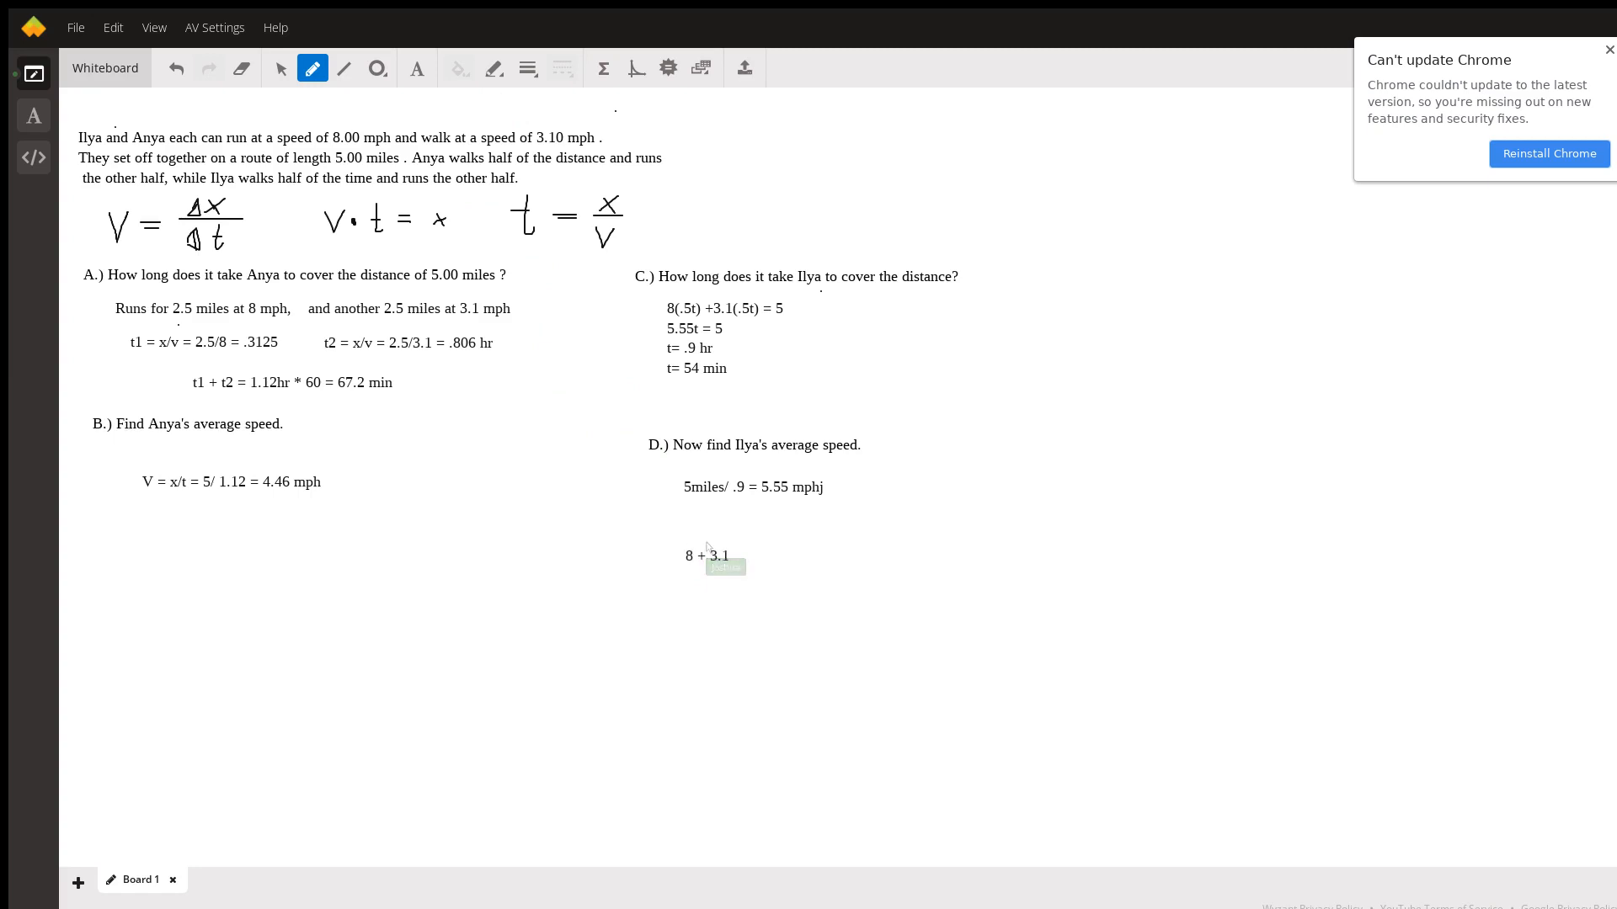
{"action": "type", "text": "/2"}
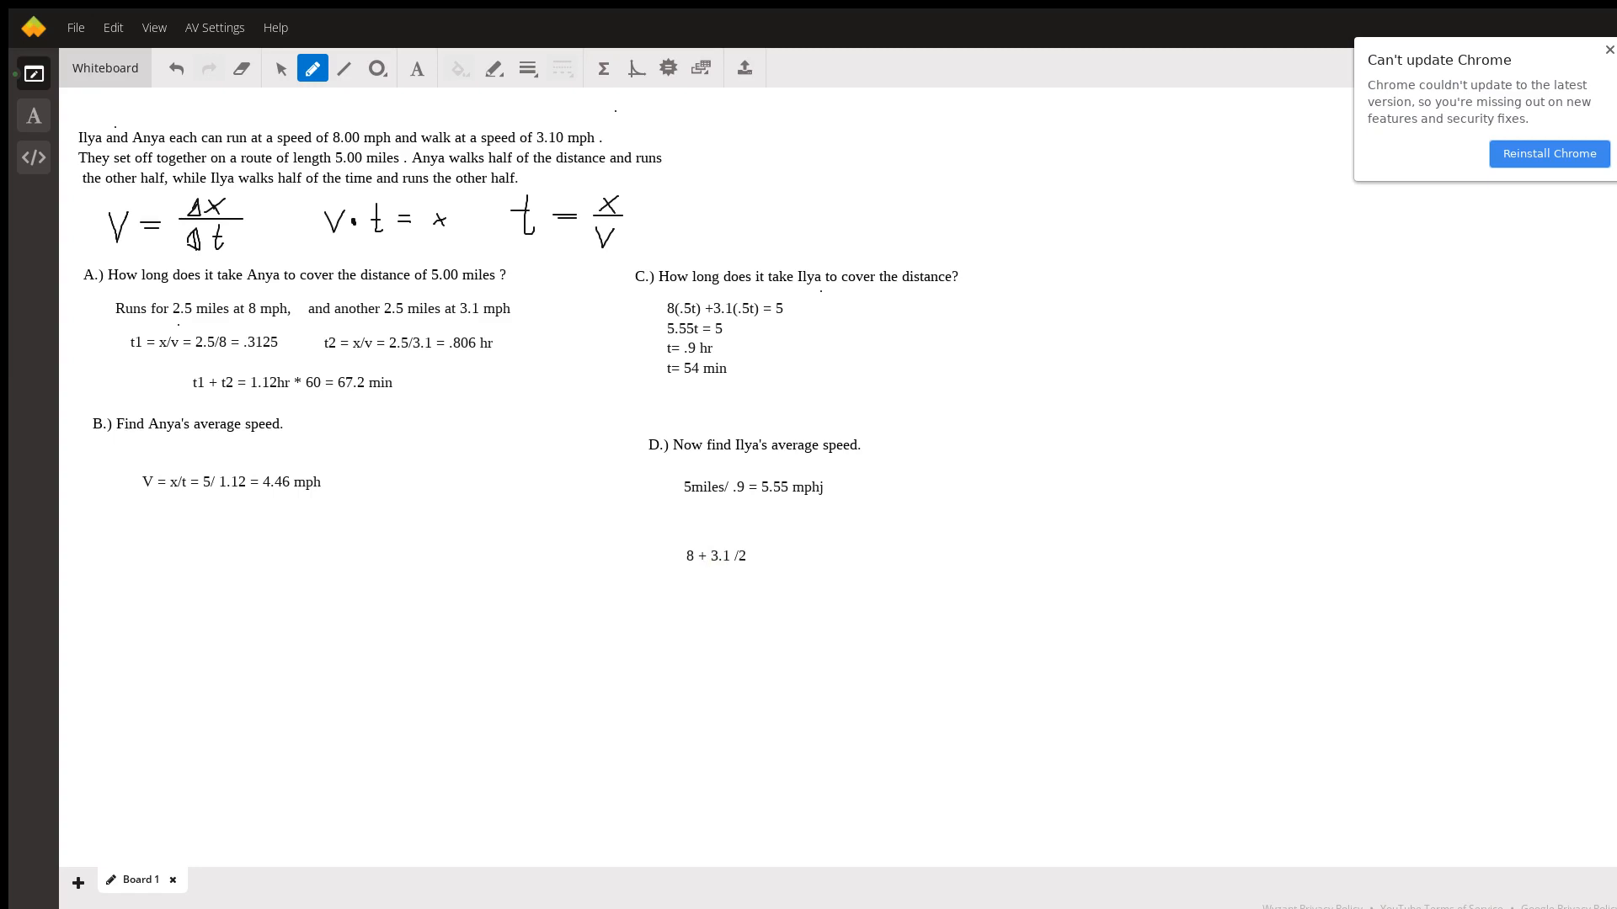
{"action": "type", "text": "= 5.55"}
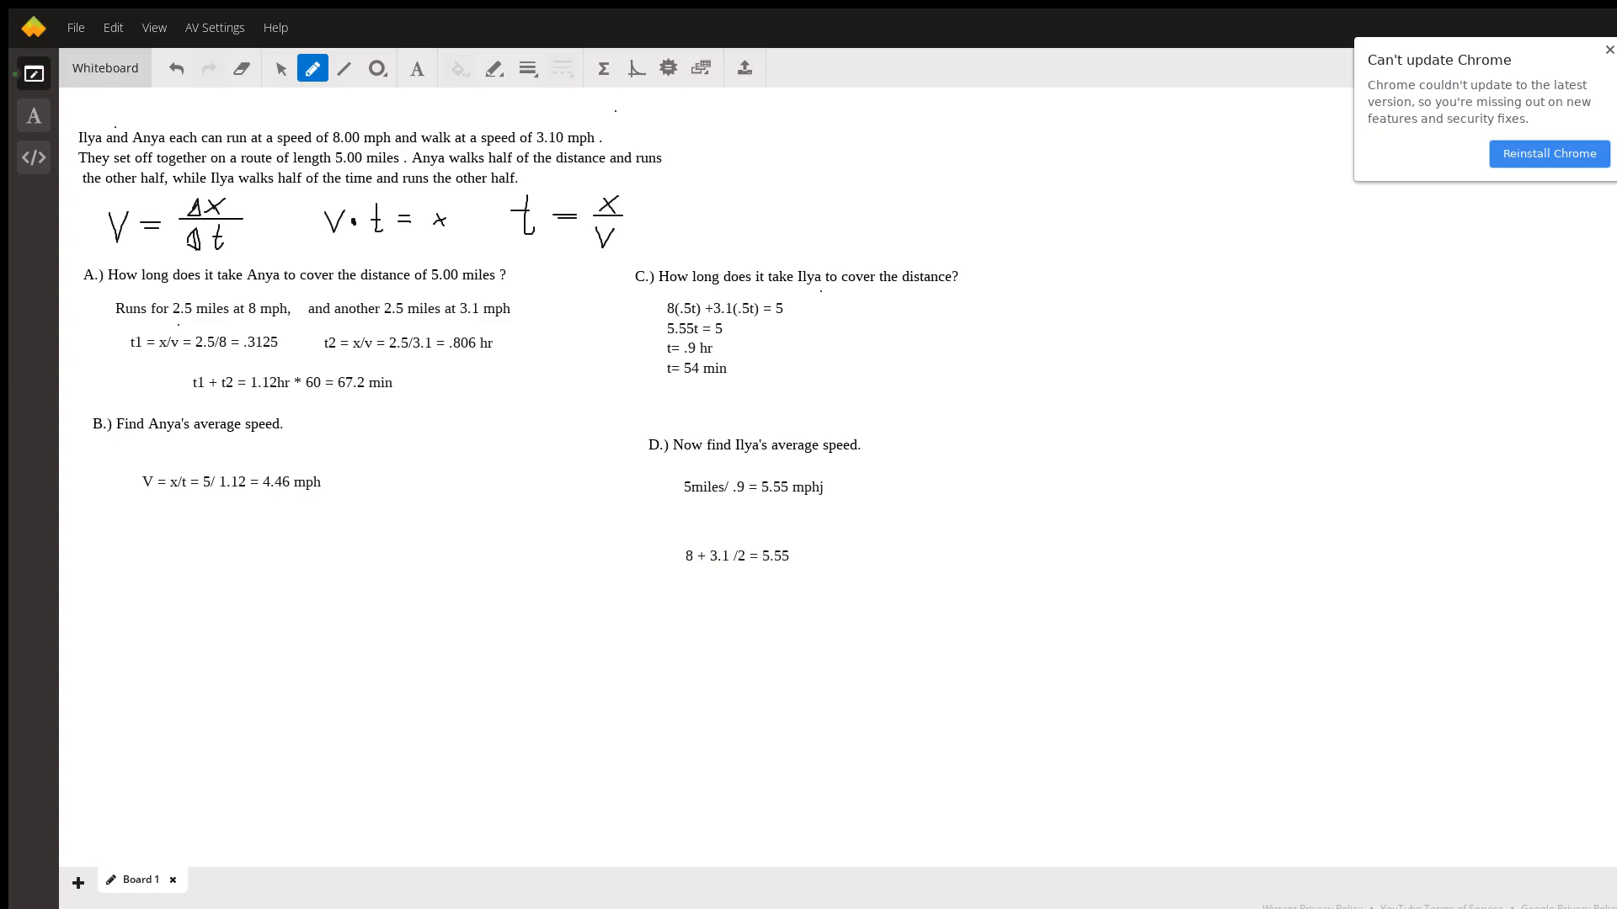
{"action": "type", "text": "mph"}
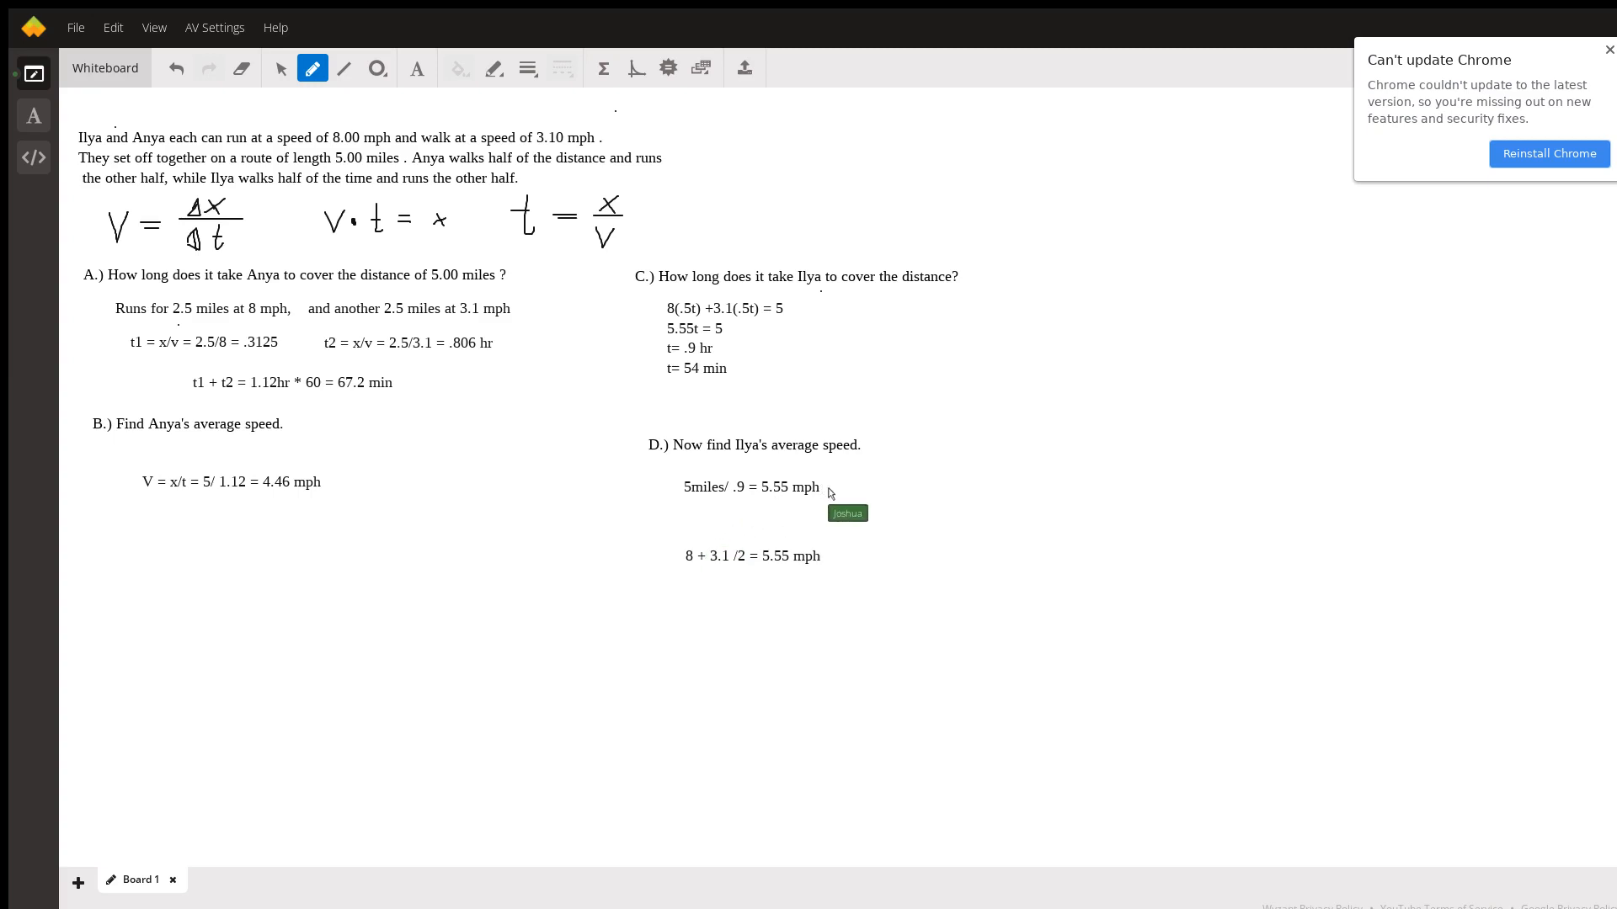
{"action": "mouse_move", "coordinate": [791, 269]}
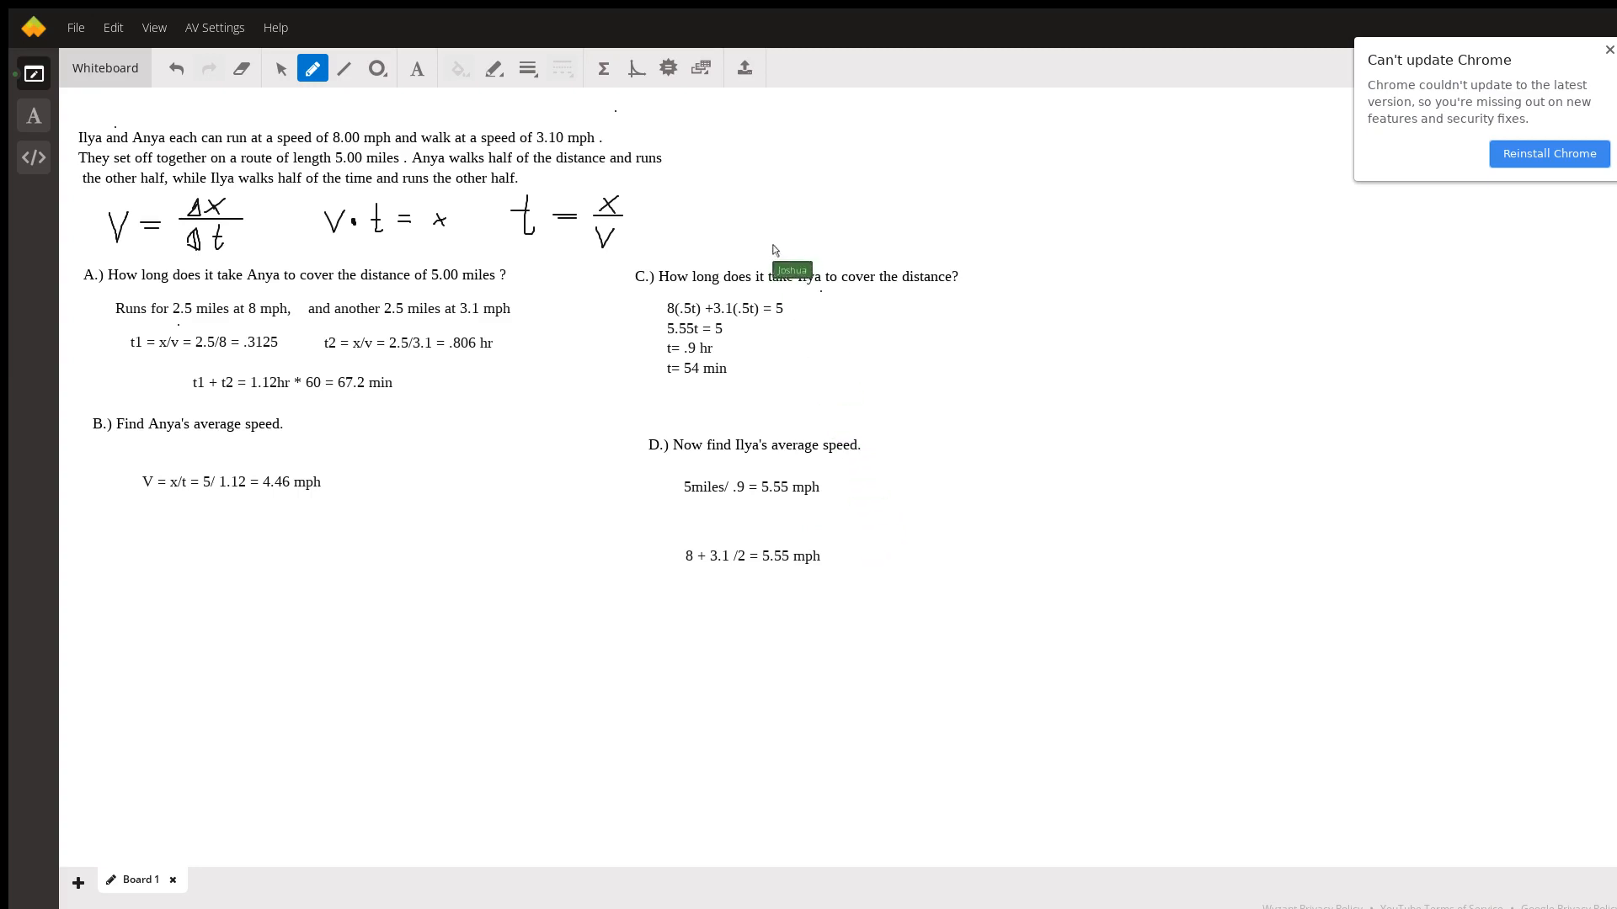